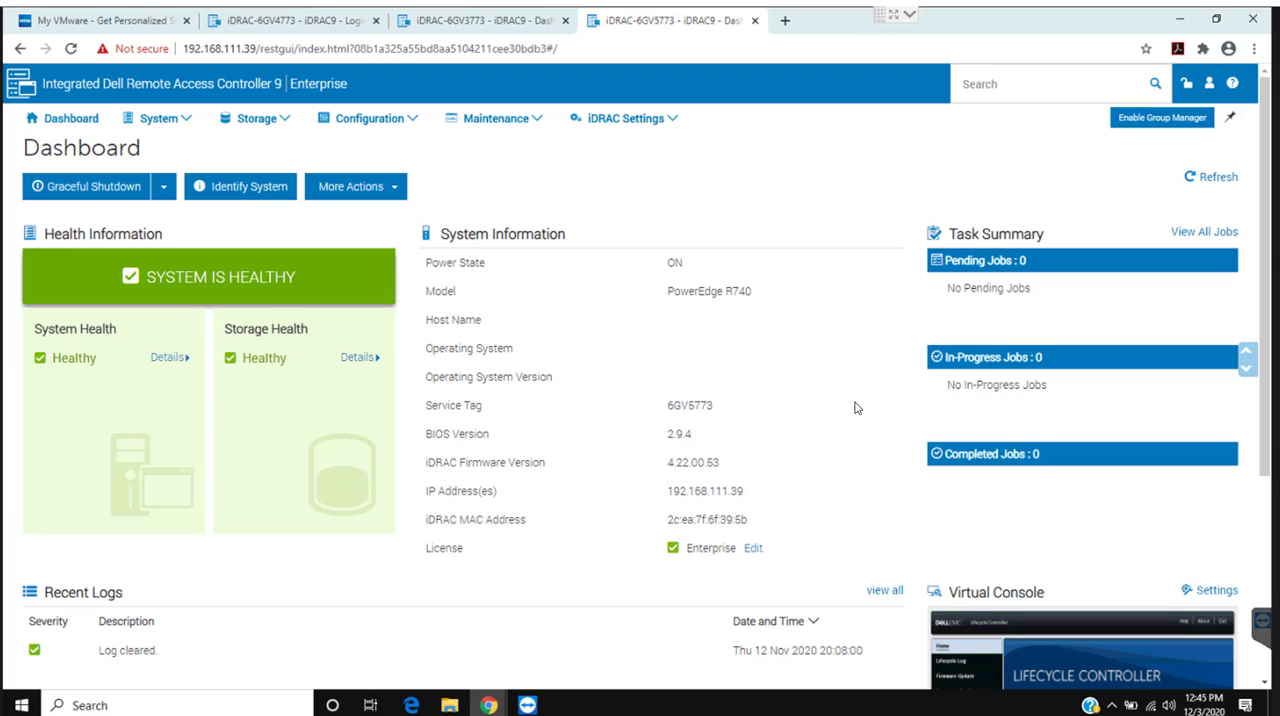
pyautogui.moveTo(855, 407)
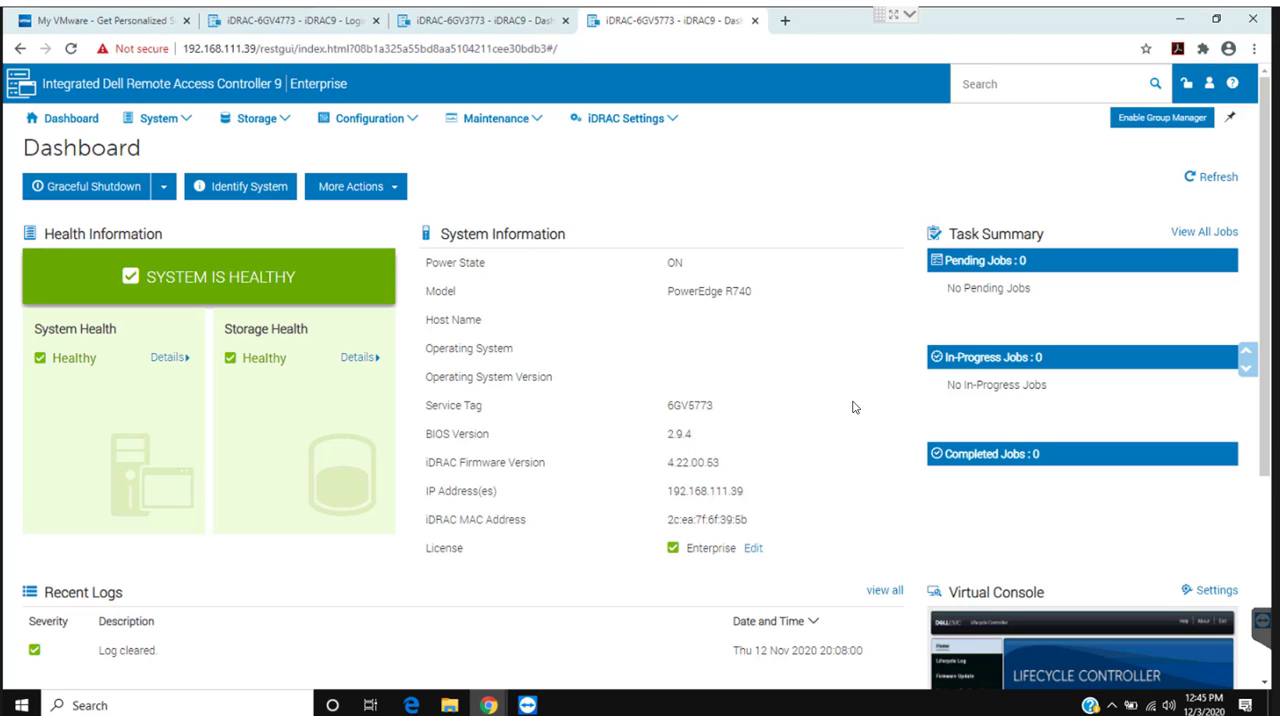
pyautogui.moveTo(728, 393)
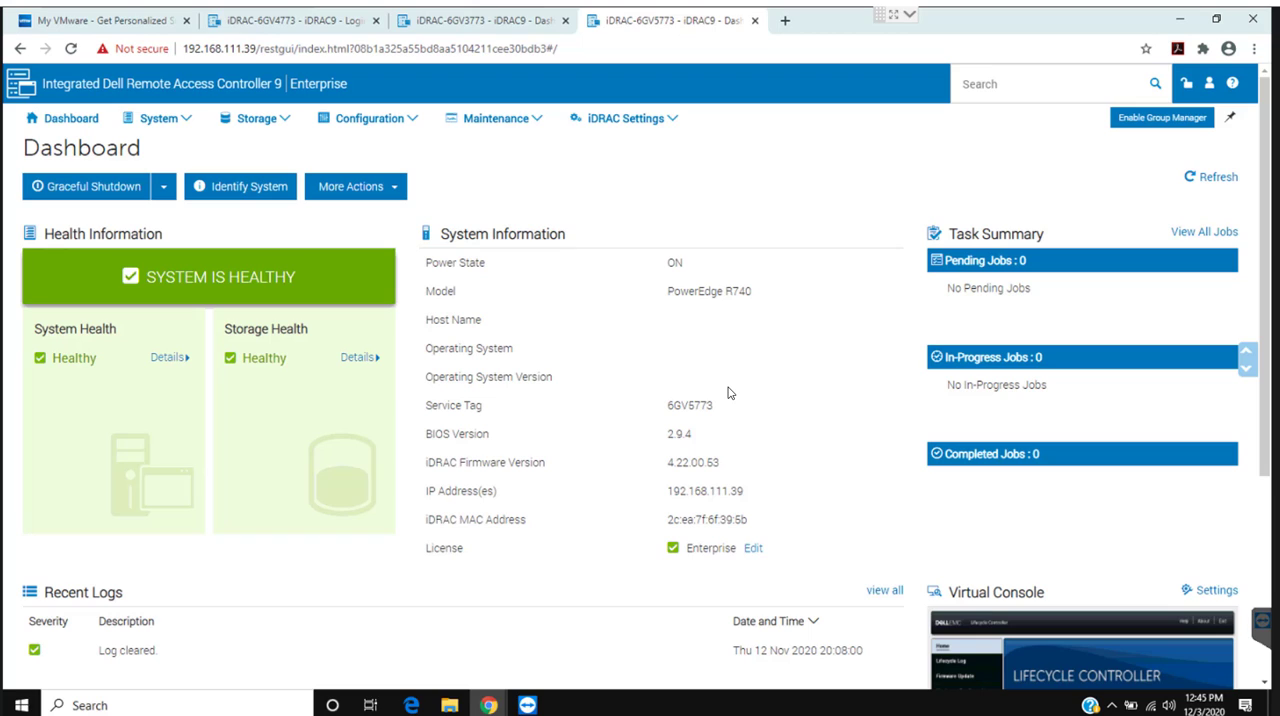
pyautogui.moveTo(736, 431)
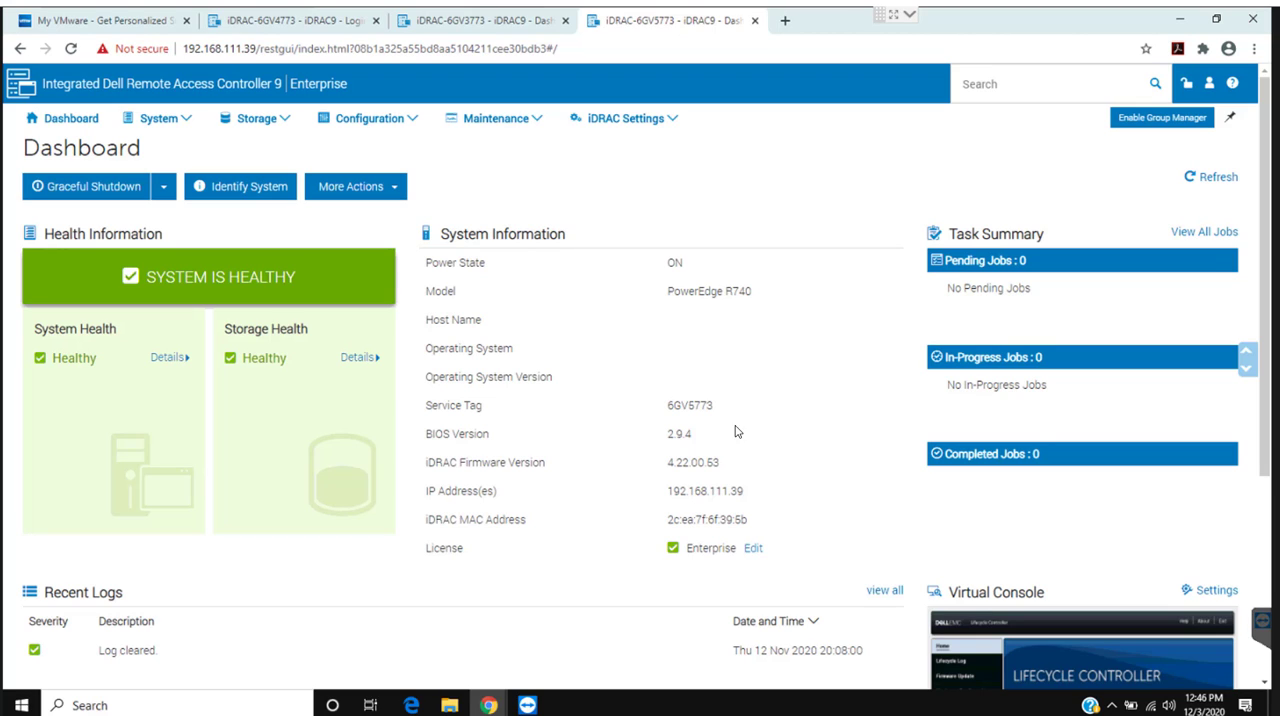
# Step: Launch the iDRAC9 virtual console and go to Lifecycle Controller's Firmware Update page
pyautogui.scroll(-3)
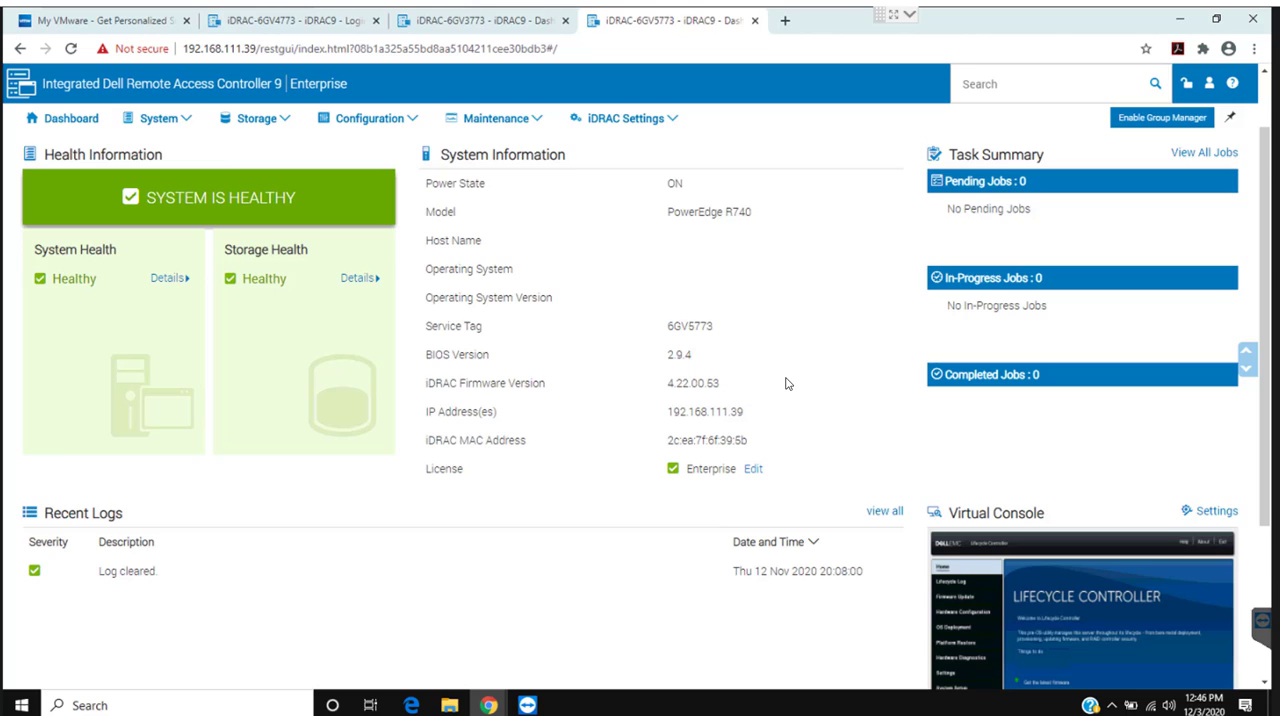
pyautogui.scroll(-3)
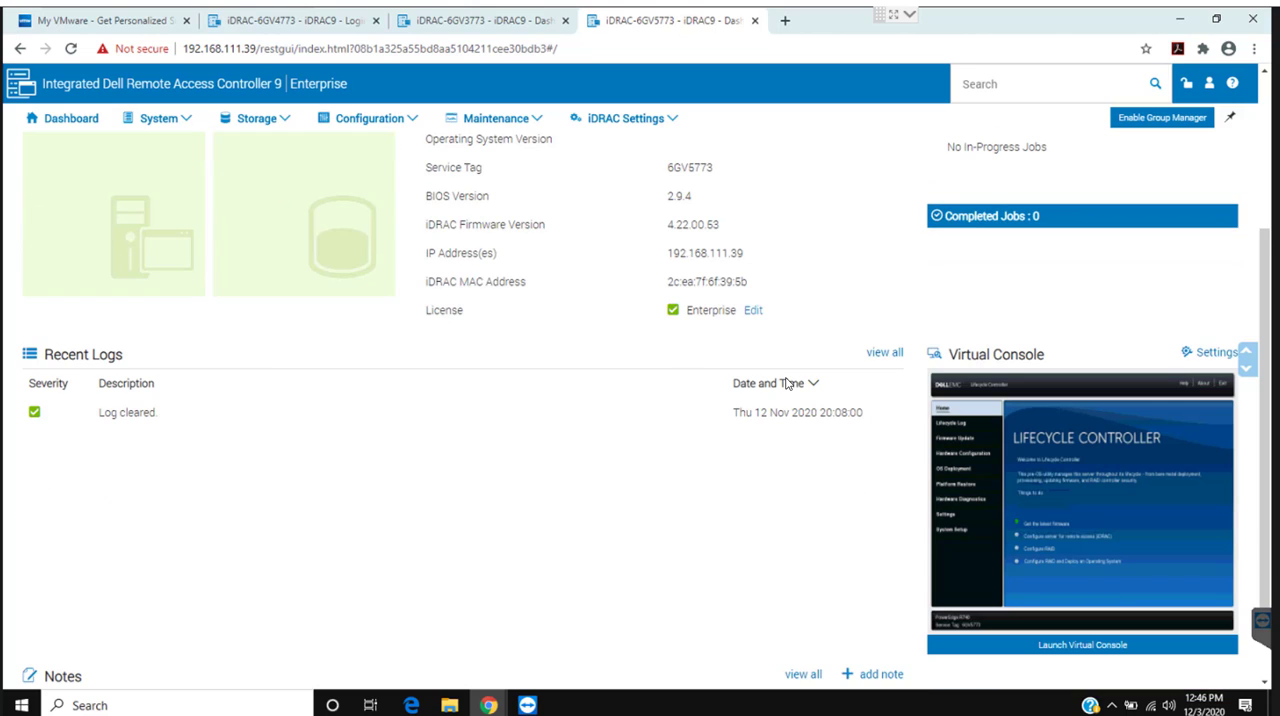
pyautogui.scroll(-3)
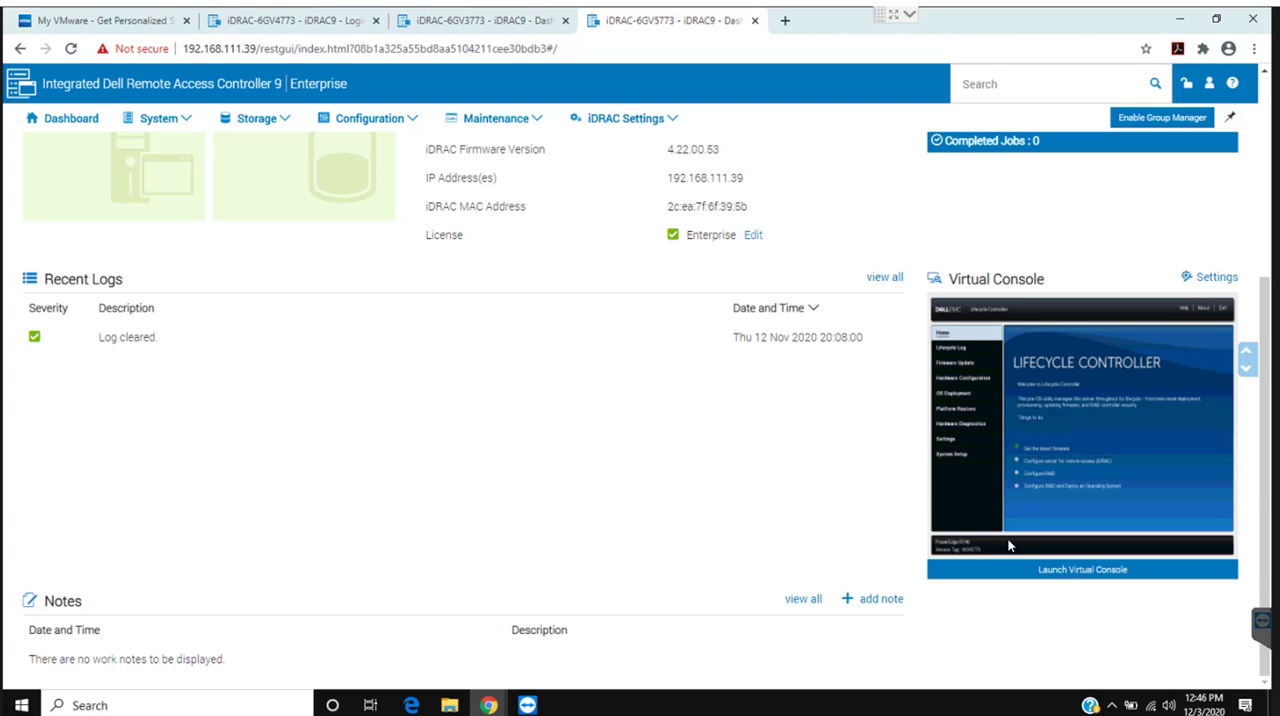
pyautogui.click(1081, 569)
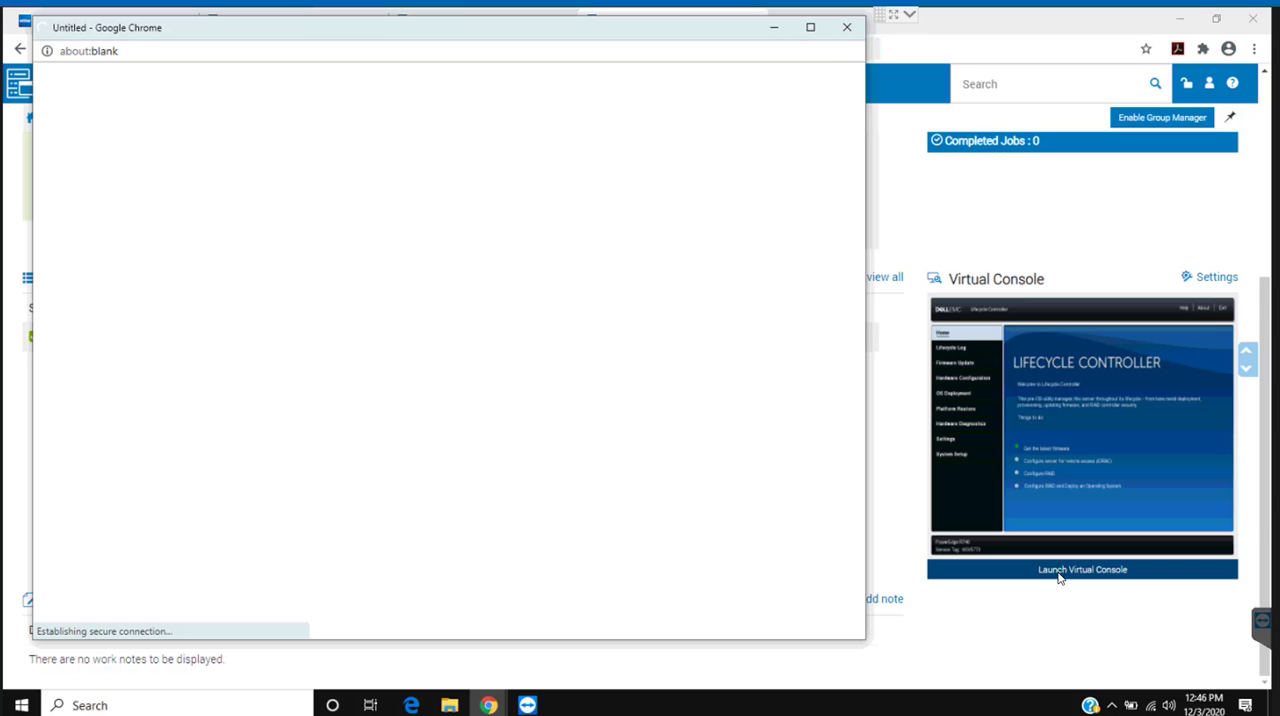
pyautogui.click(1082, 569)
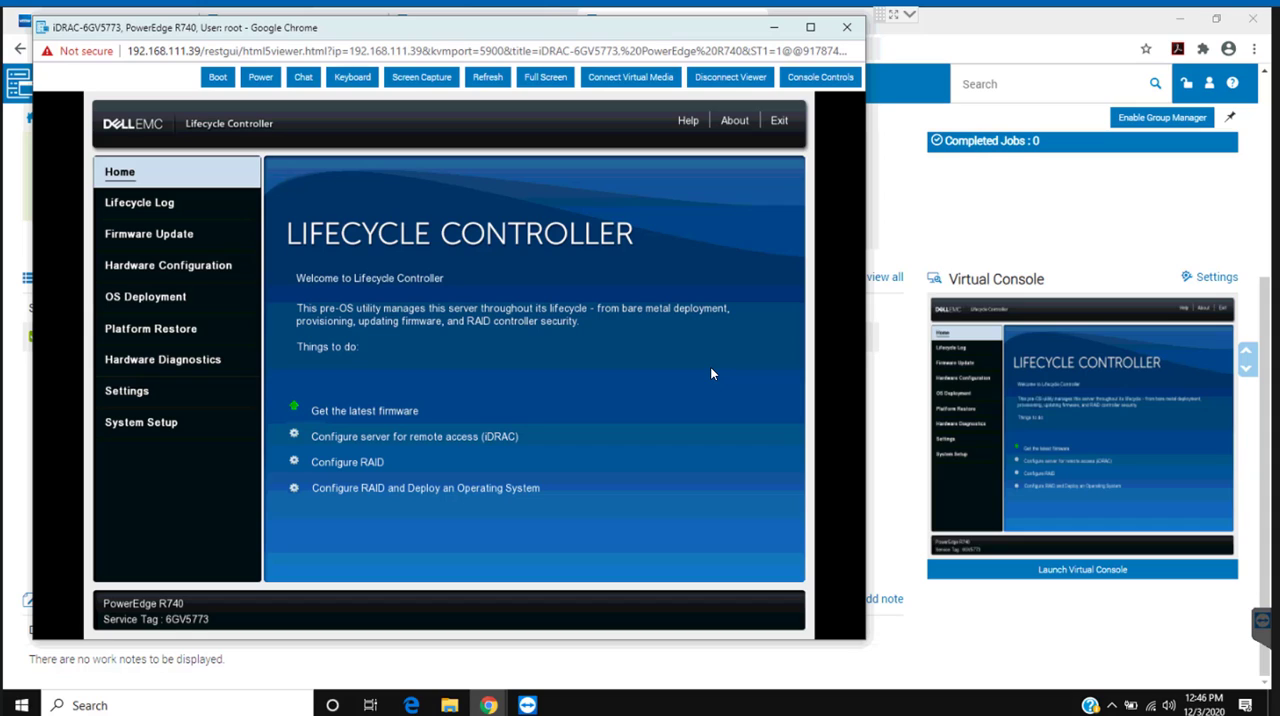
pyautogui.moveTo(174, 272)
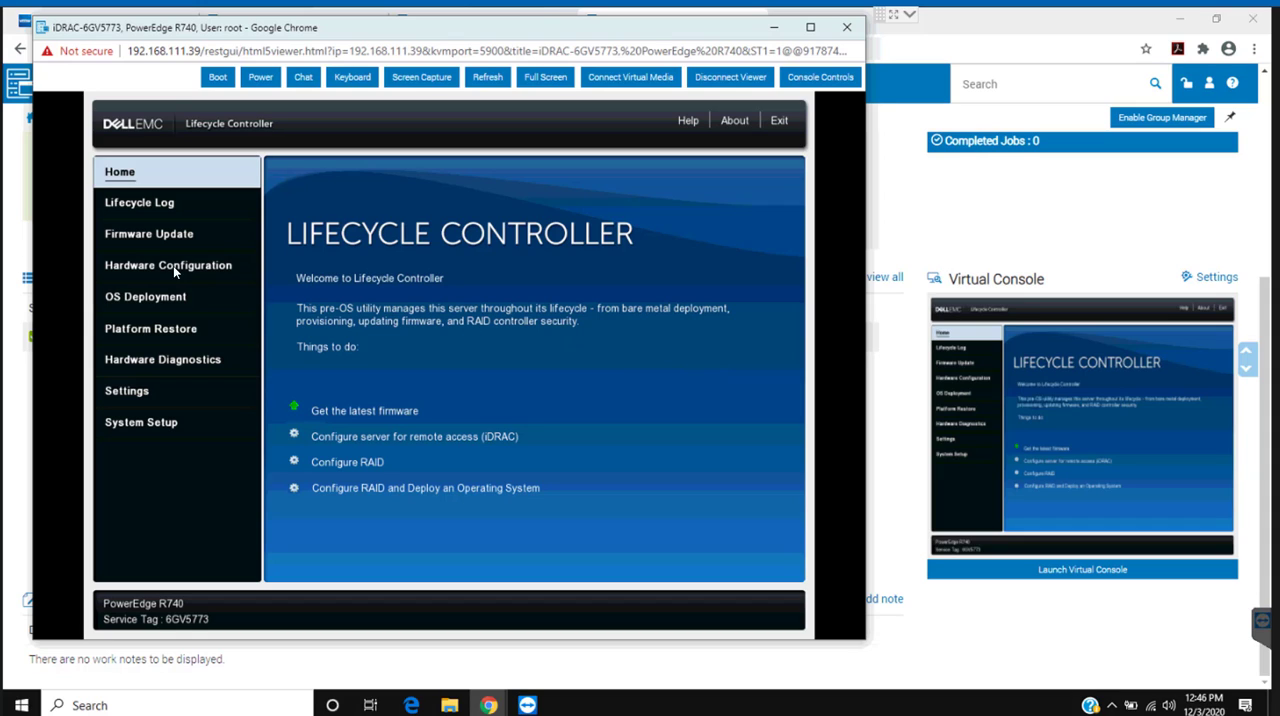
pyautogui.click(148, 233)
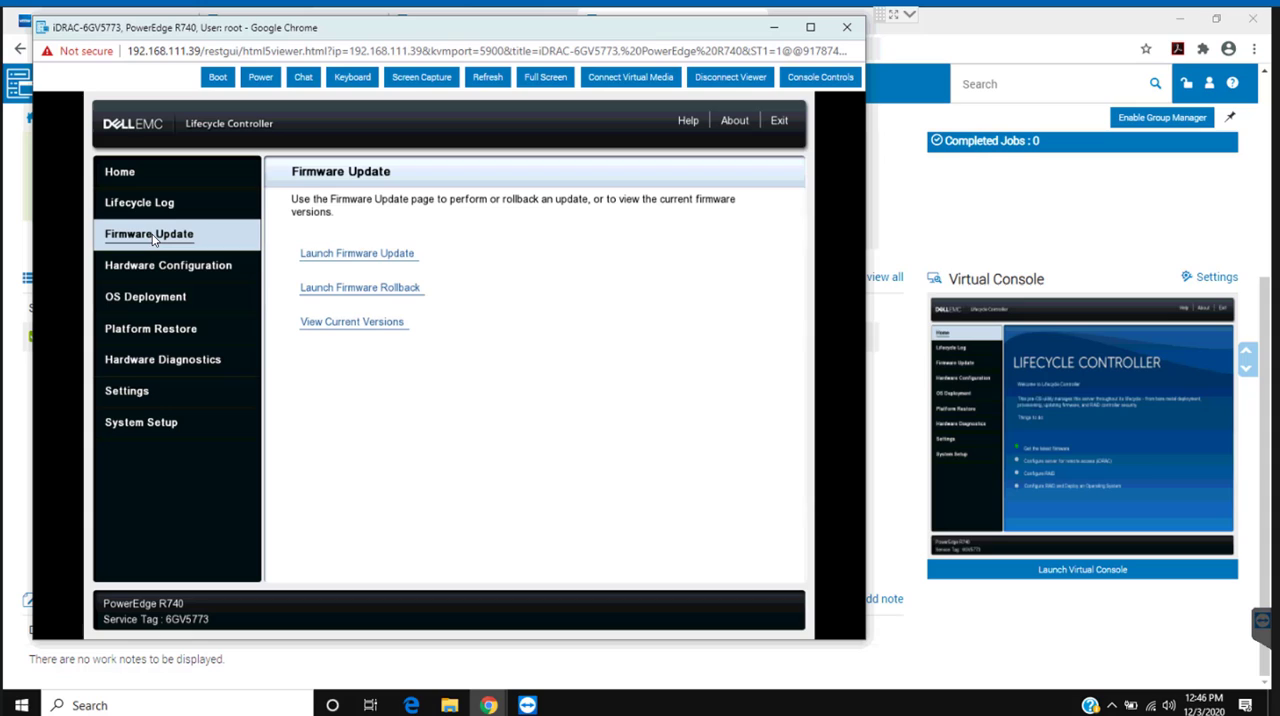
pyautogui.moveTo(330, 264)
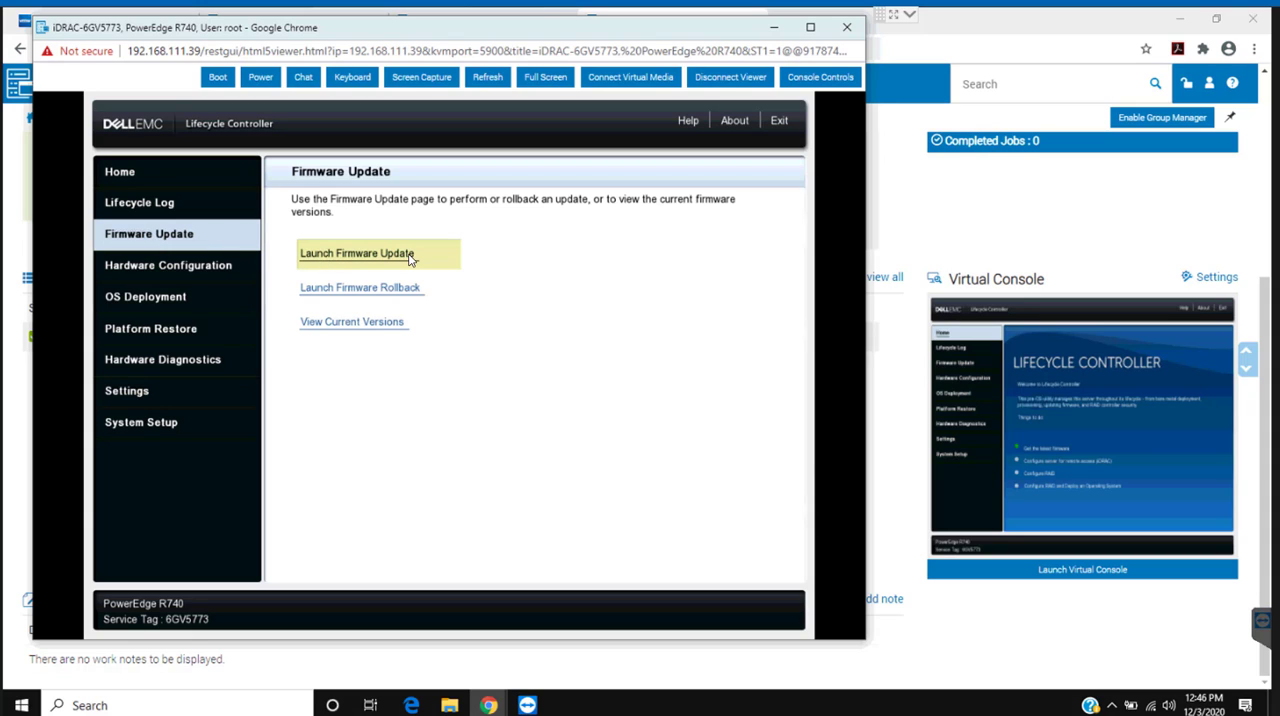
pyautogui.moveTo(150, 233)
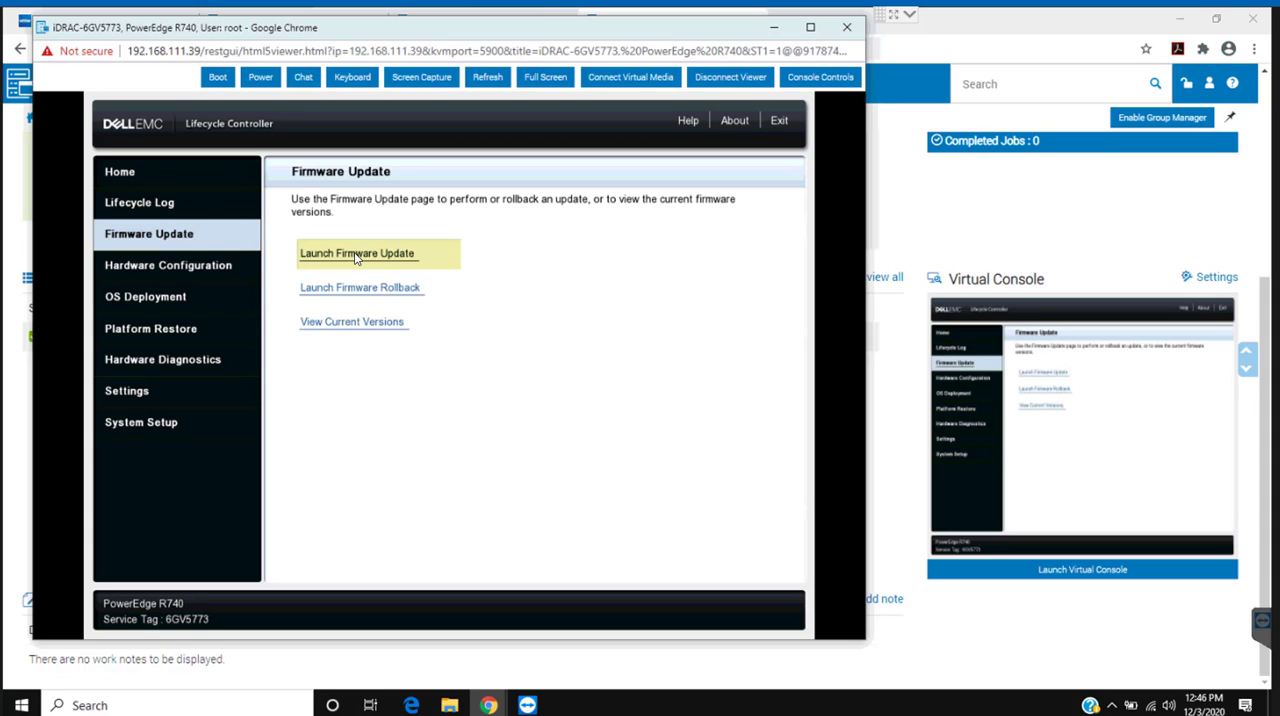
pyautogui.moveTo(906, 261)
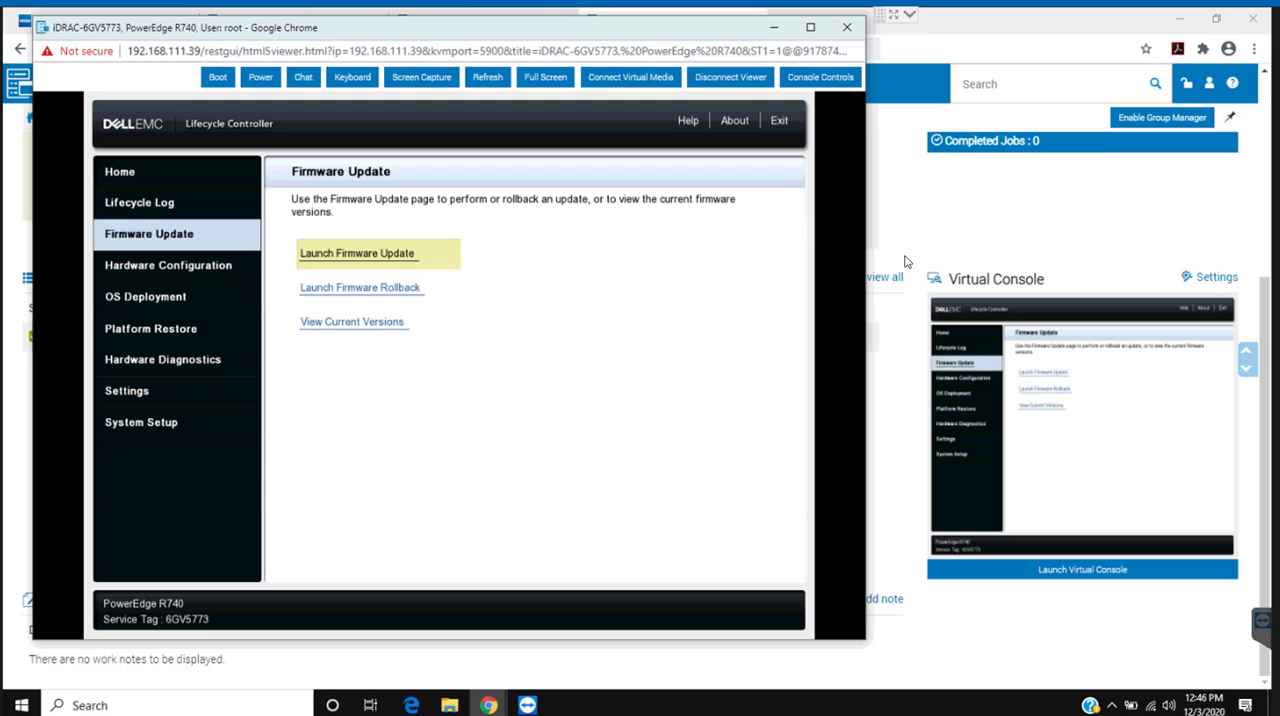
# Step: Check for updates from the Dell website with no proxy, accepting the HTTPS notice
pyautogui.click(356, 253)
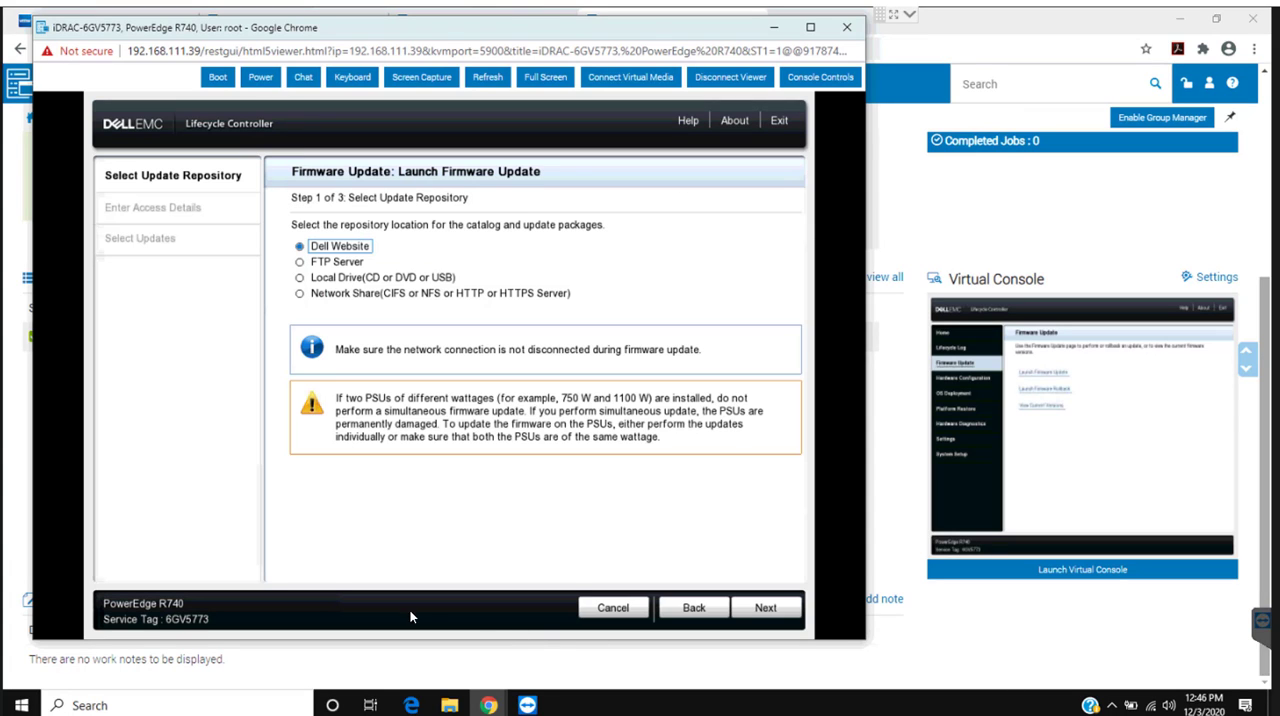
pyautogui.moveTo(395, 355)
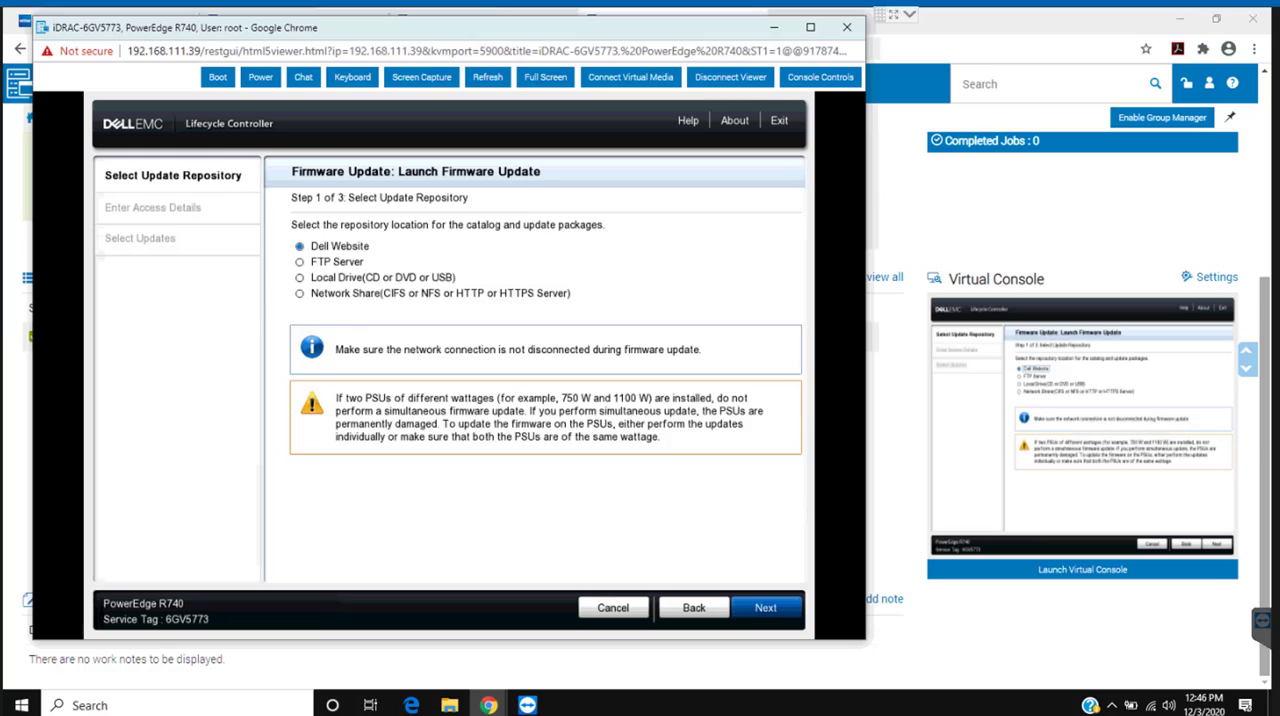
pyautogui.click(765, 607)
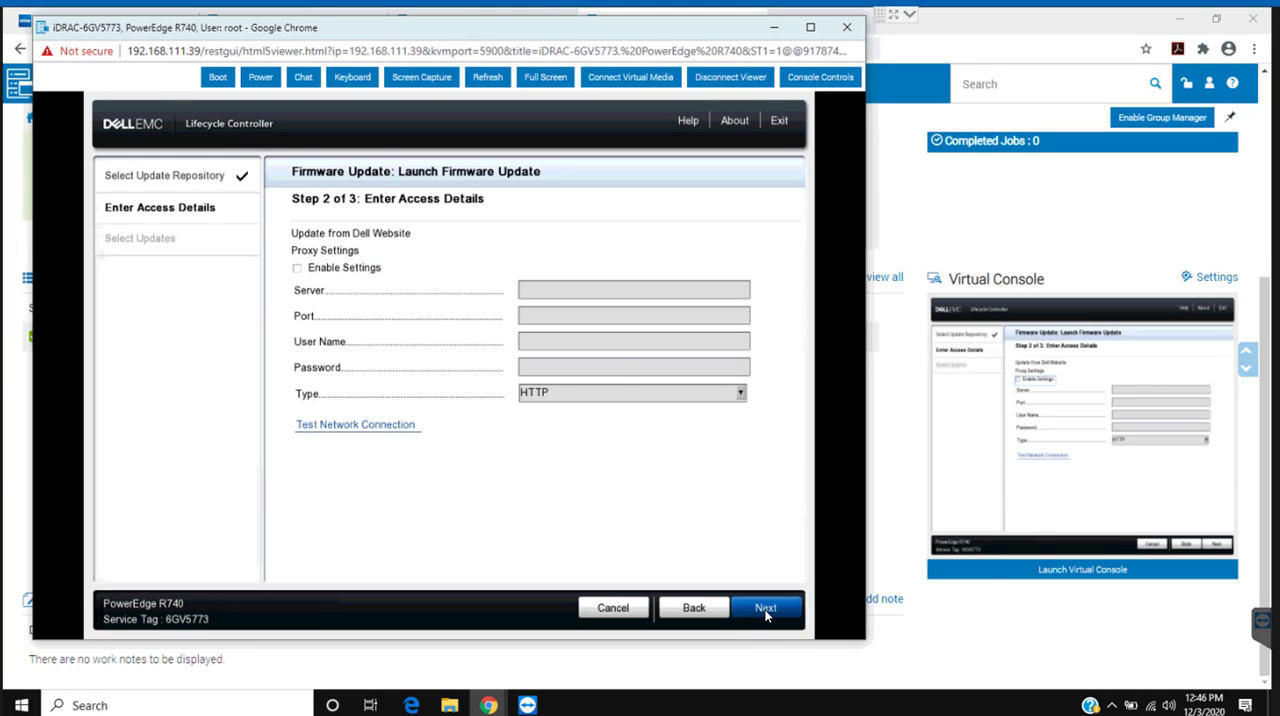
pyautogui.click(765, 607)
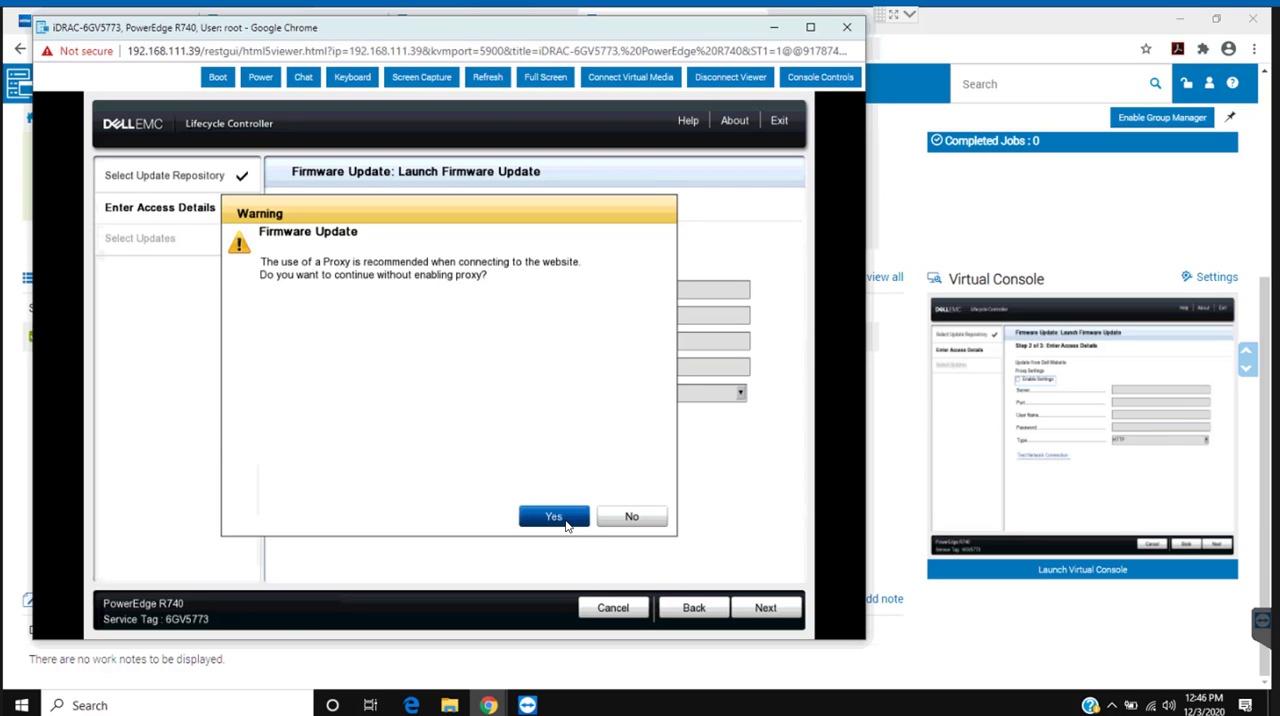
pyautogui.click(554, 516)
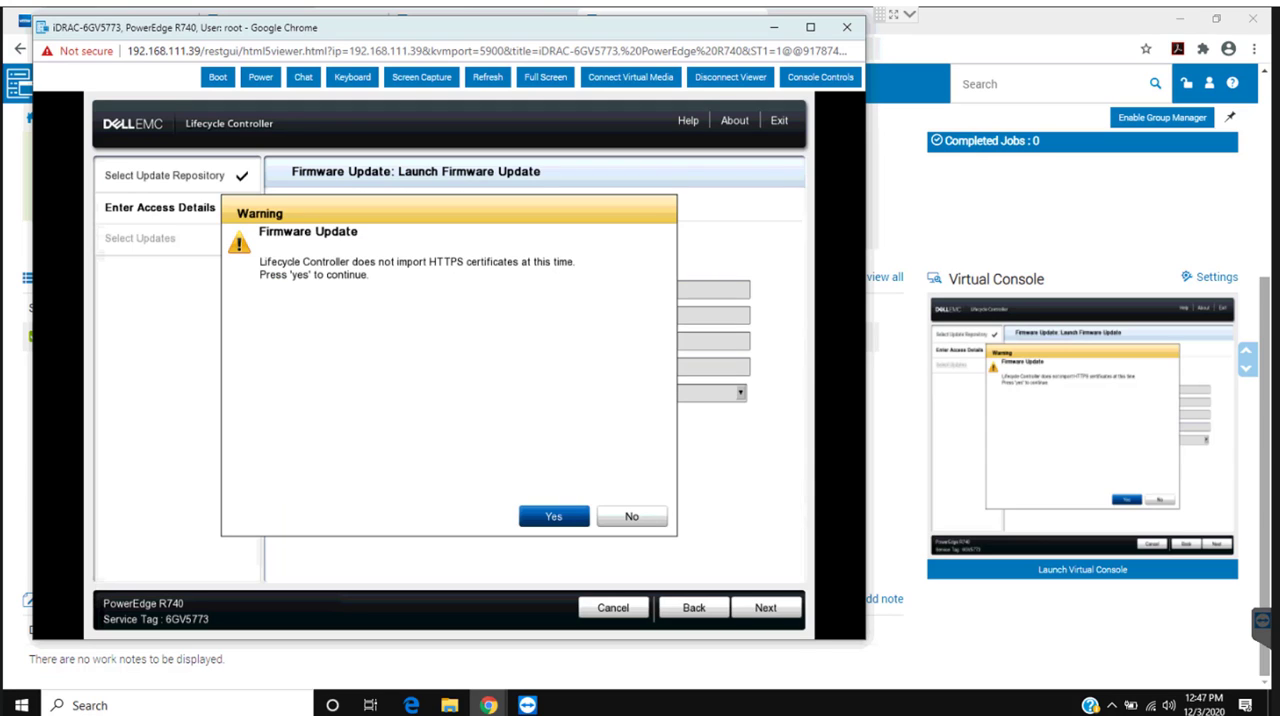
pyautogui.click(553, 516)
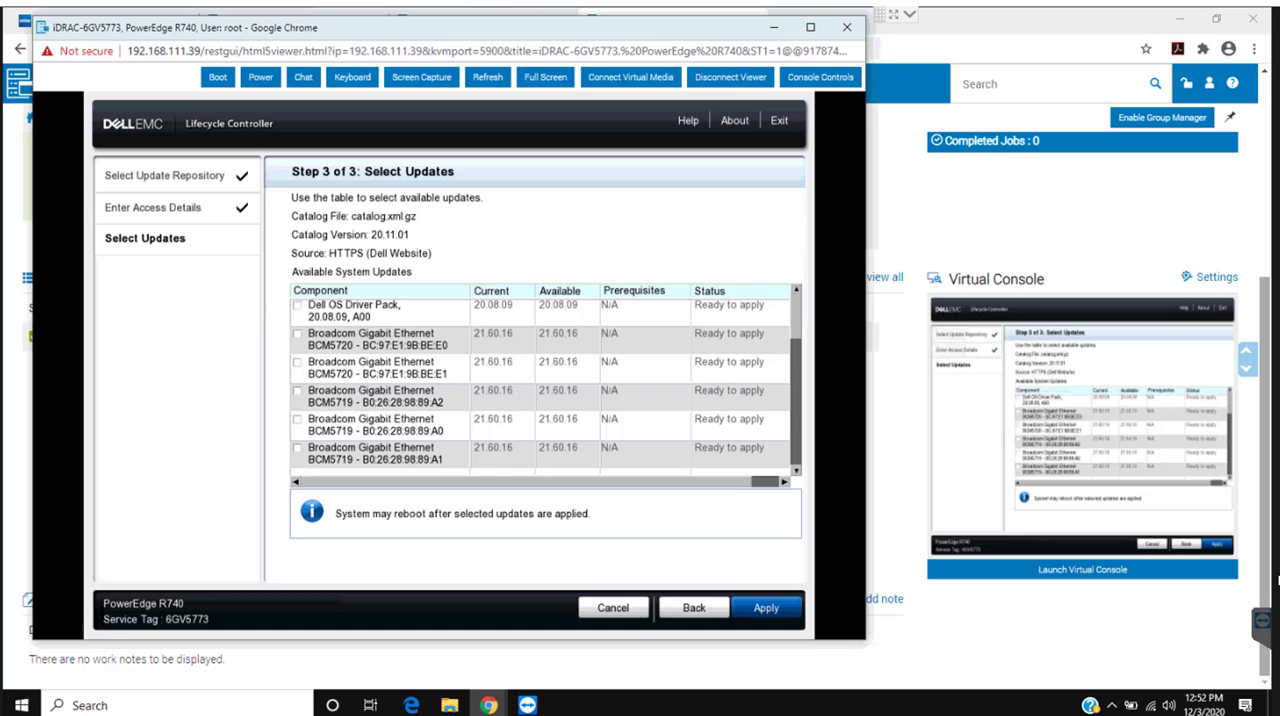
pyautogui.moveTo(323, 337)
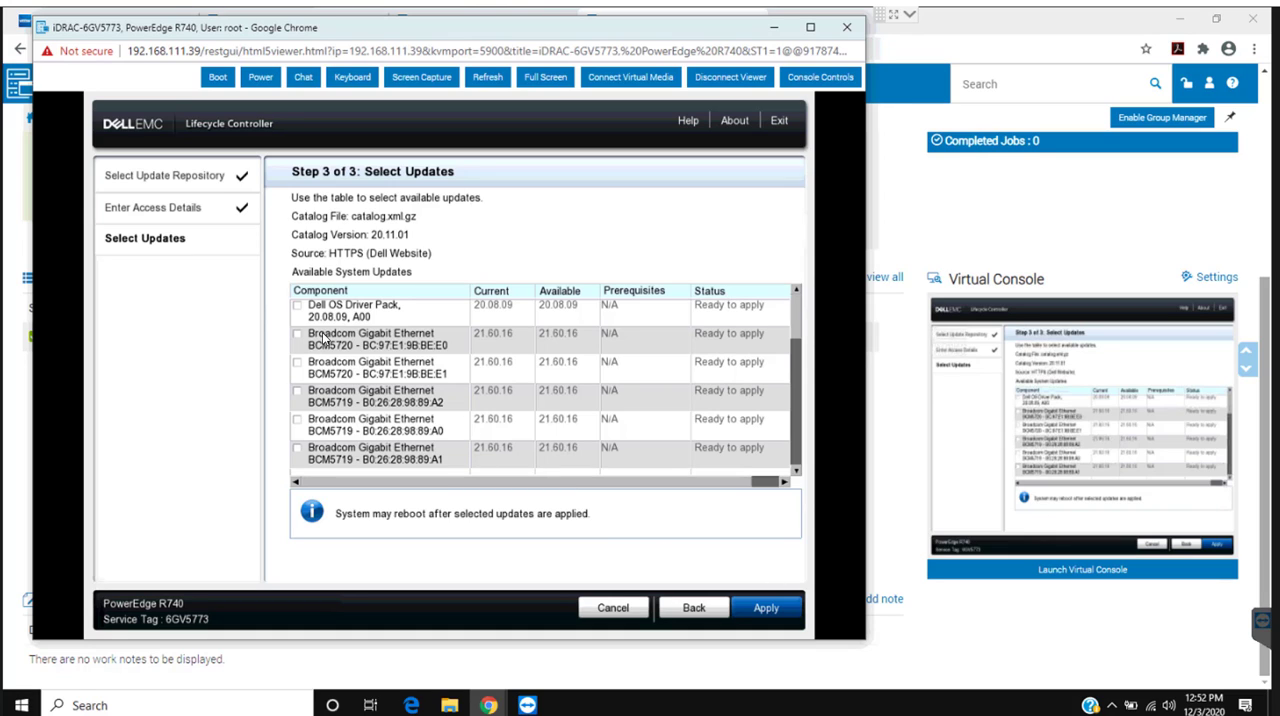
# Step: Select all listed updates, including the driver pack and Broadcom NICs, and apply them
pyautogui.click(297, 305)
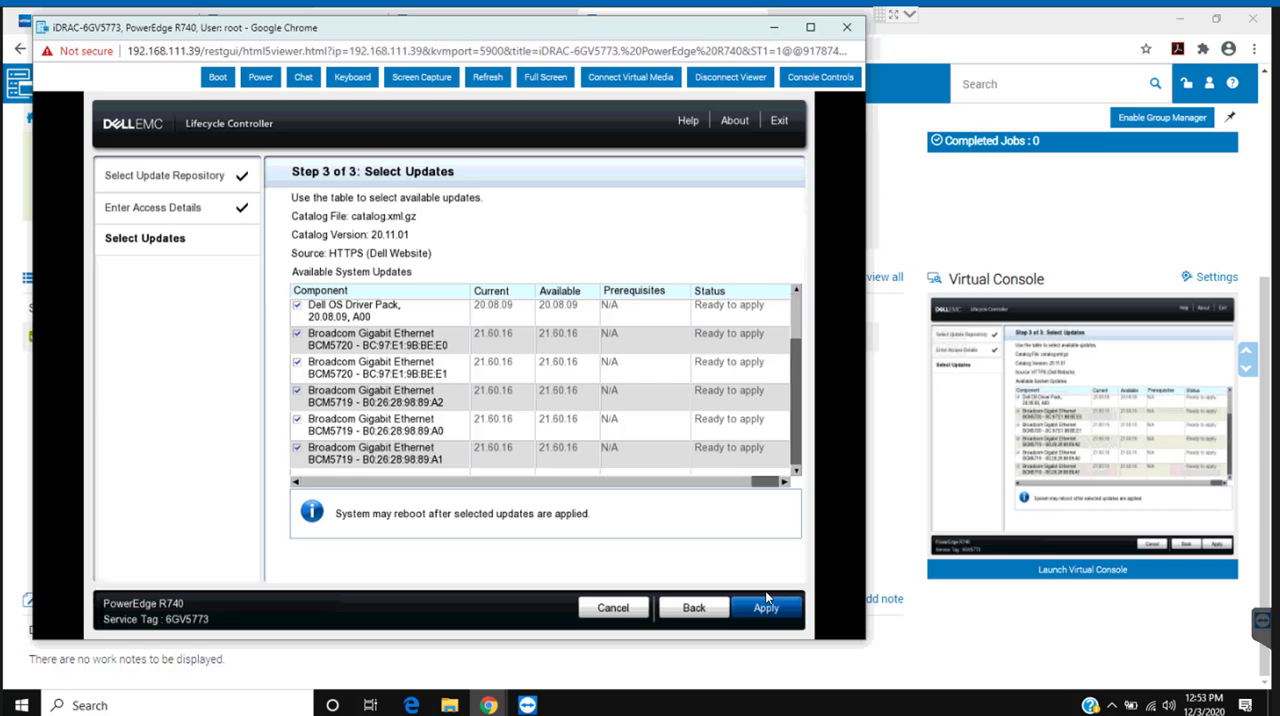
pyautogui.click(765, 607)
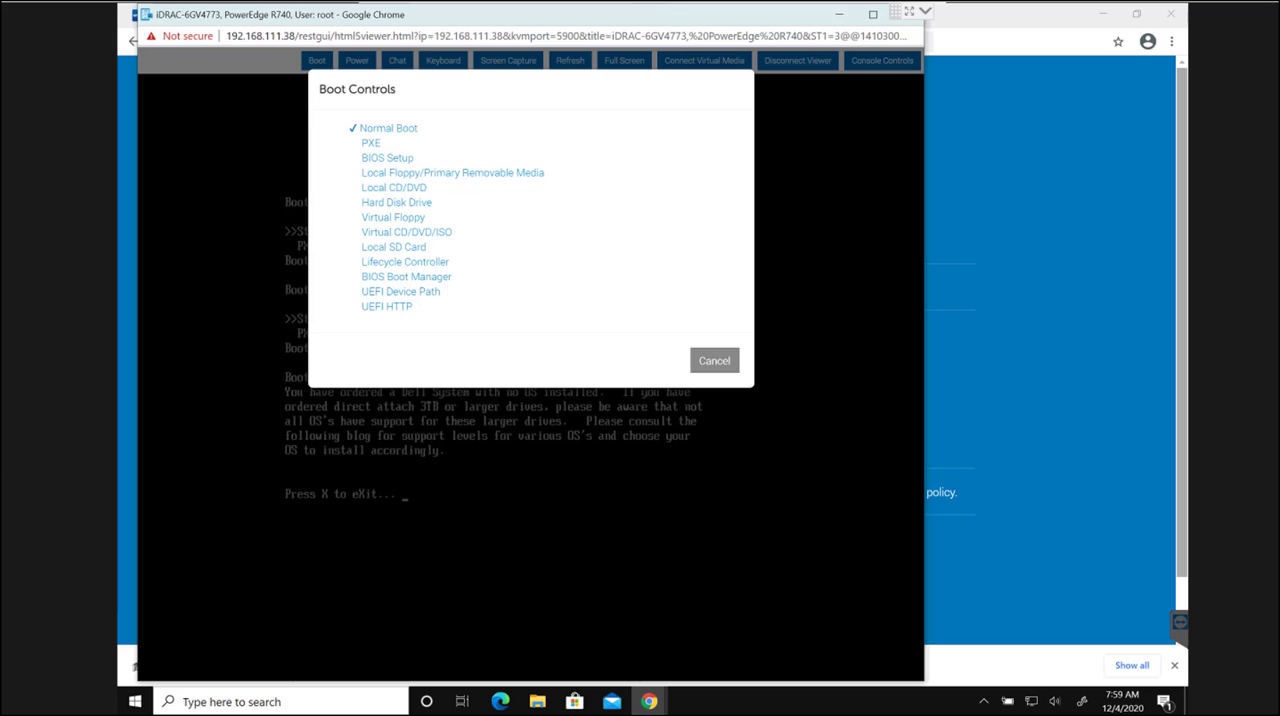
pyautogui.moveTo(380, 182)
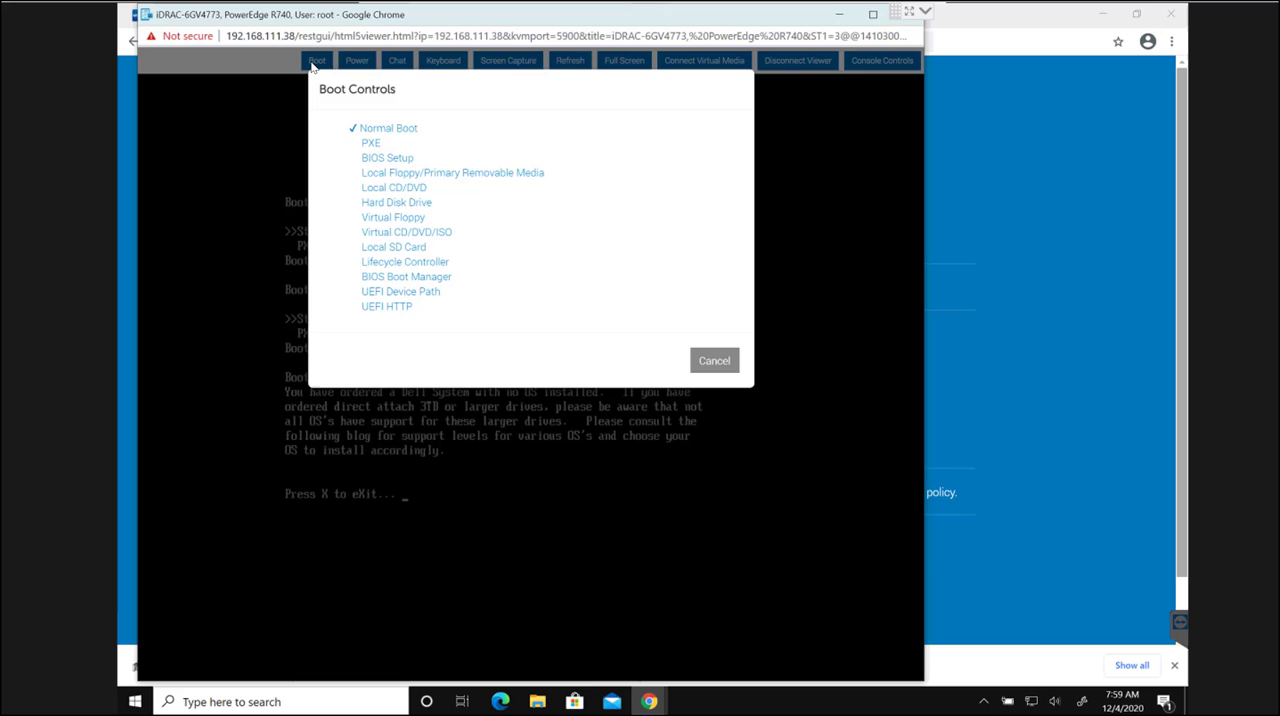
pyautogui.moveTo(396, 268)
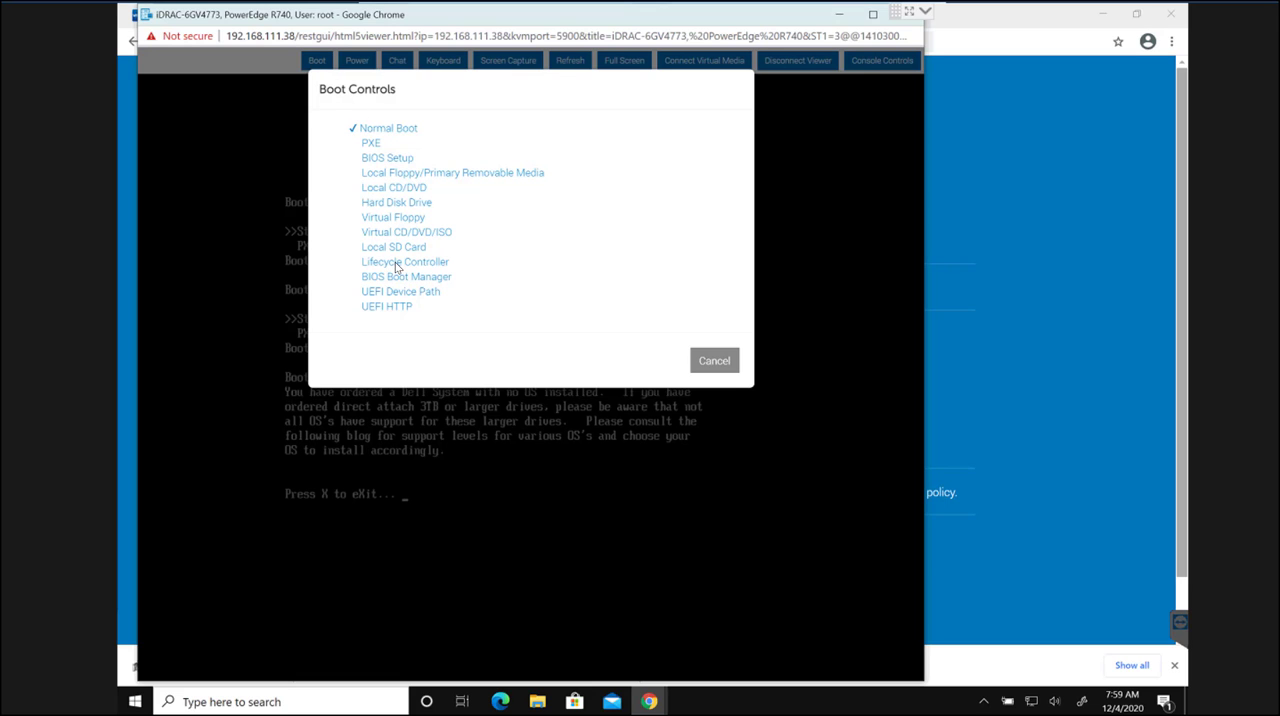
# Step: Set Lifecycle Controller as the next boot device and warm-reset the server
pyautogui.click(405, 261)
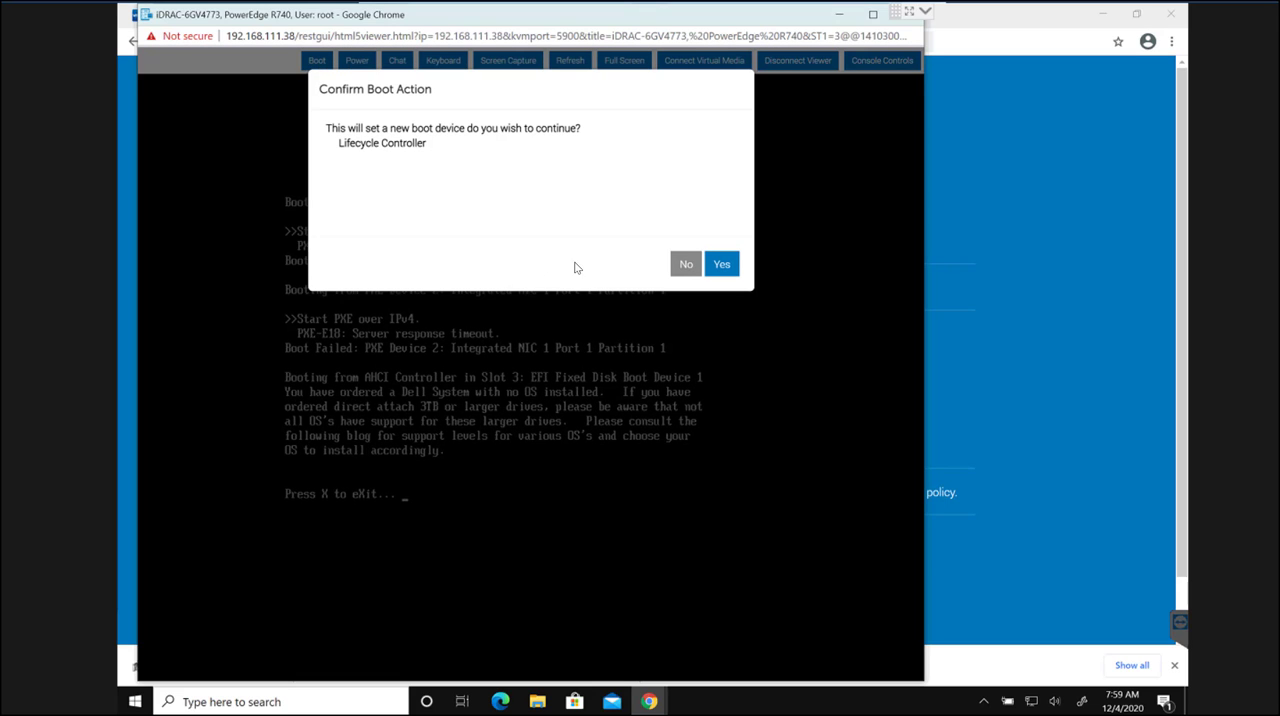
pyautogui.click(721, 263)
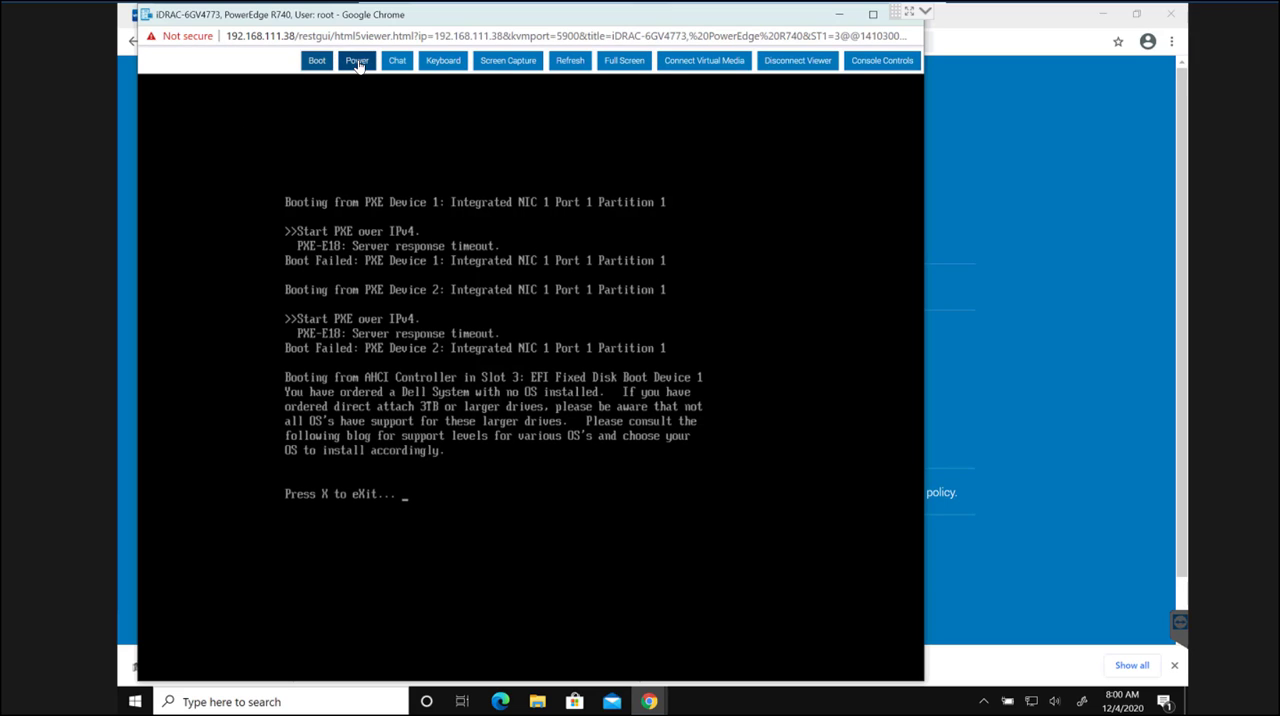
pyautogui.click(356, 60)
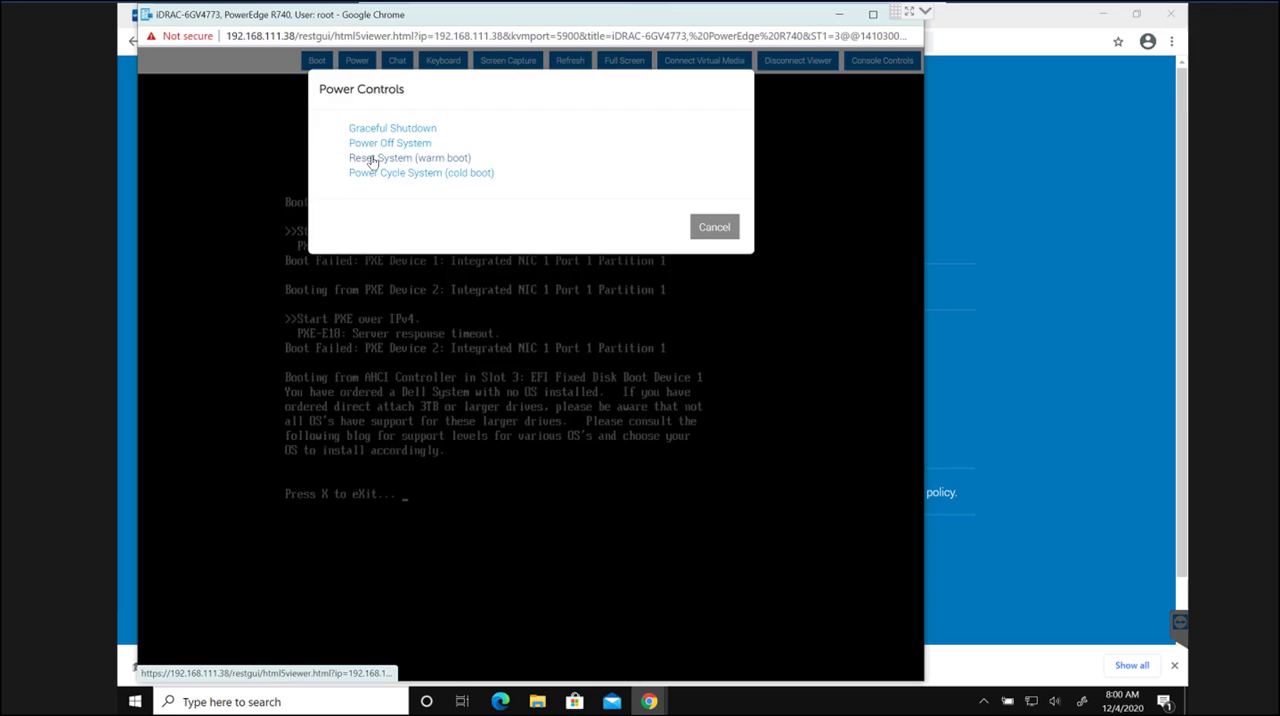
pyautogui.click(409, 157)
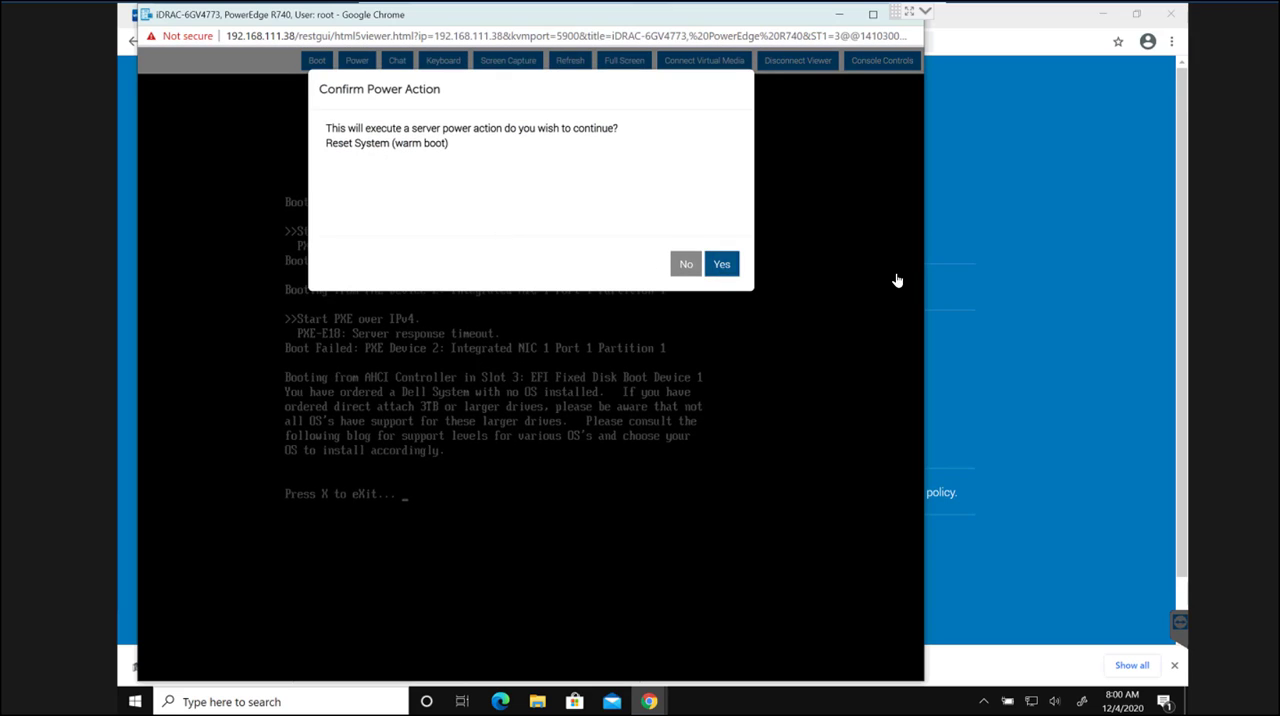
pyautogui.click(721, 263)
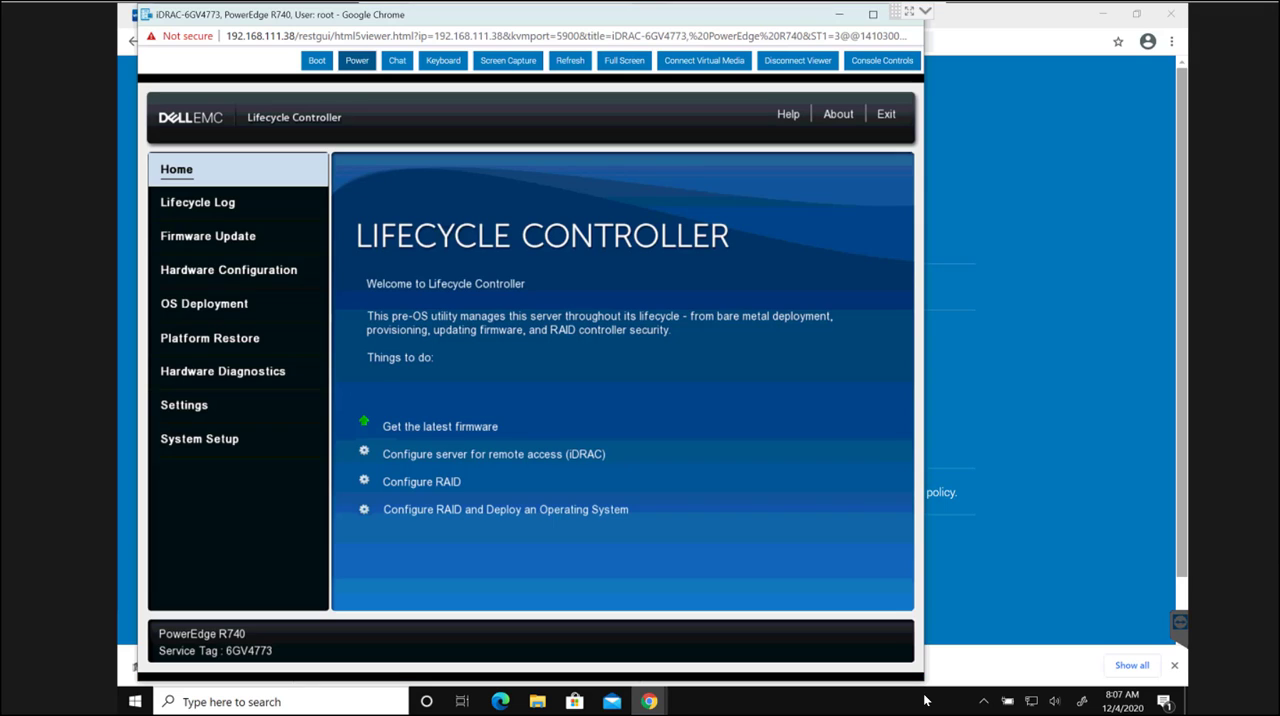
pyautogui.moveTo(718, 636)
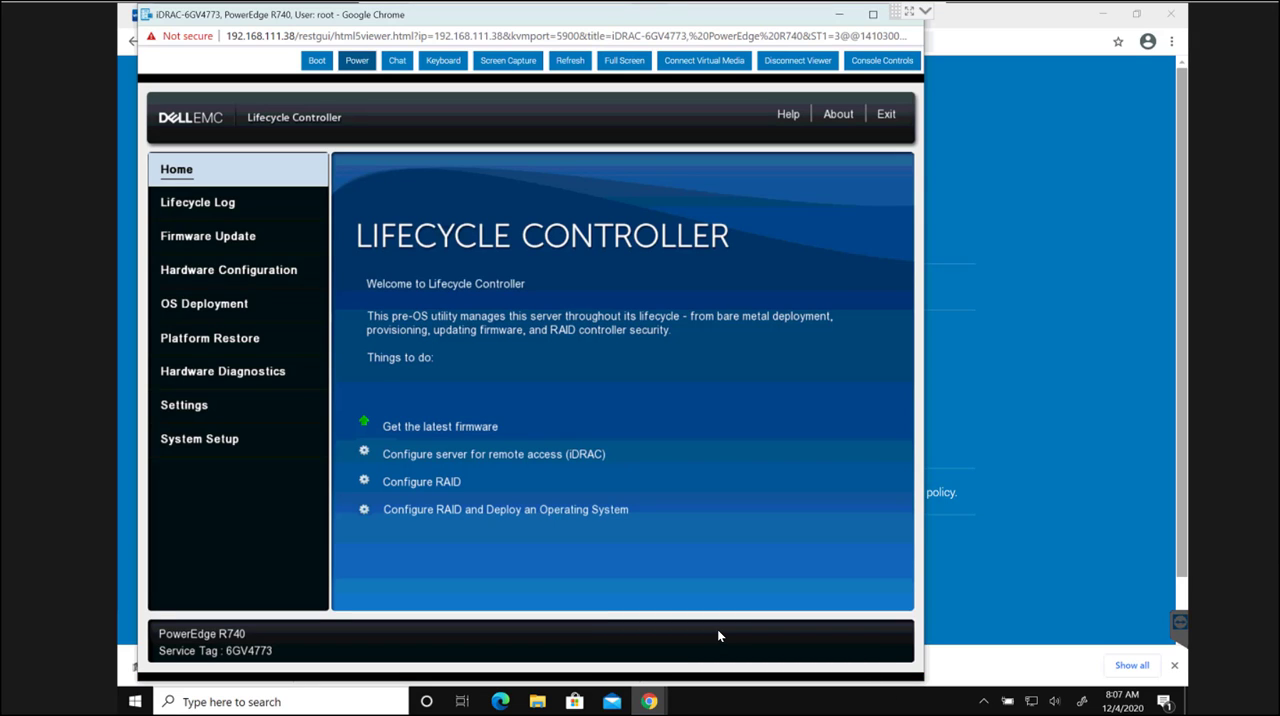
pyautogui.moveTo(496, 562)
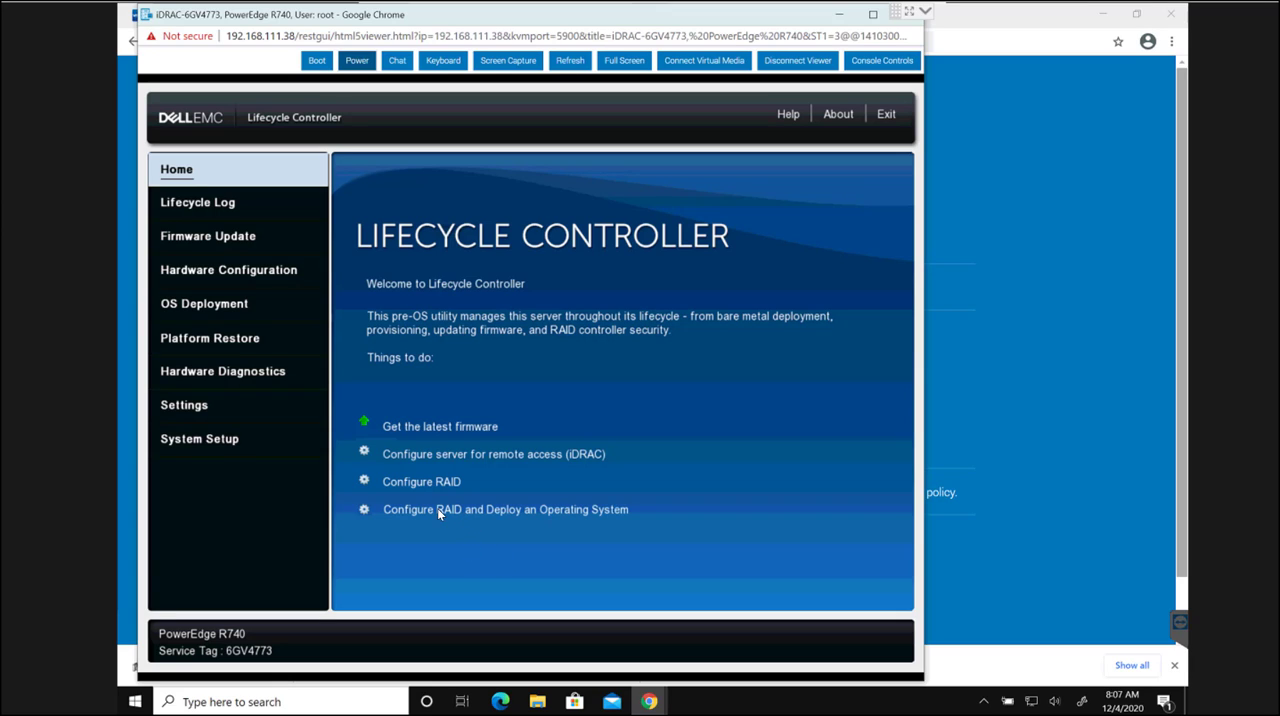
pyautogui.moveTo(457, 514)
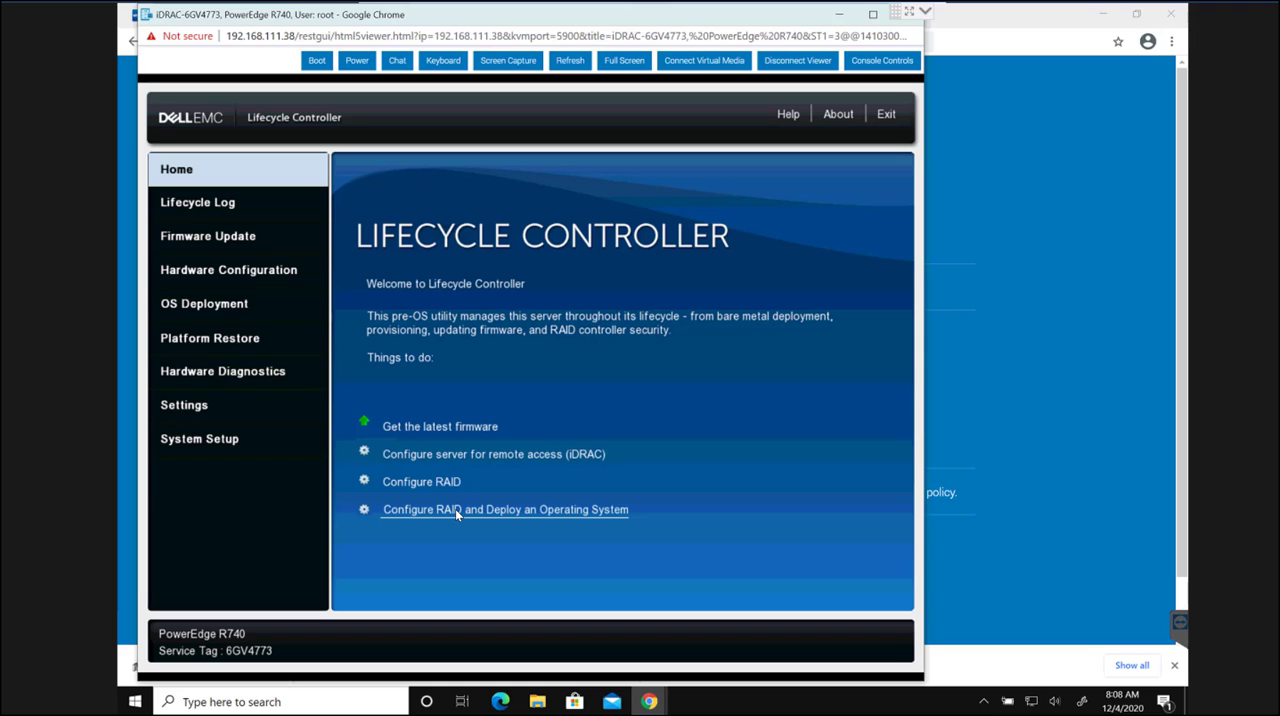
pyautogui.moveTo(586, 512)
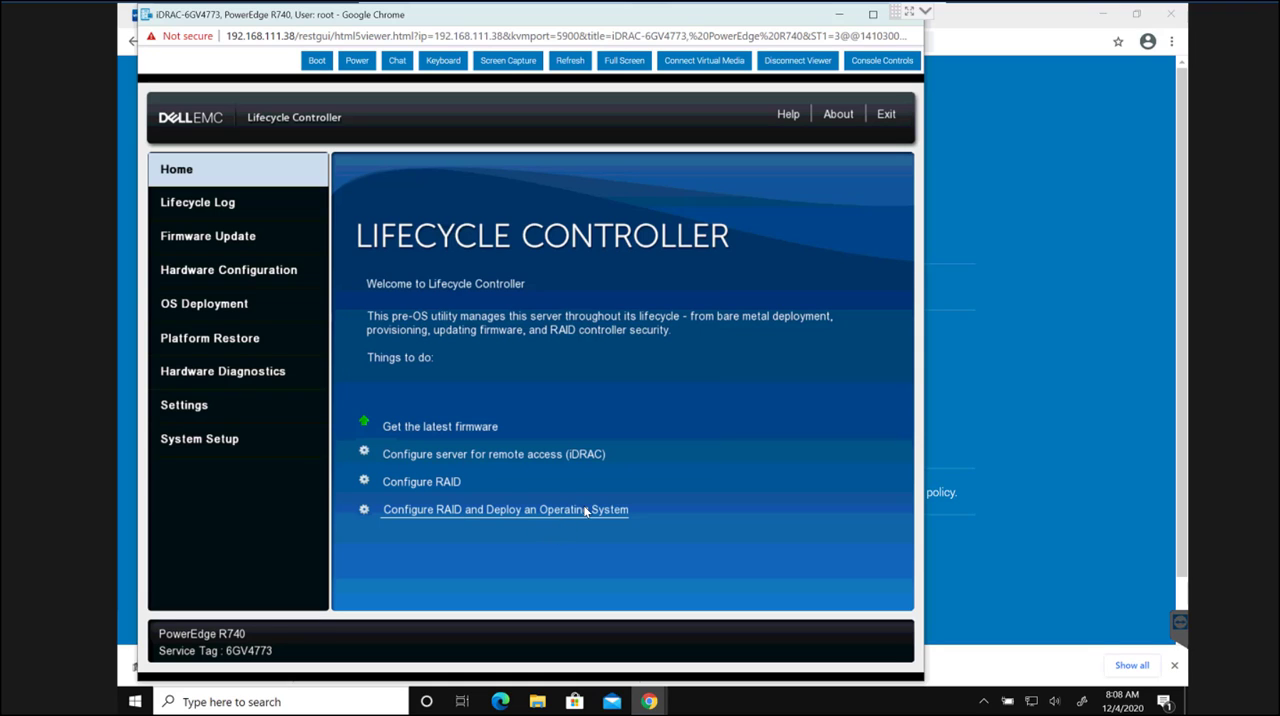
# Step: Start Configure RAID and Deploy an Operating System, keeping Configure RAID First
pyautogui.click(505, 509)
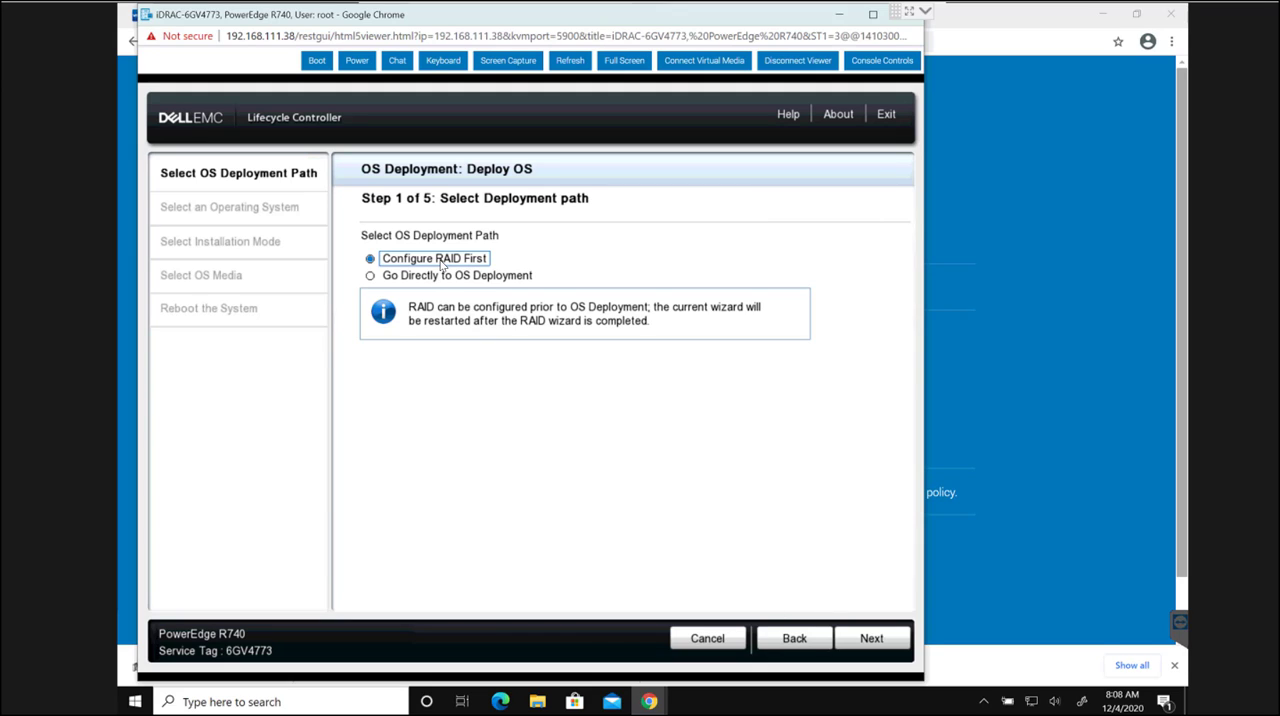
pyautogui.moveTo(848, 640)
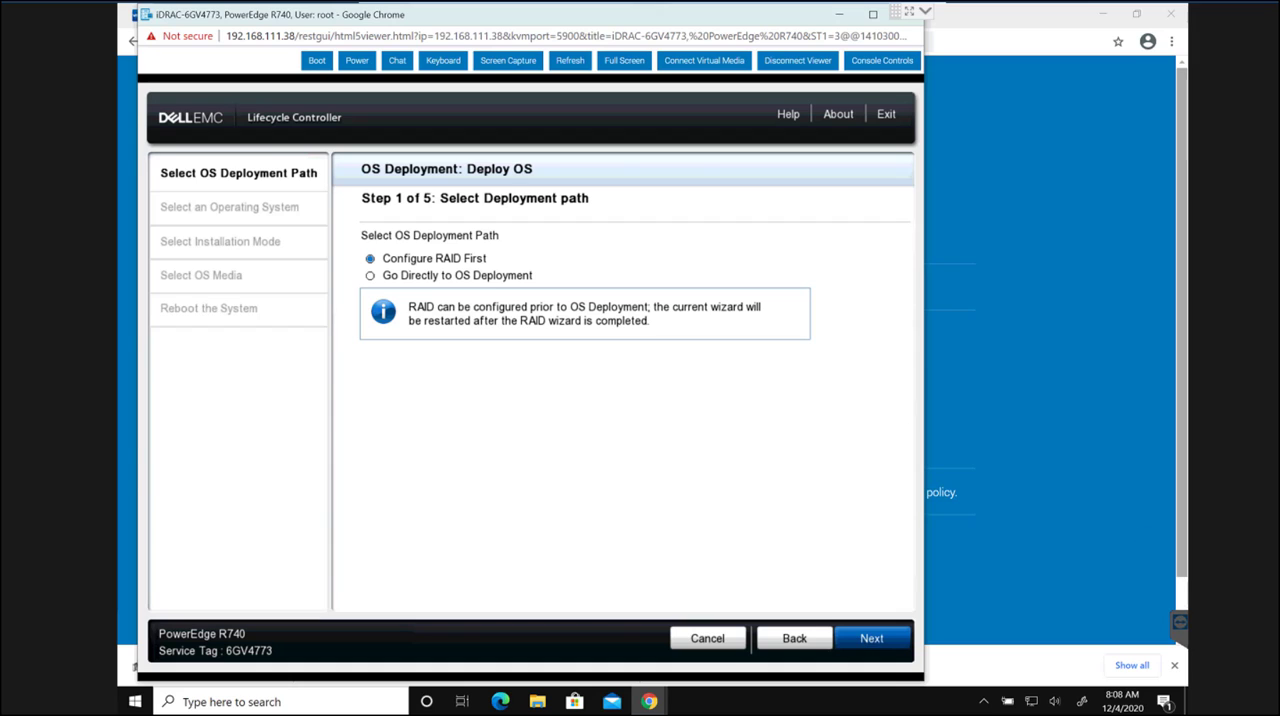
pyautogui.click(871, 638)
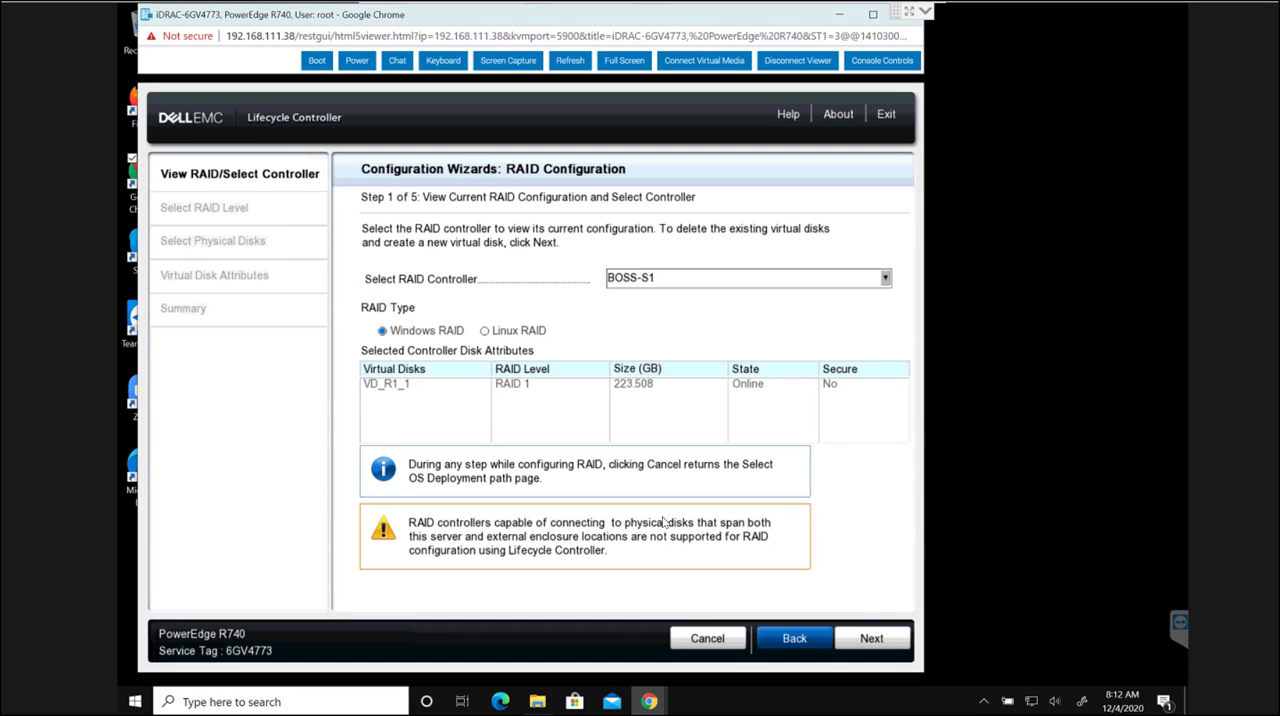
pyautogui.moveTo(405, 413)
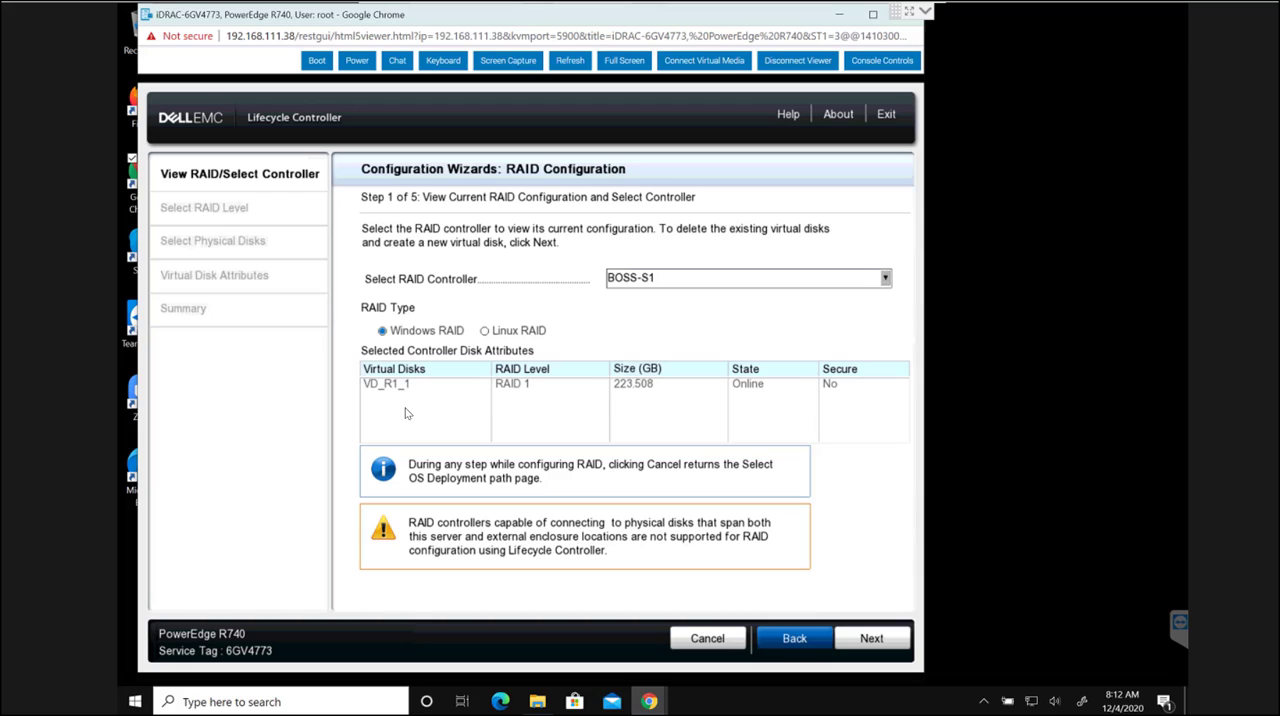
pyautogui.moveTo(420, 390)
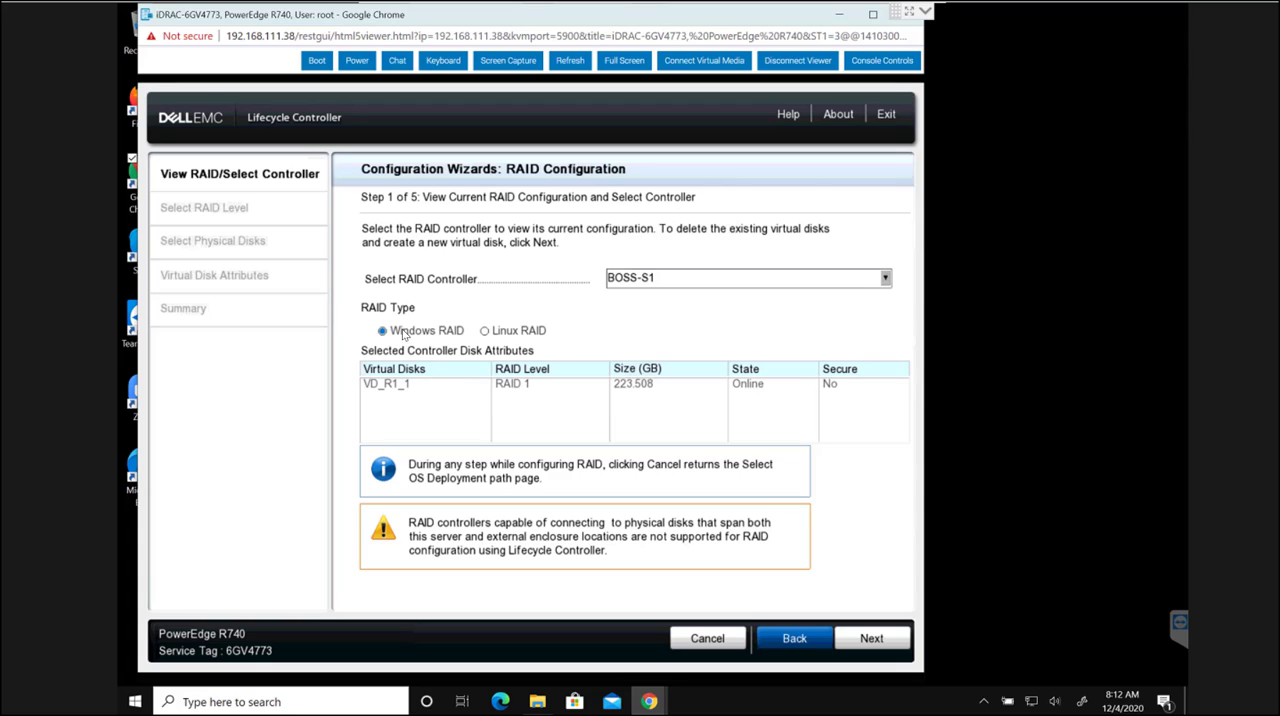
pyautogui.moveTo(472, 340)
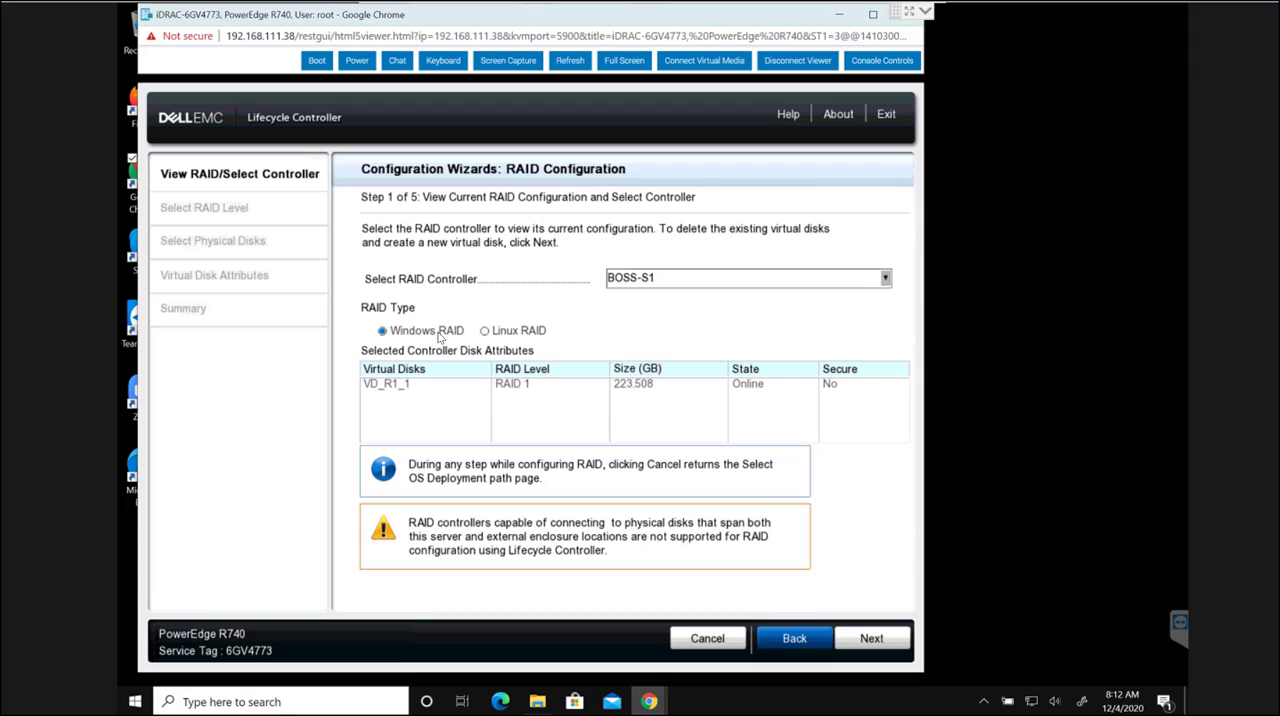
pyautogui.moveTo(430, 377)
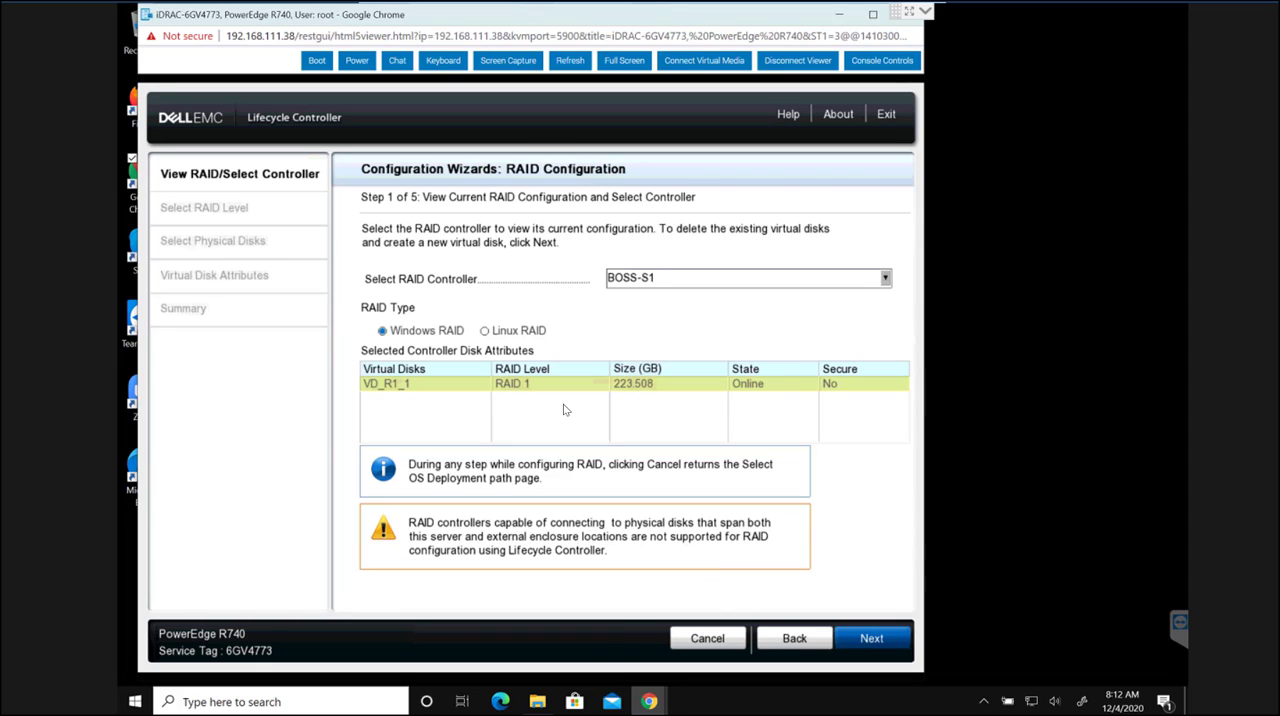
pyautogui.moveTo(475, 407)
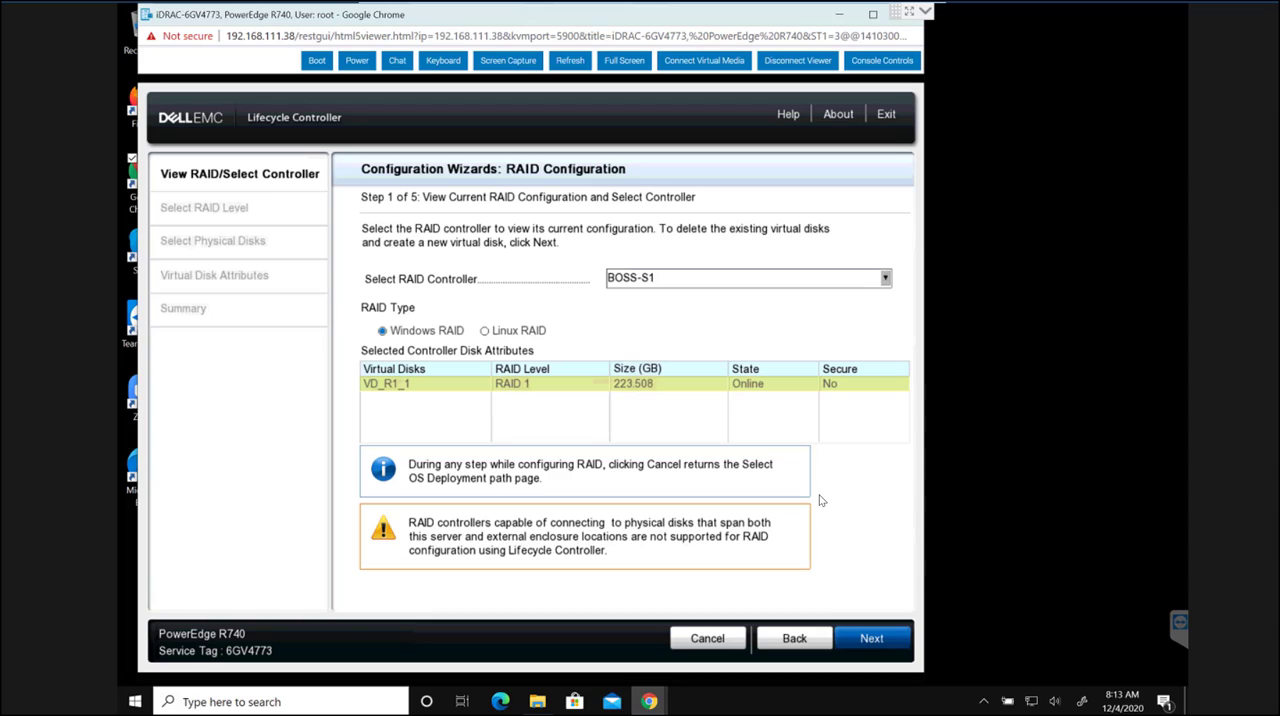
pyautogui.moveTo(1178, 648)
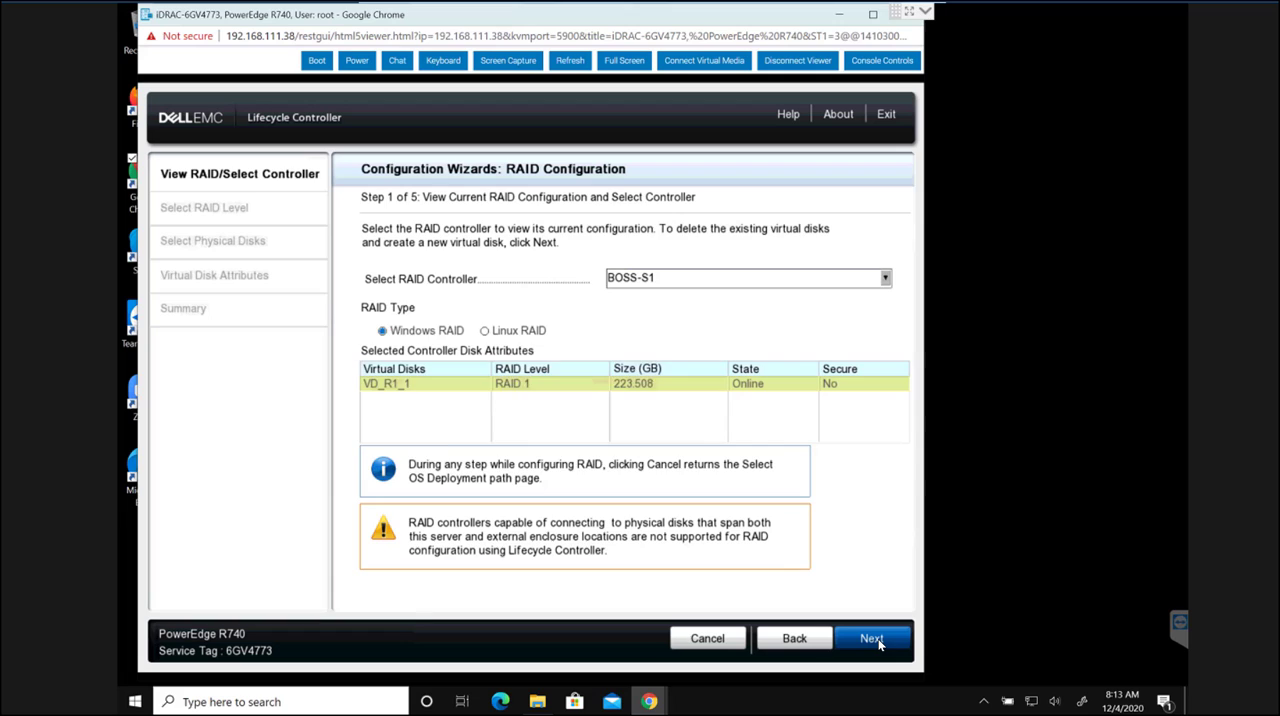
# Step: Create a RAID 1 mirror on BOSS-S1 from SSD 0 and SSD 1
pyautogui.click(871, 638)
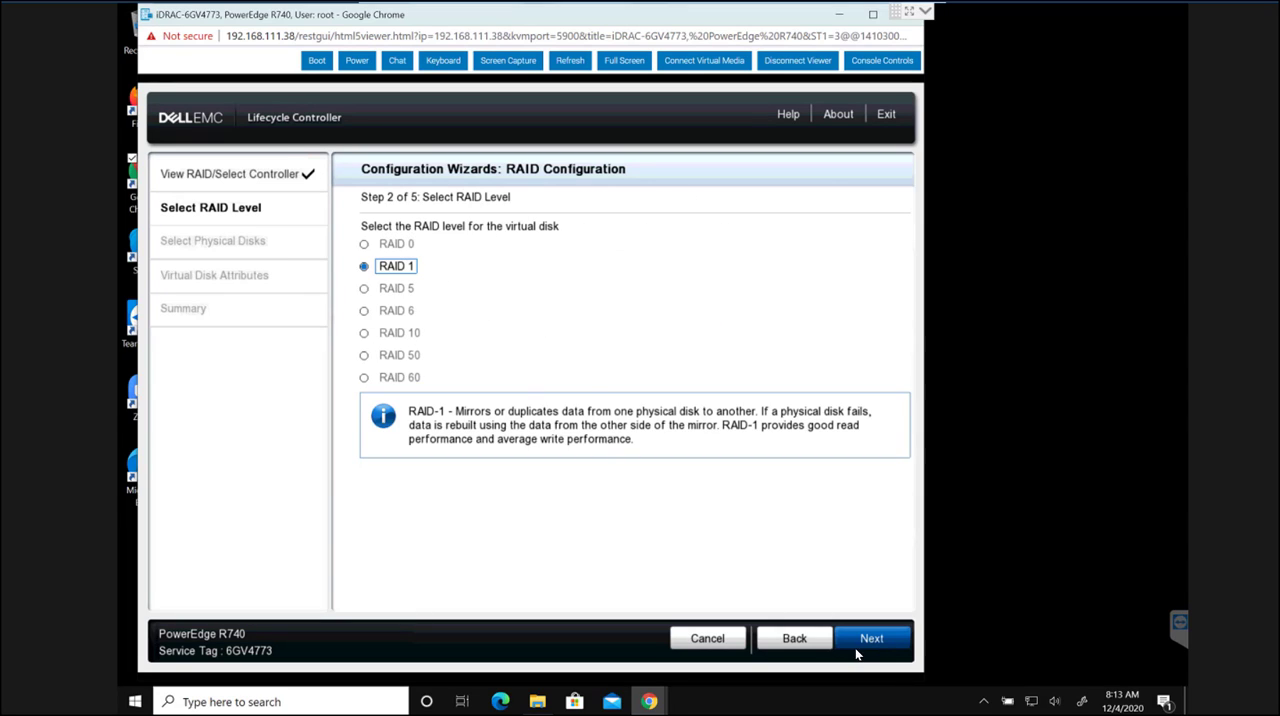
pyautogui.click(871, 638)
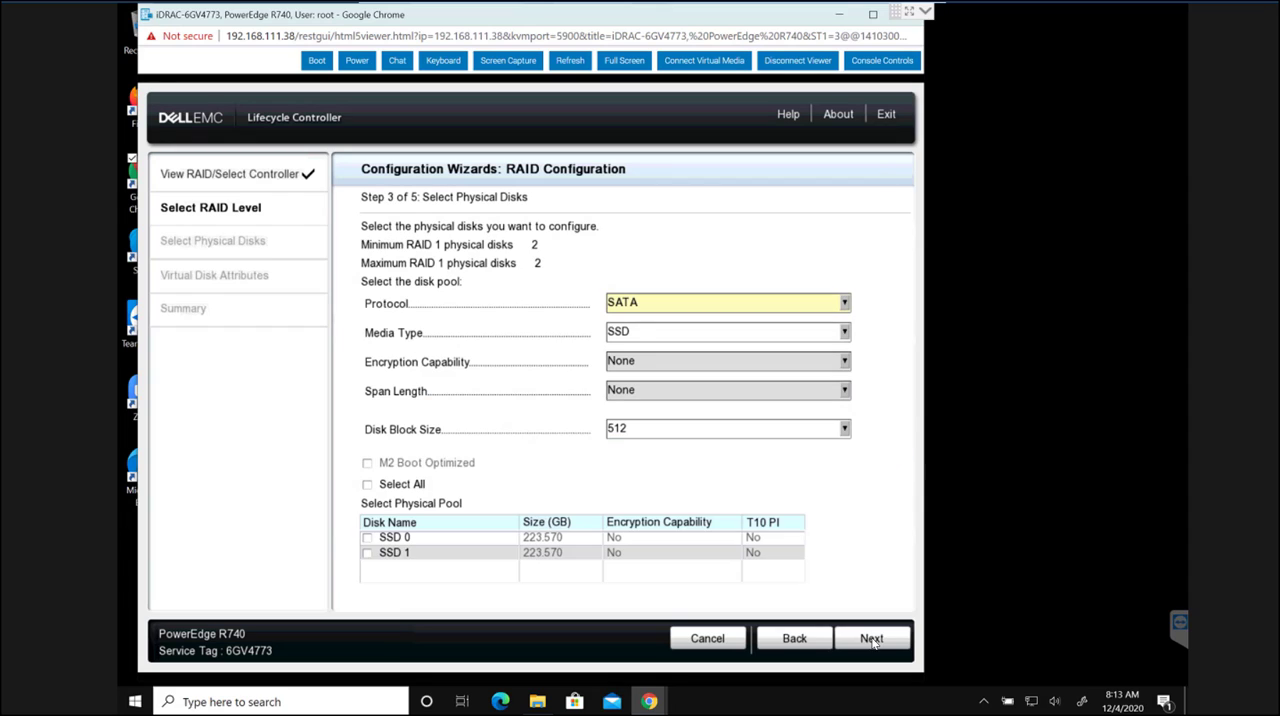
pyautogui.click(871, 638)
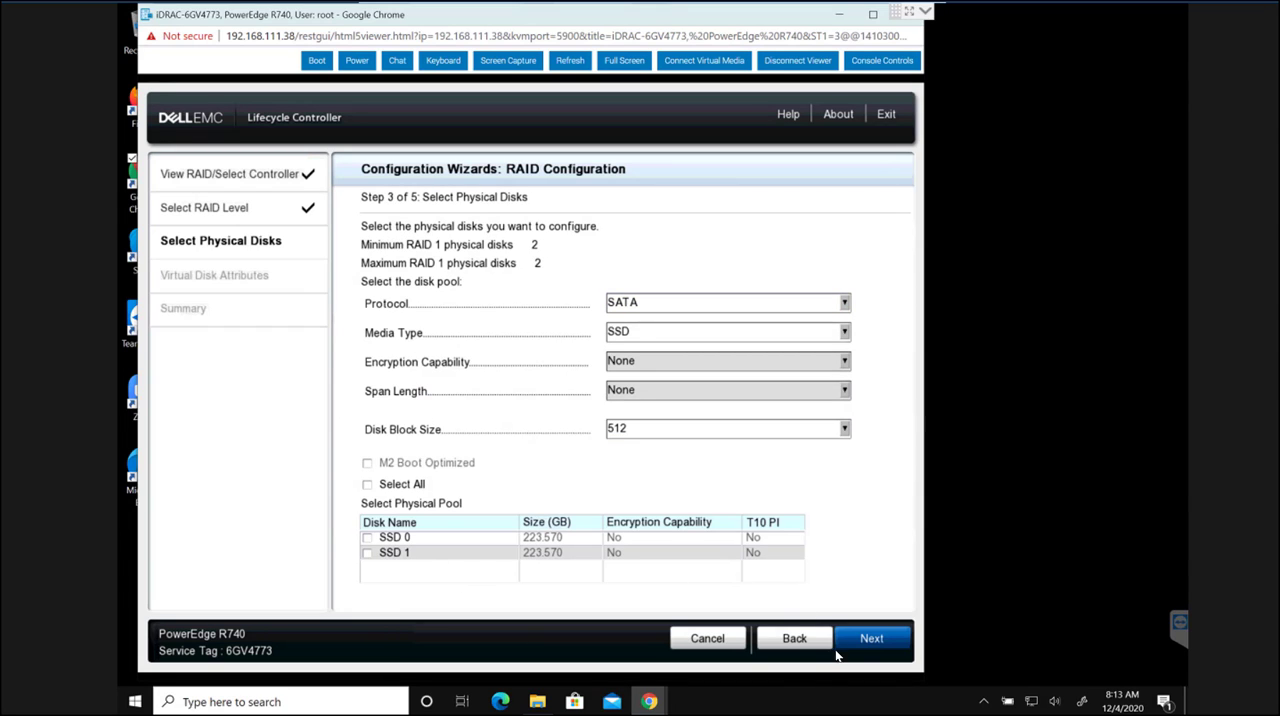
pyautogui.click(871, 638)
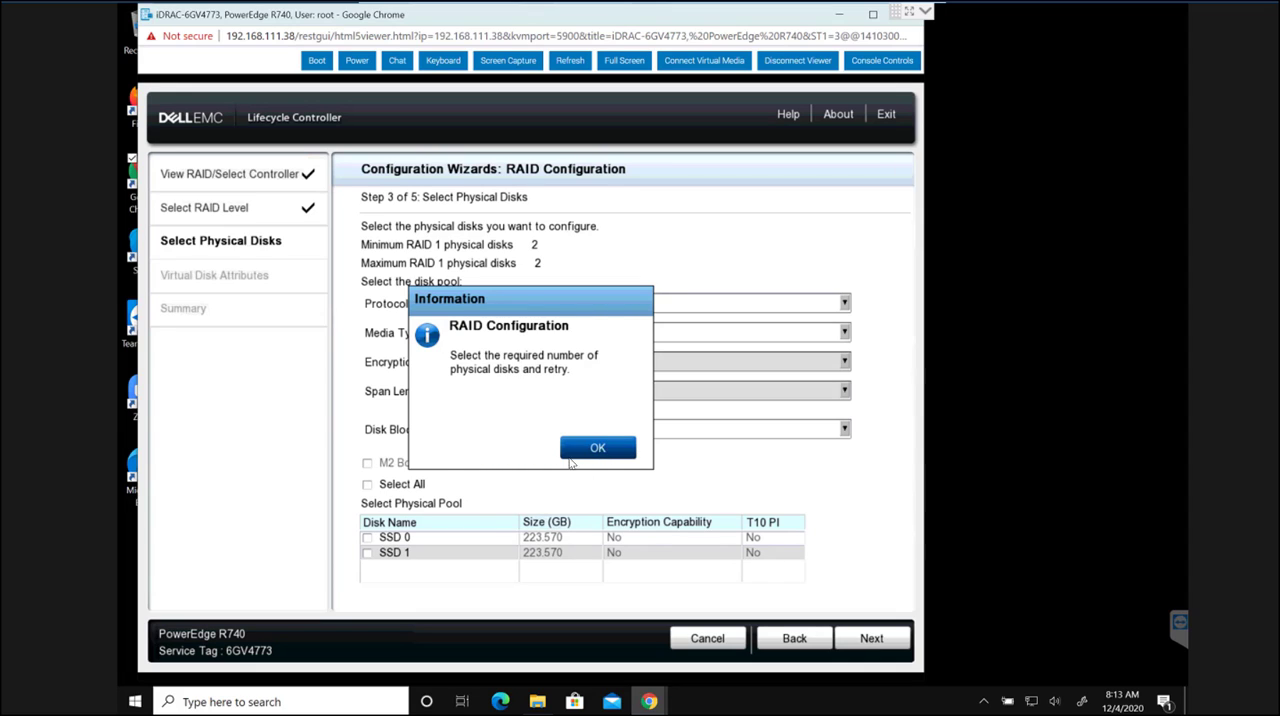
pyautogui.click(597, 447)
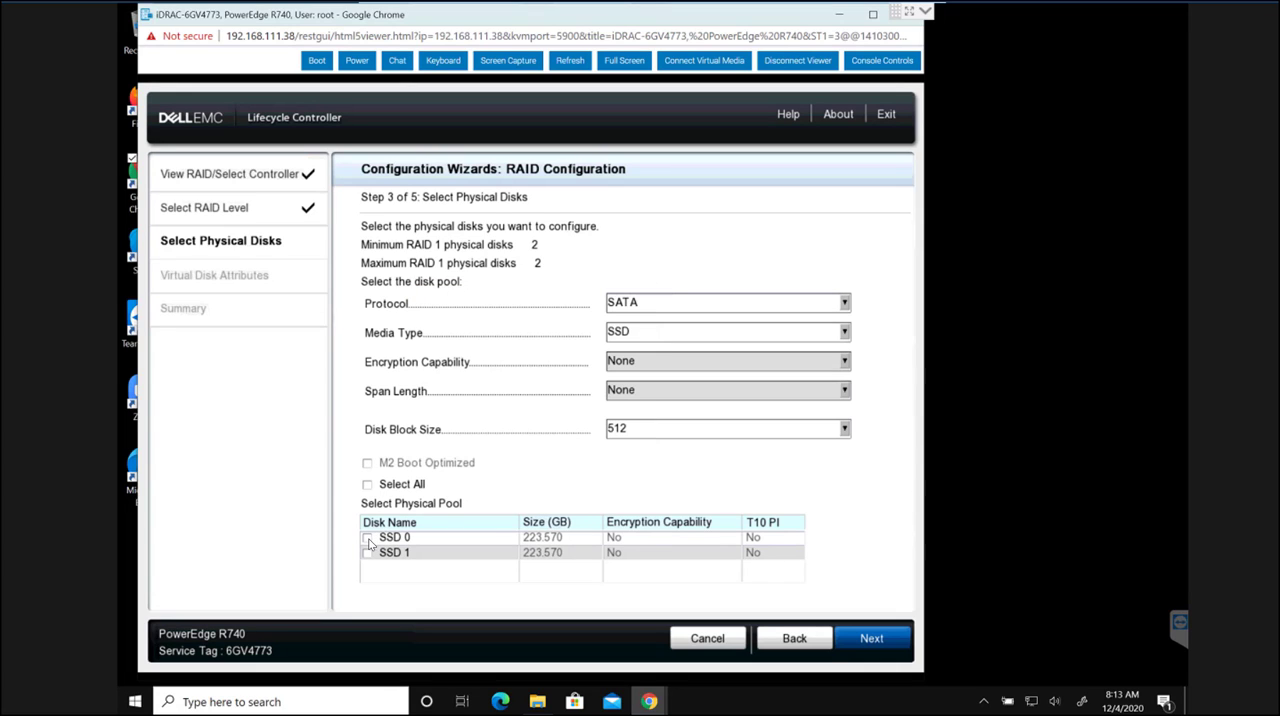
pyautogui.click(367, 537)
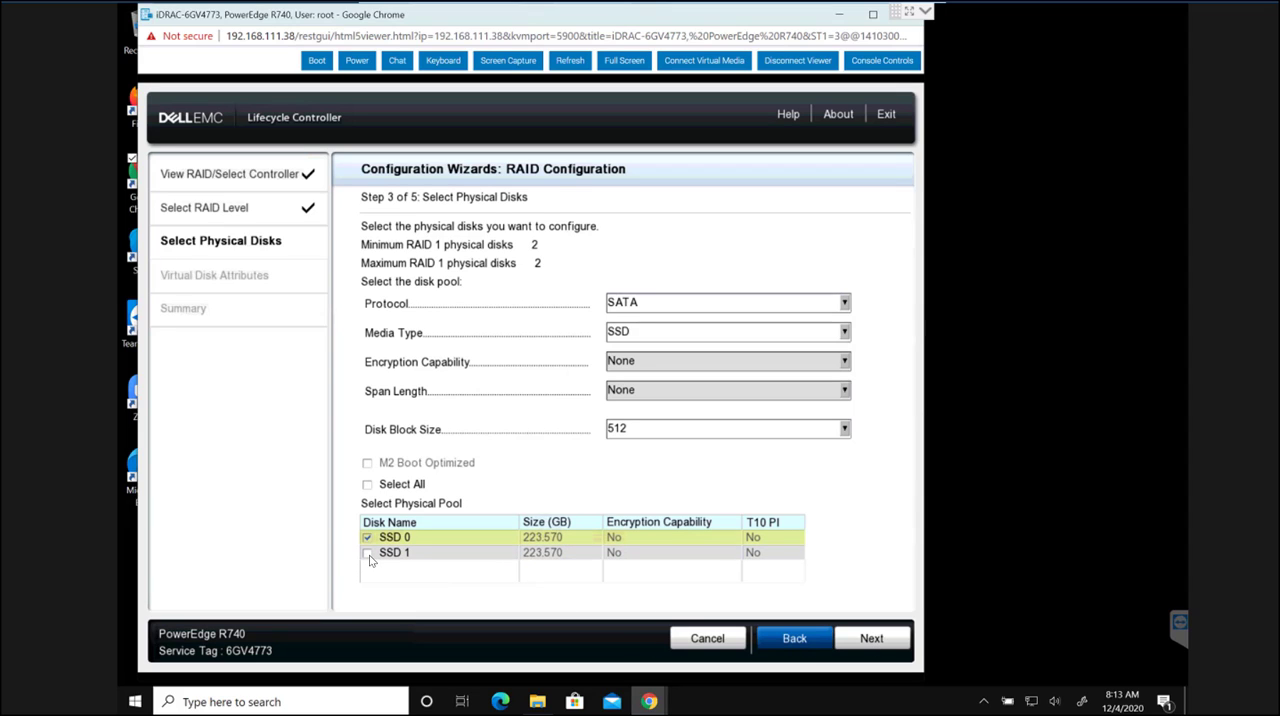
pyautogui.click(368, 552)
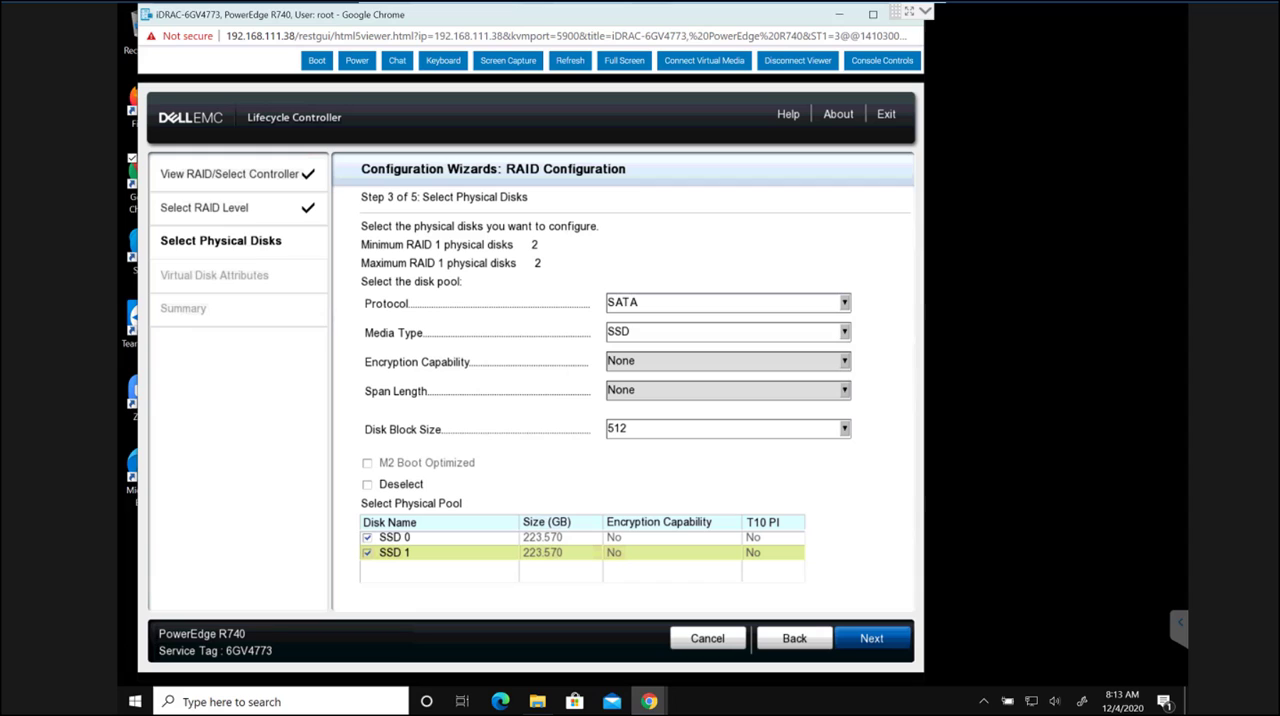
pyautogui.click(871, 638)
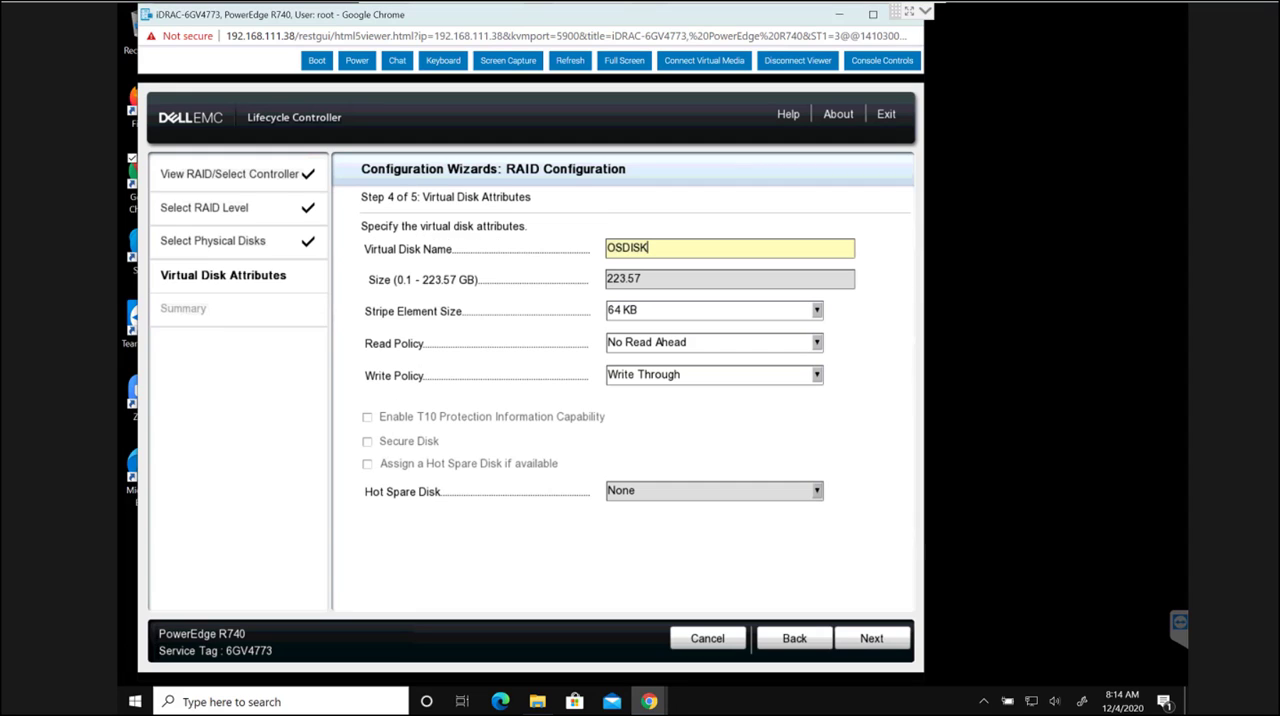
pyautogui.moveTo(798, 594)
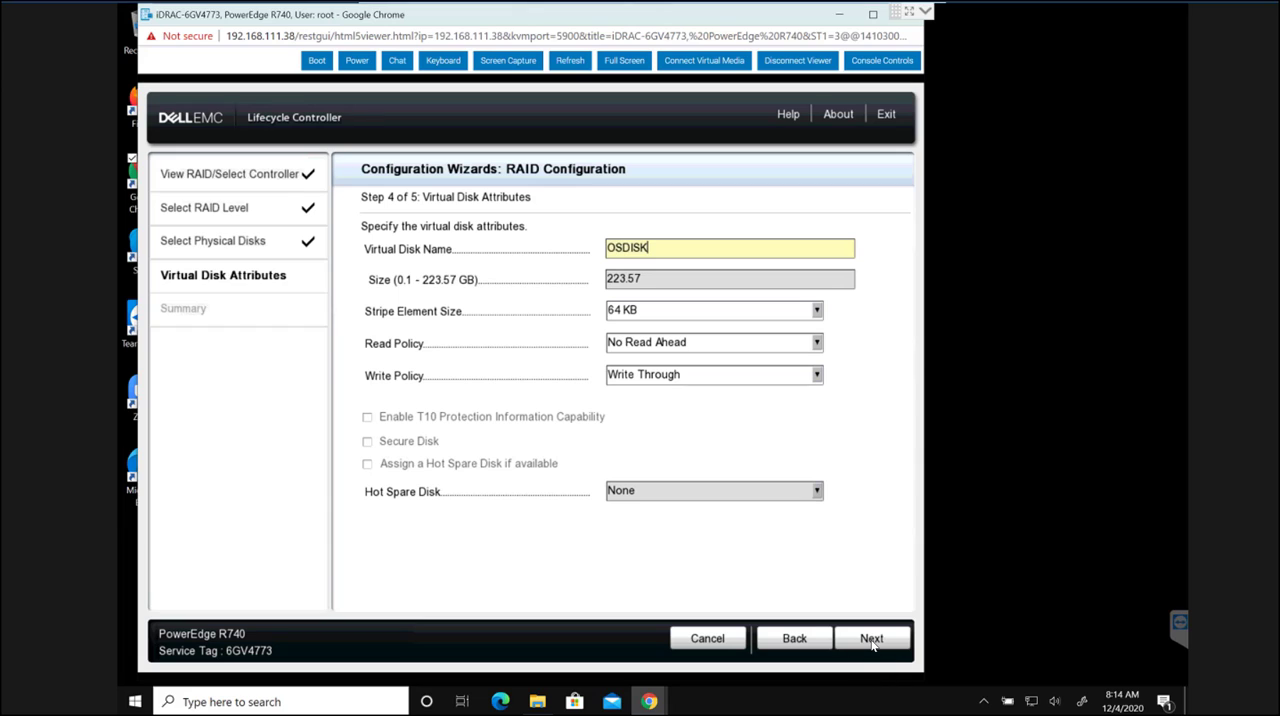
# Step: Accept the OSDISK settings, finish the RAID wizard, and confirm wiping existing virtual disks
pyautogui.click(871, 638)
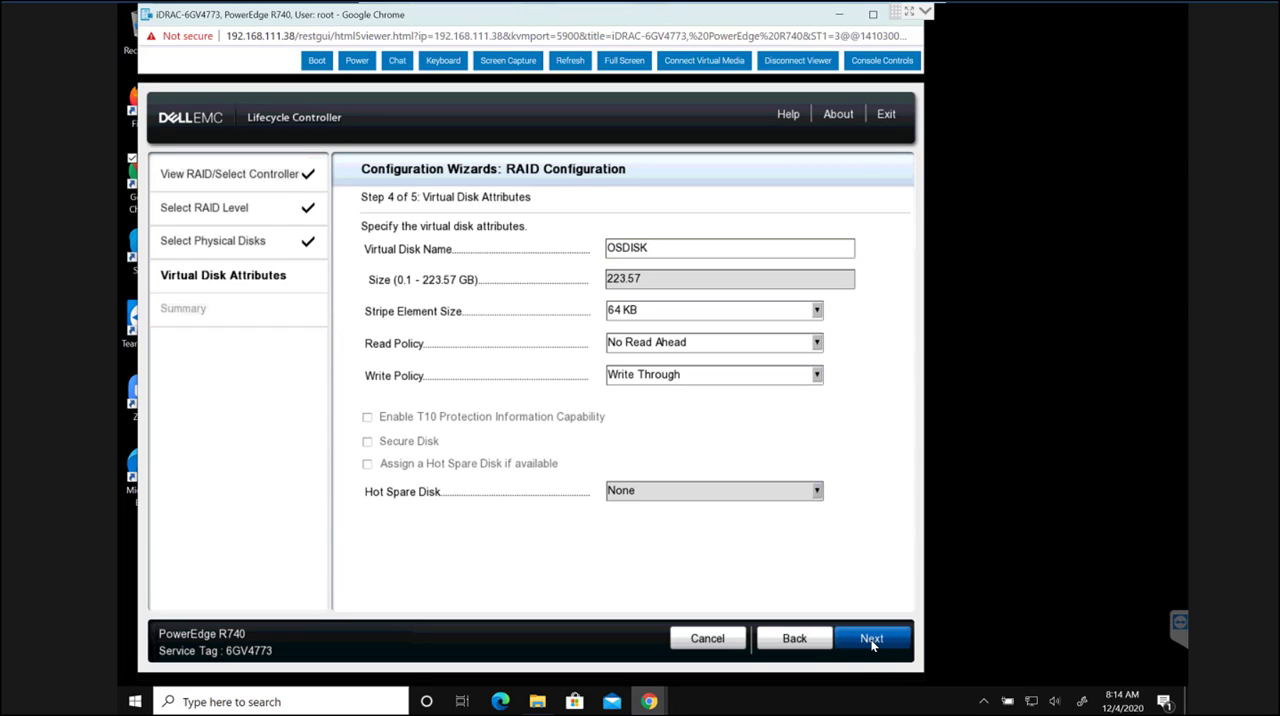
pyautogui.click(871, 638)
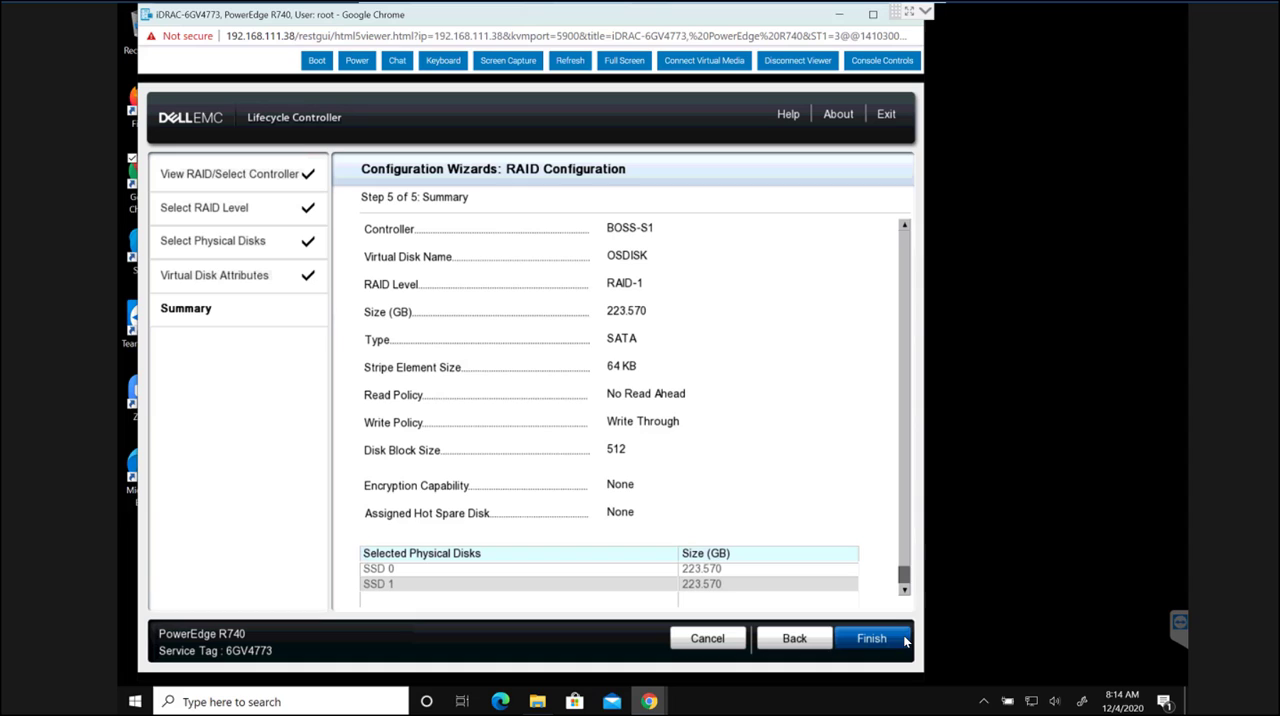
pyautogui.click(871, 638)
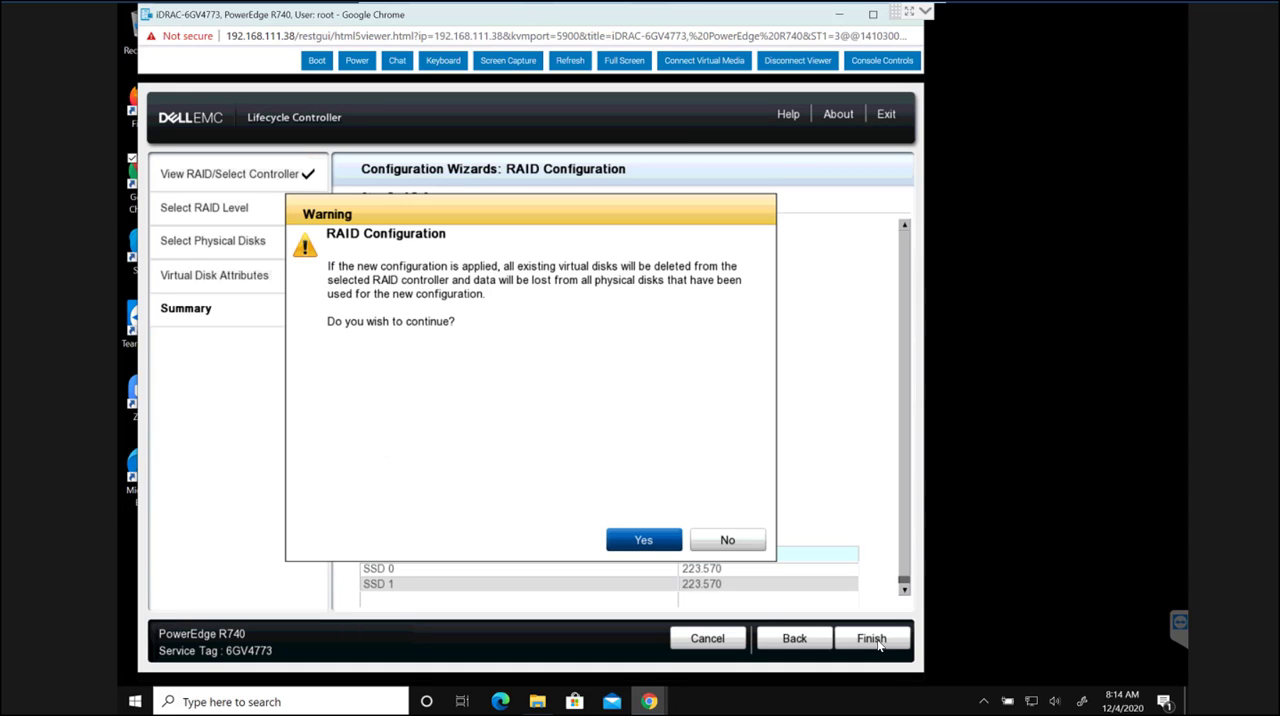
pyautogui.click(643, 539)
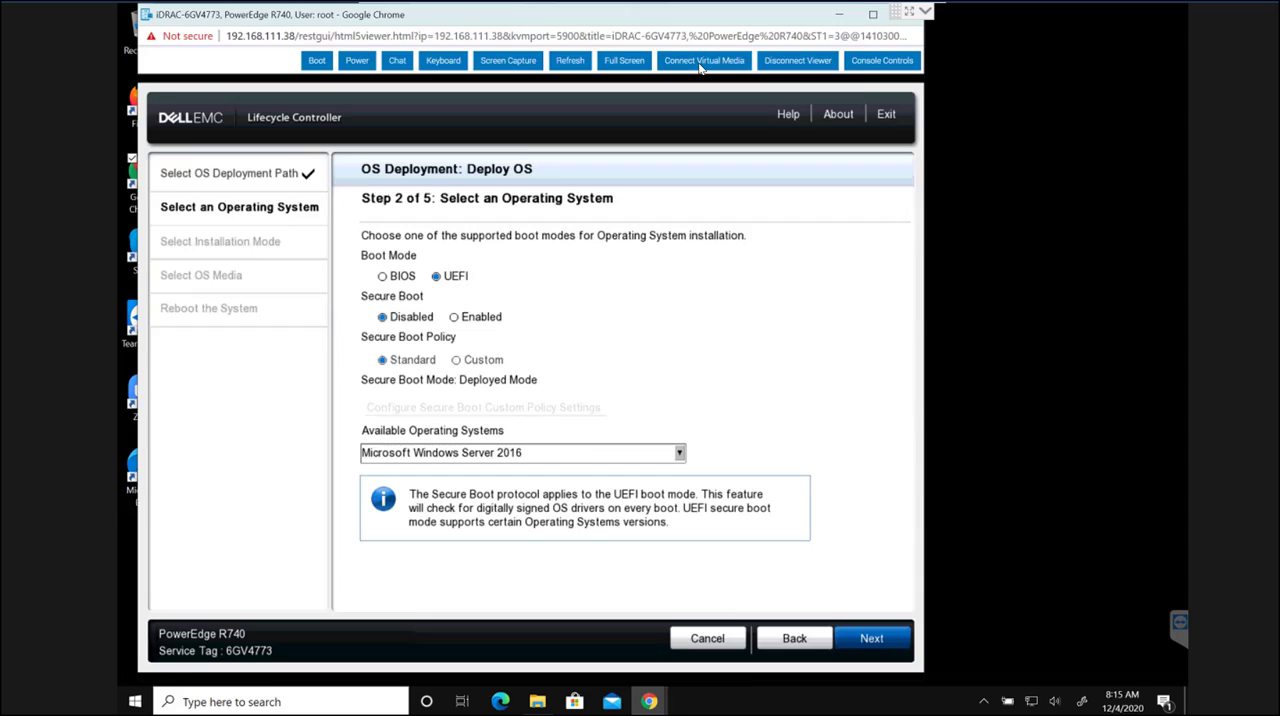
# Step: Map the VMvisor installer ISO from Downloads as the virtual CD/DVD drive
pyautogui.click(703, 60)
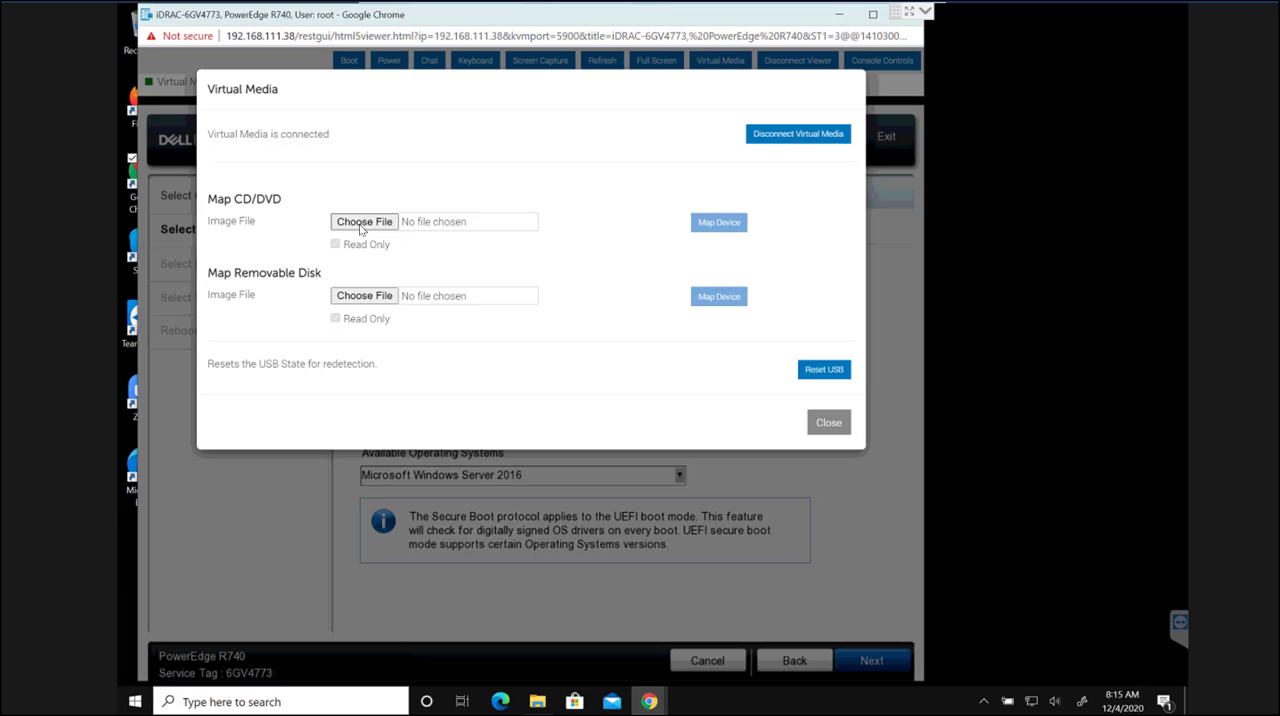
pyautogui.click(363, 221)
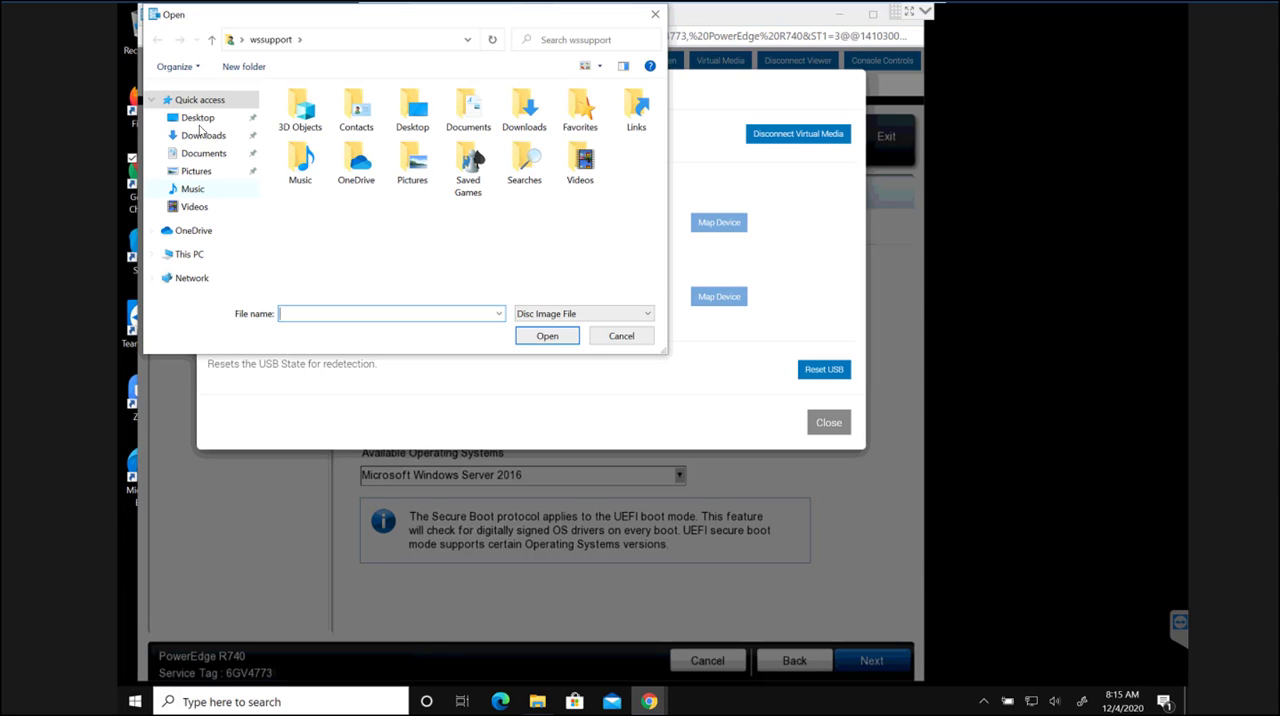
pyautogui.click(203, 135)
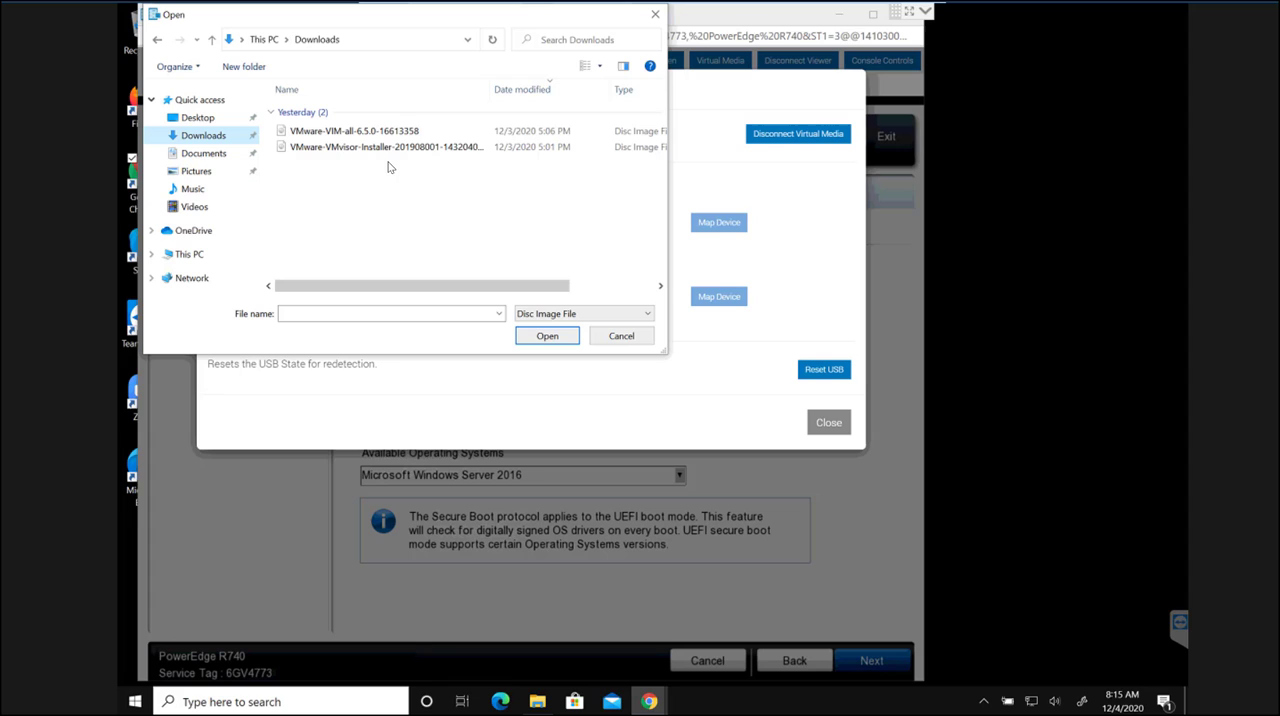
pyautogui.click(385, 146)
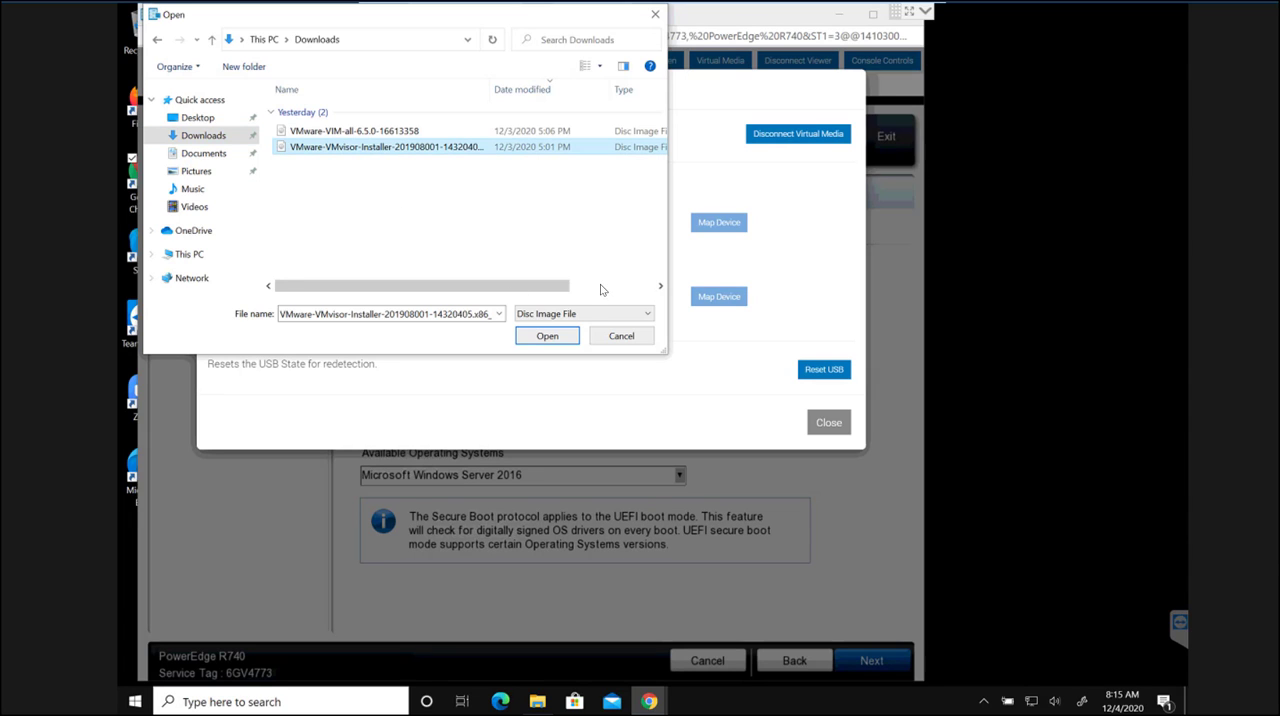
pyautogui.click(547, 335)
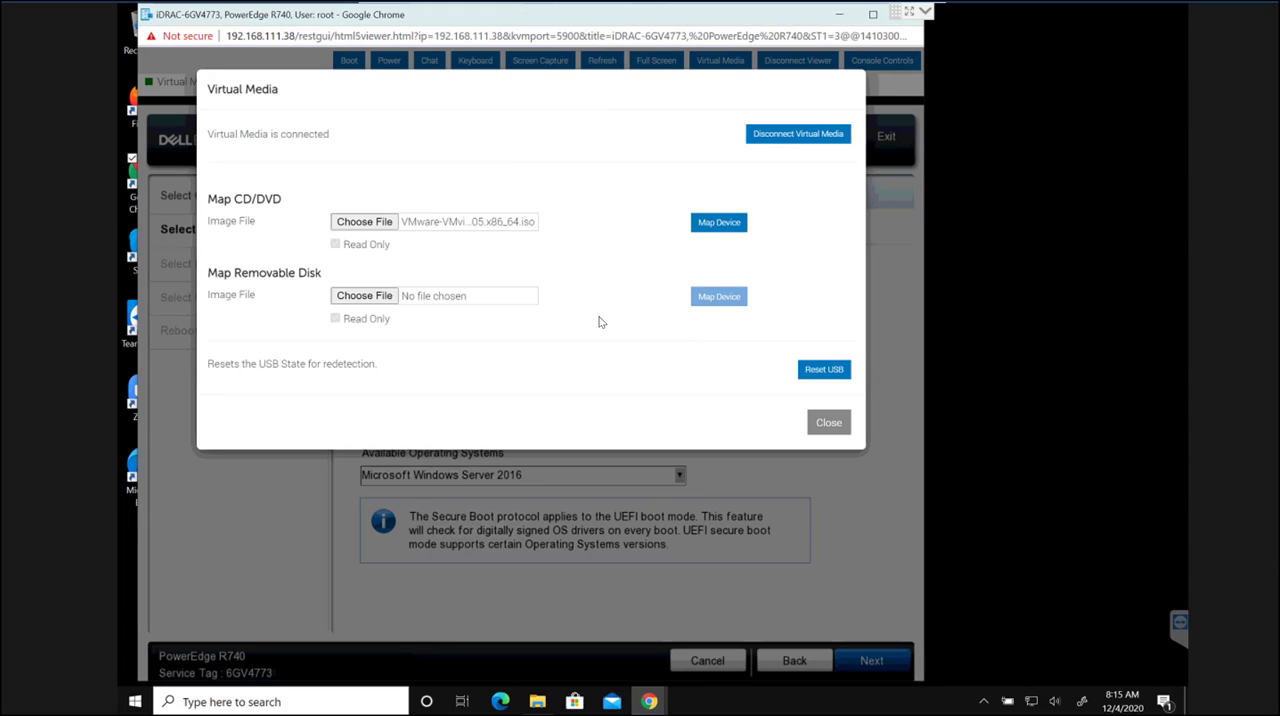
pyautogui.click(718, 222)
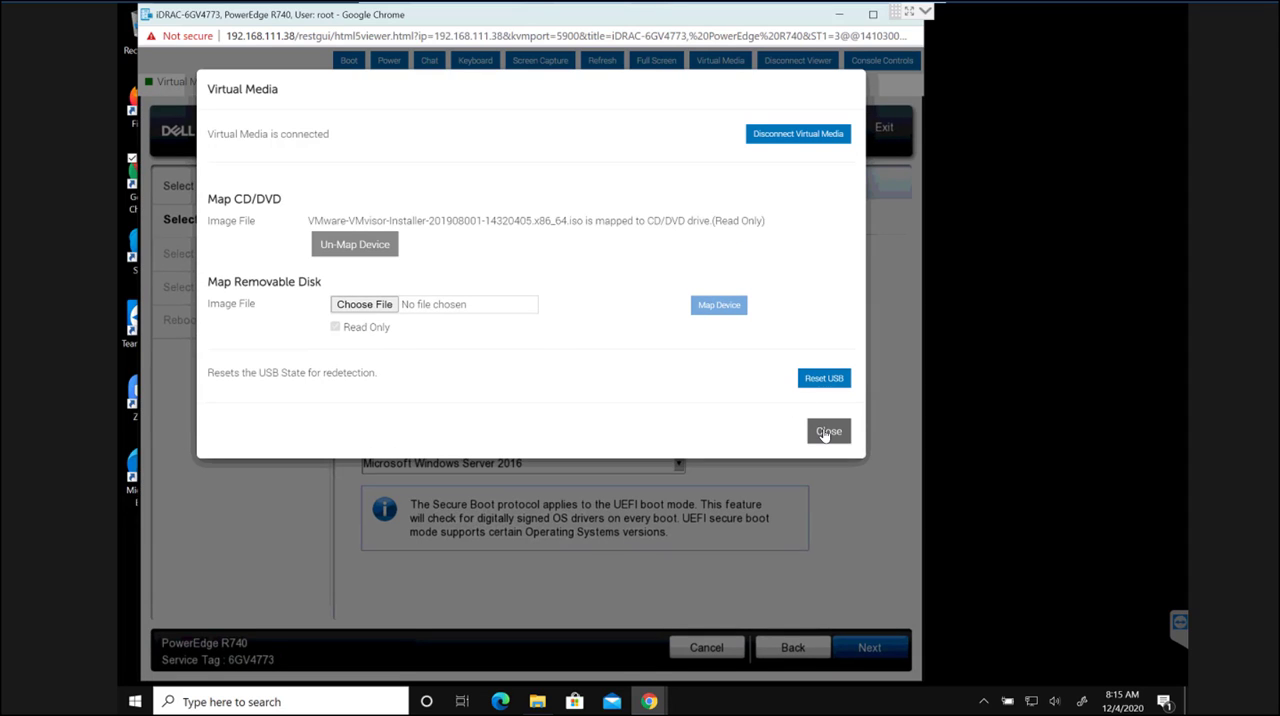
pyautogui.click(828, 431)
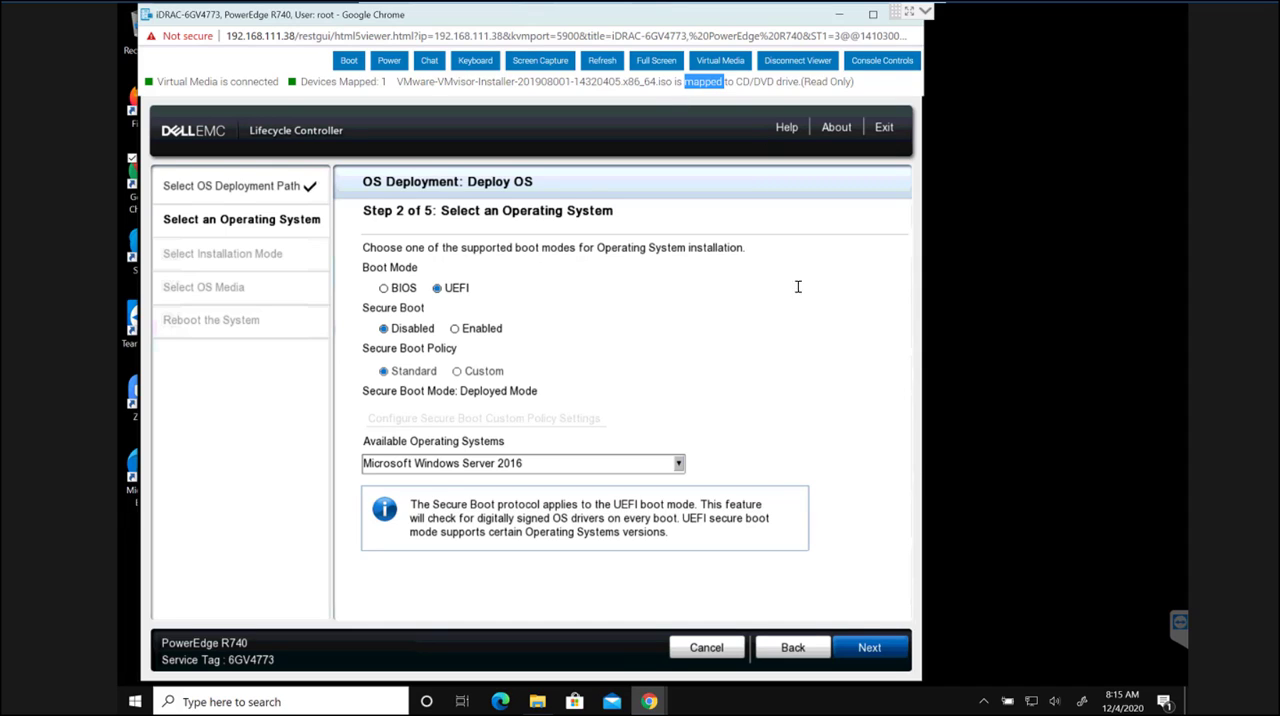
pyautogui.moveTo(617, 493)
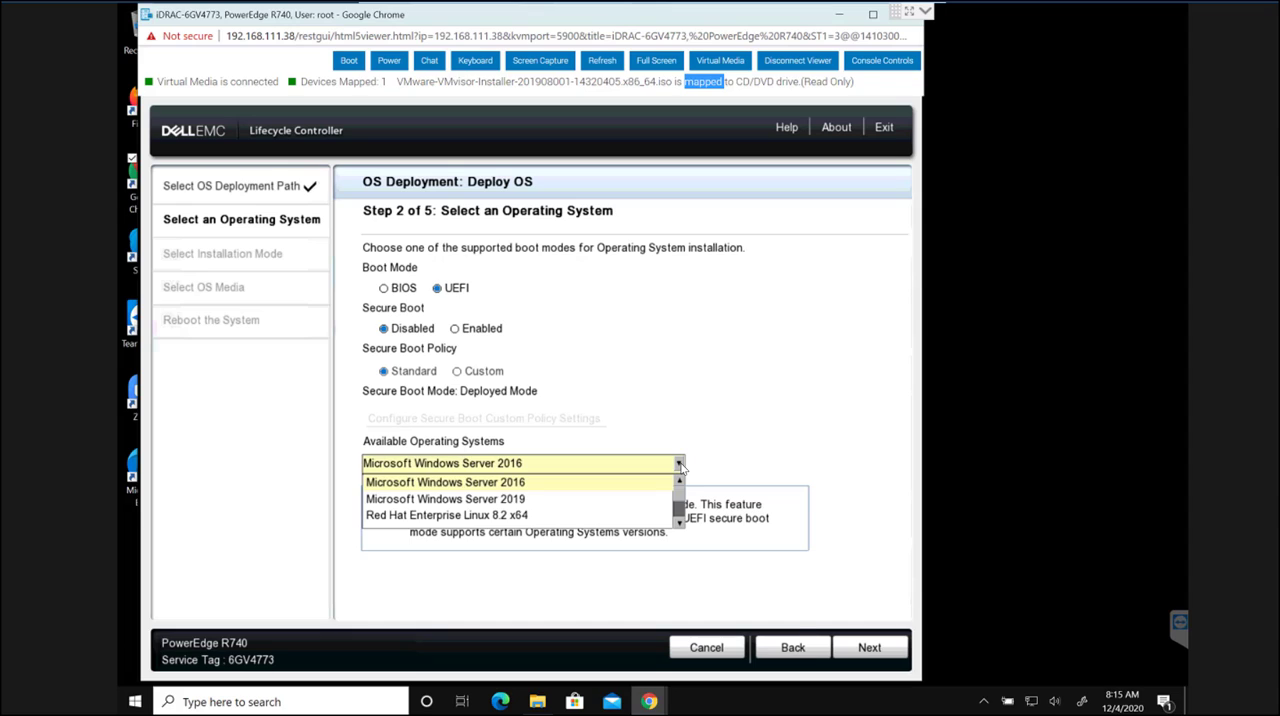
pyautogui.moveTo(681, 525)
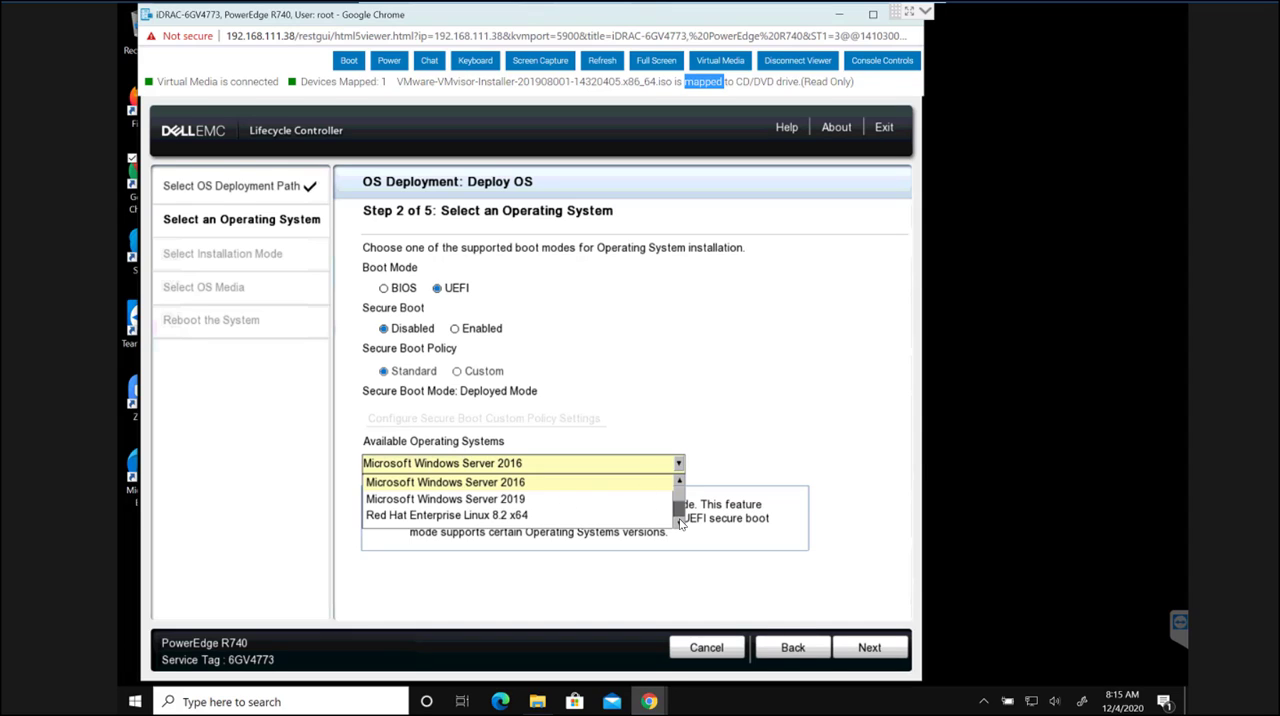
# Step: Choose Any Other Operating System as the deployment target and proceed to driver preparation
pyautogui.scroll(-3)
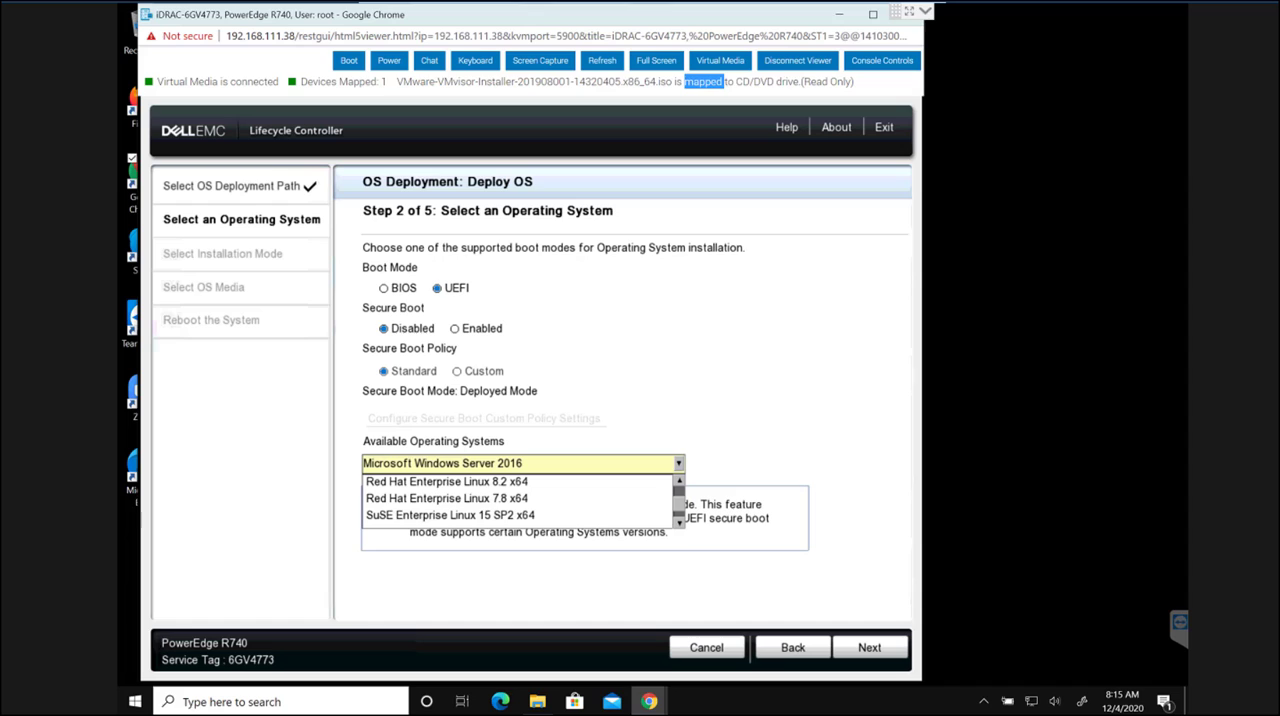
pyautogui.click(523, 463)
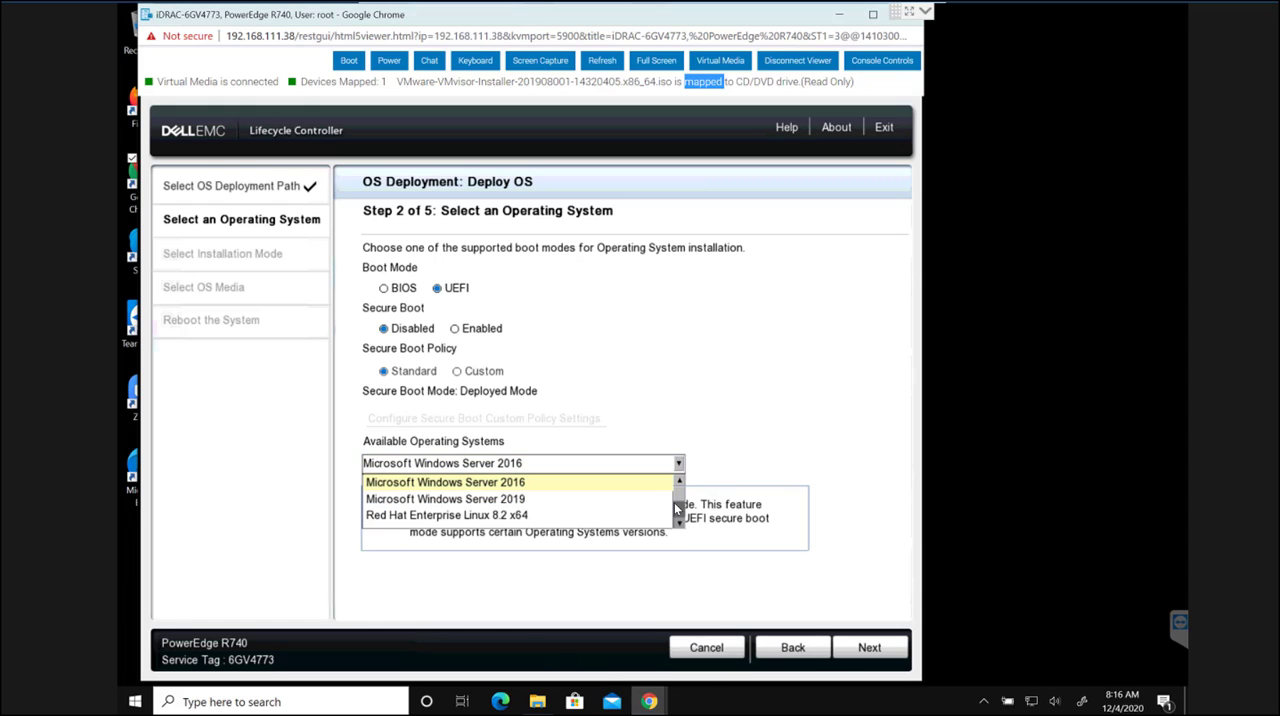
pyautogui.scroll(-3)
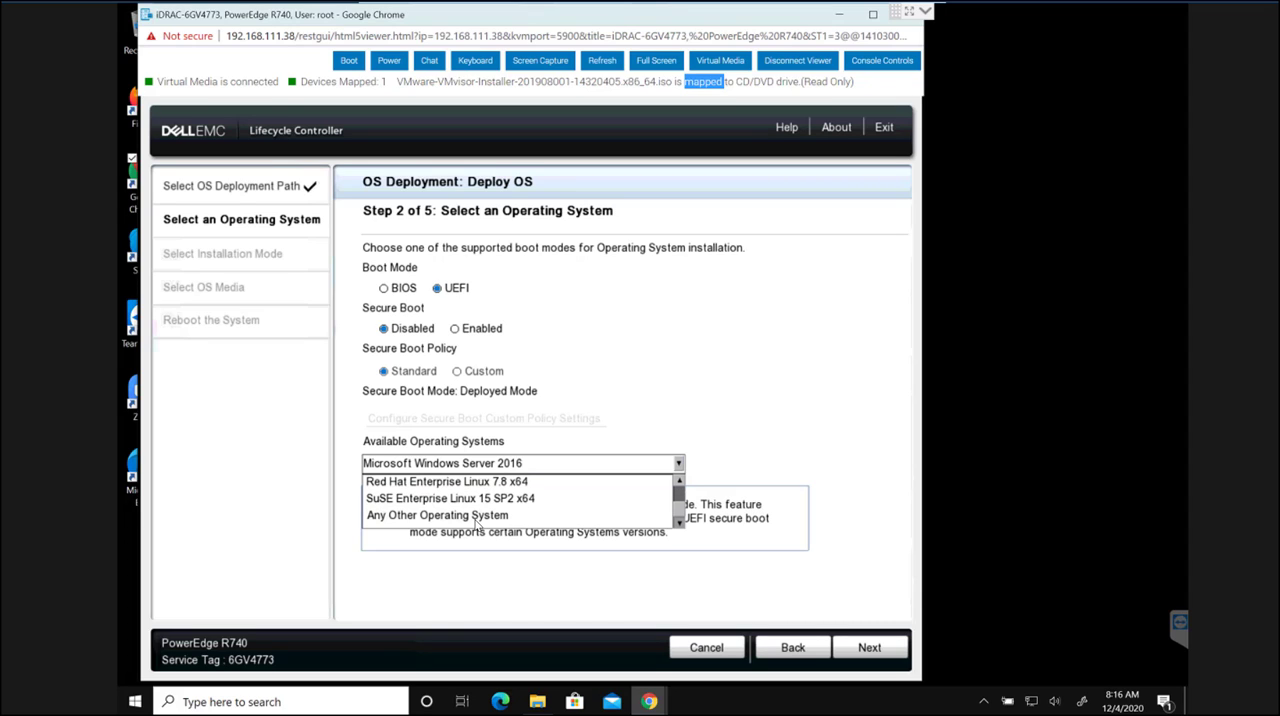
pyautogui.click(437, 514)
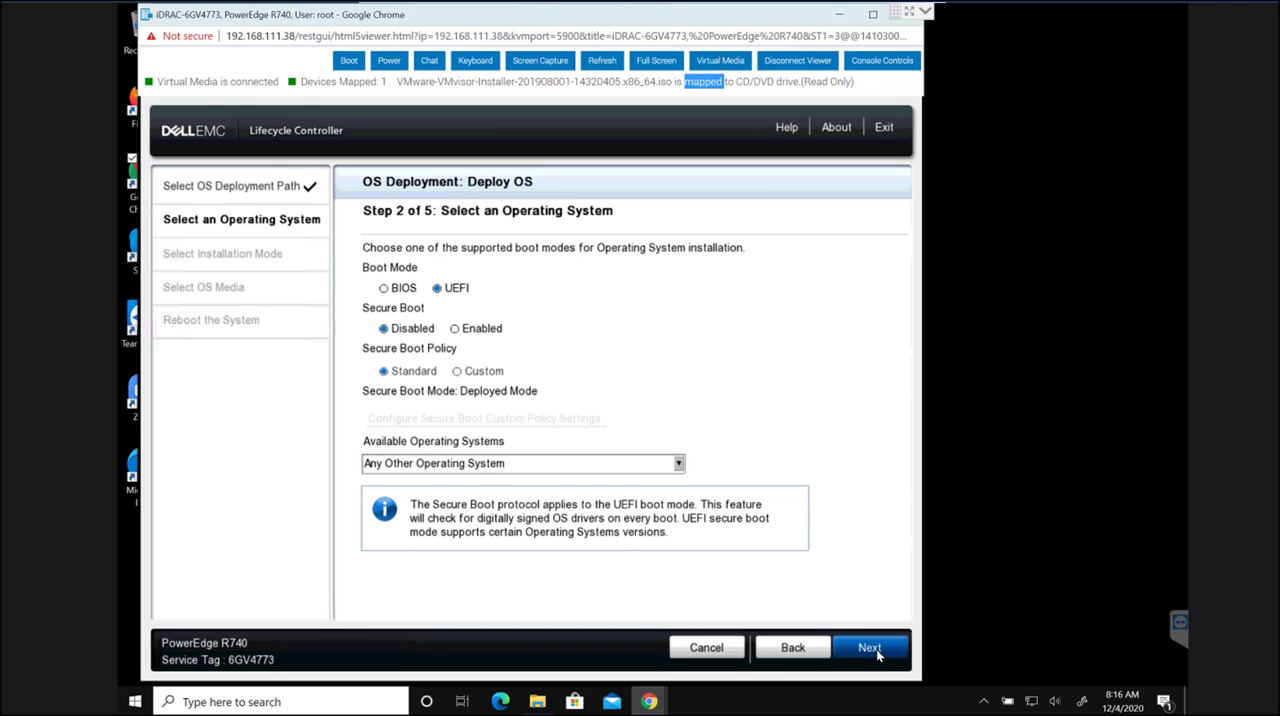
pyautogui.click(869, 647)
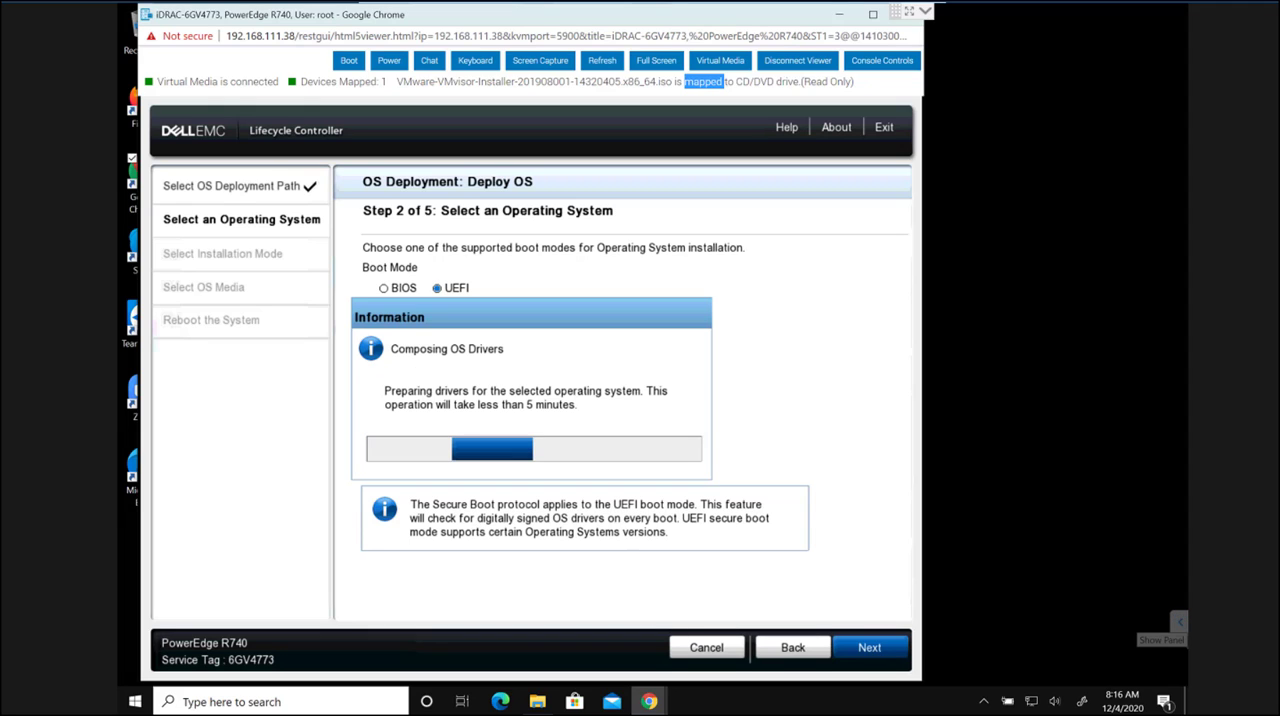
pyautogui.click(868, 647)
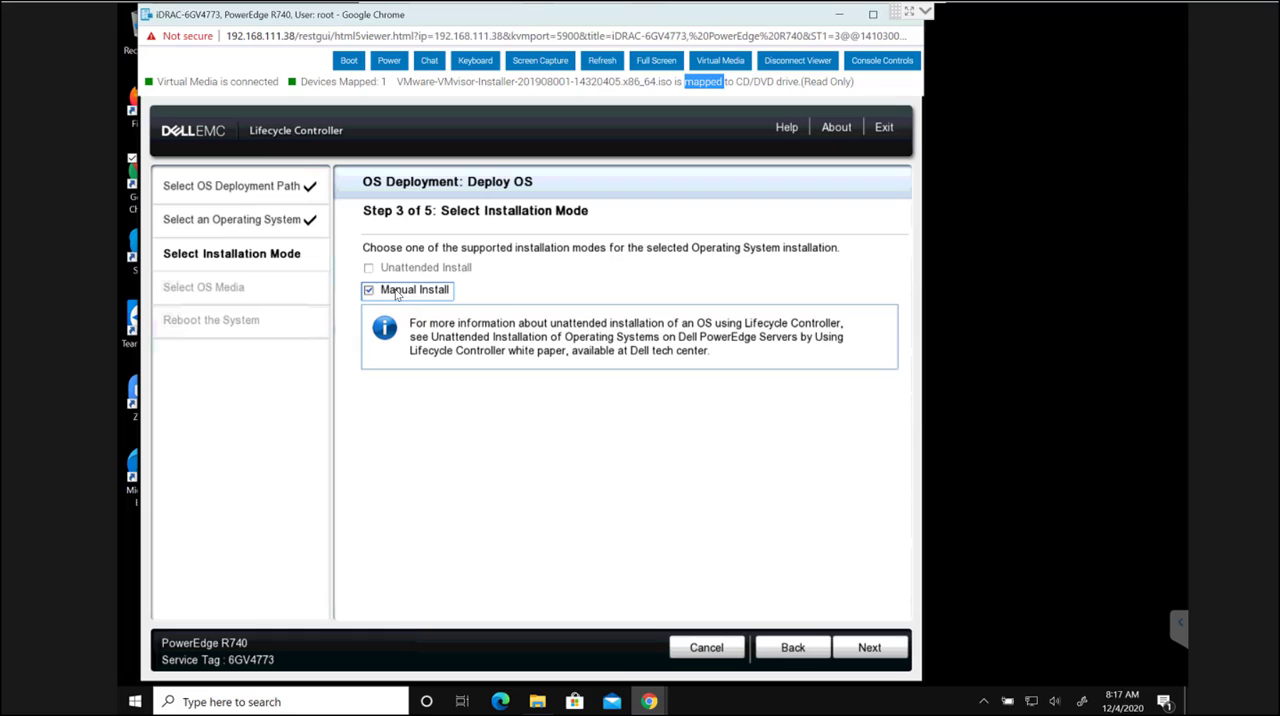
pyautogui.moveTo(393, 310)
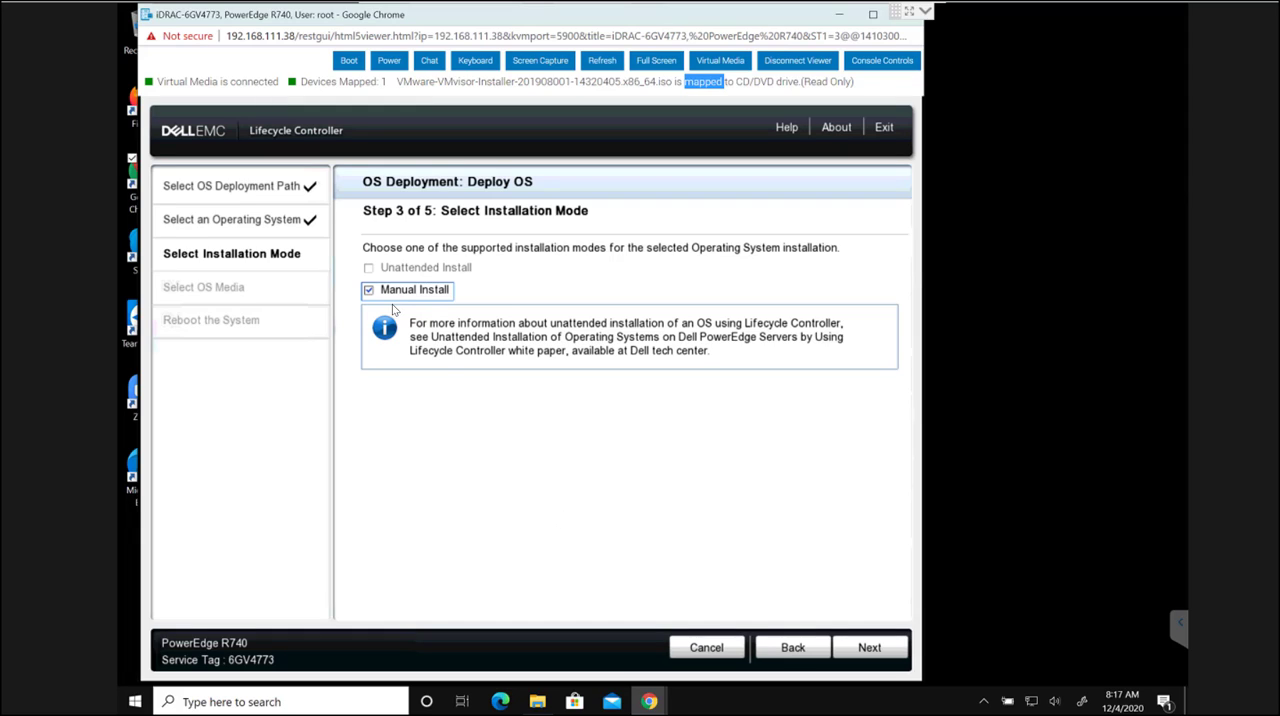
pyautogui.moveTo(862, 644)
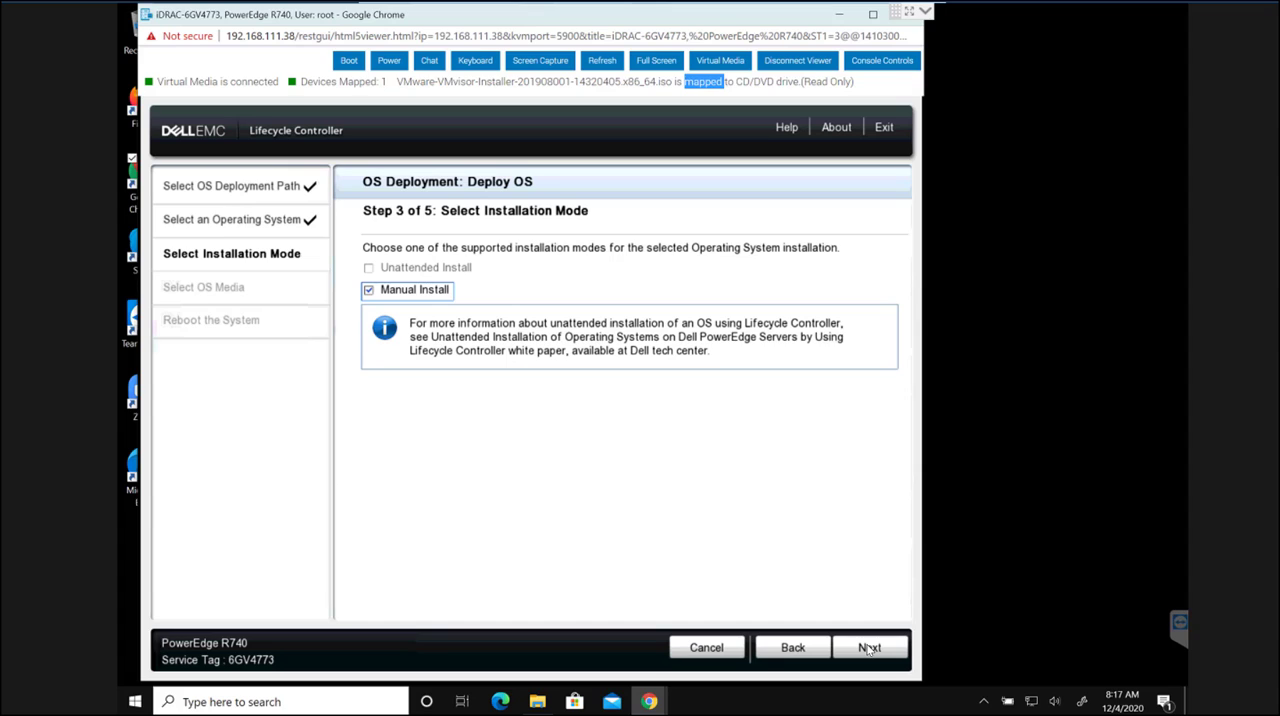
# Step: Proceed with Manual Install and UEFIboot (Virtual CD) media to the reboot summary
pyautogui.click(869, 647)
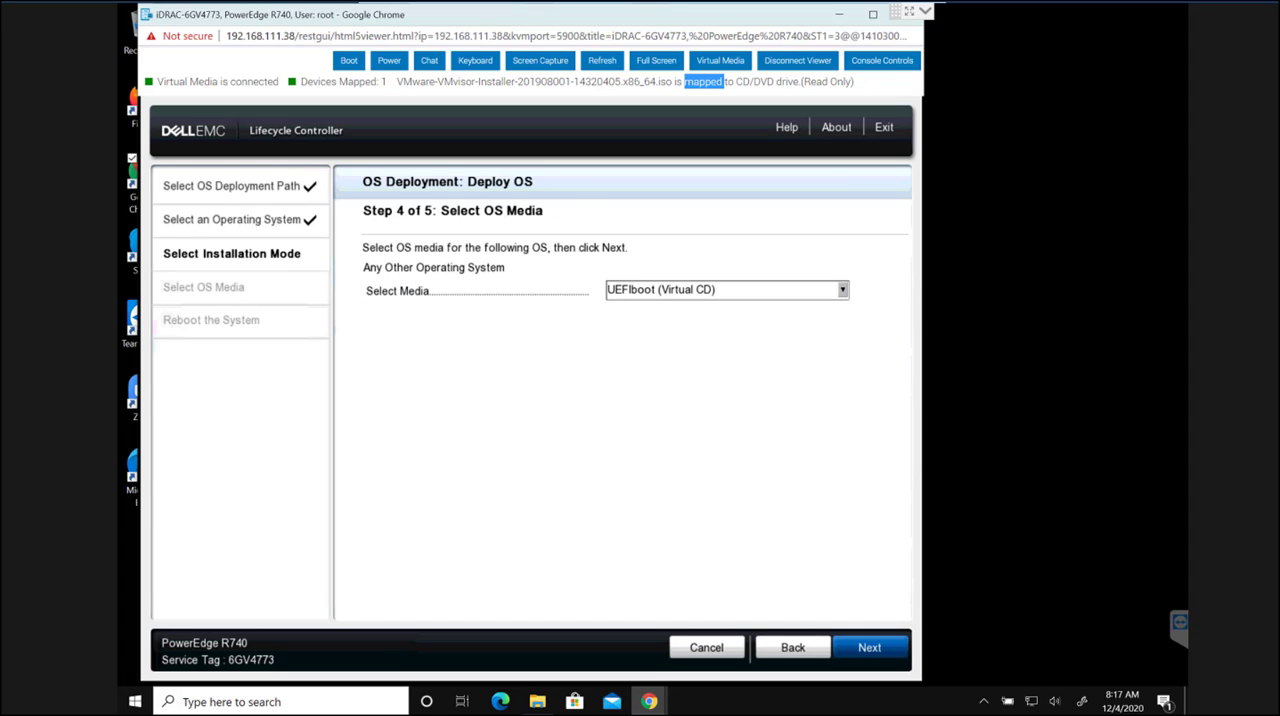
pyautogui.click(869, 647)
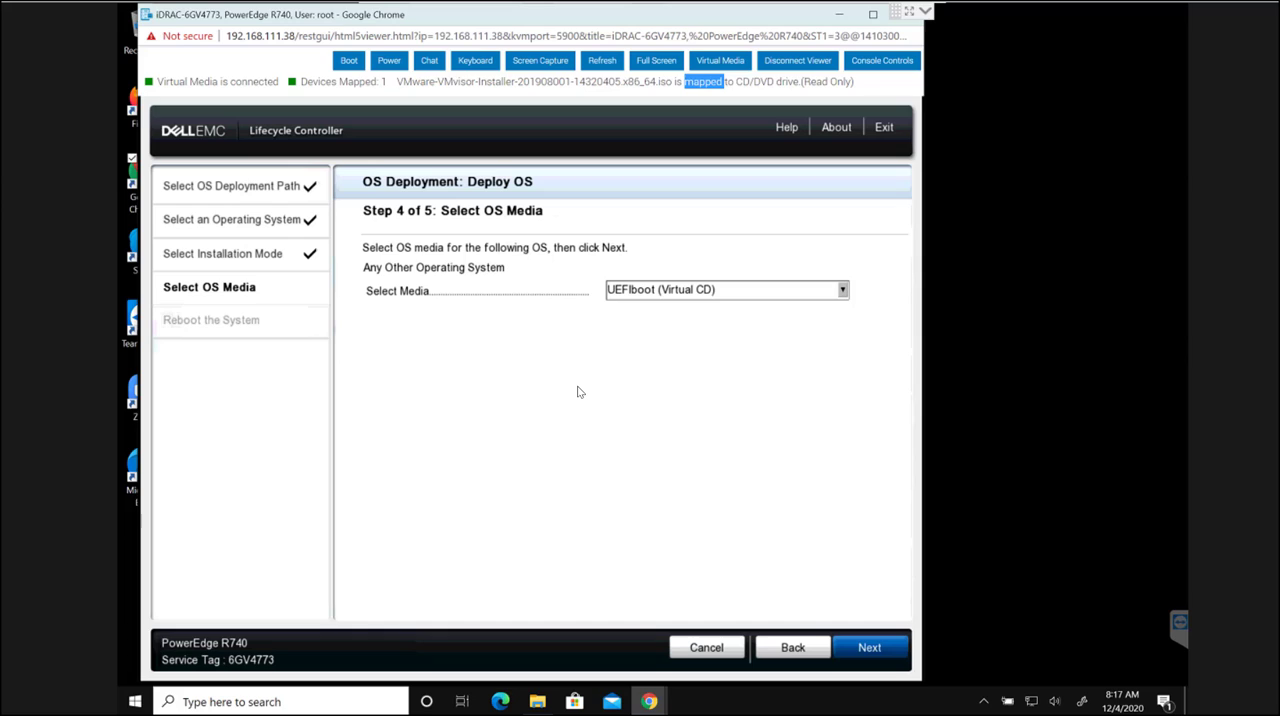
pyautogui.moveTo(761, 341)
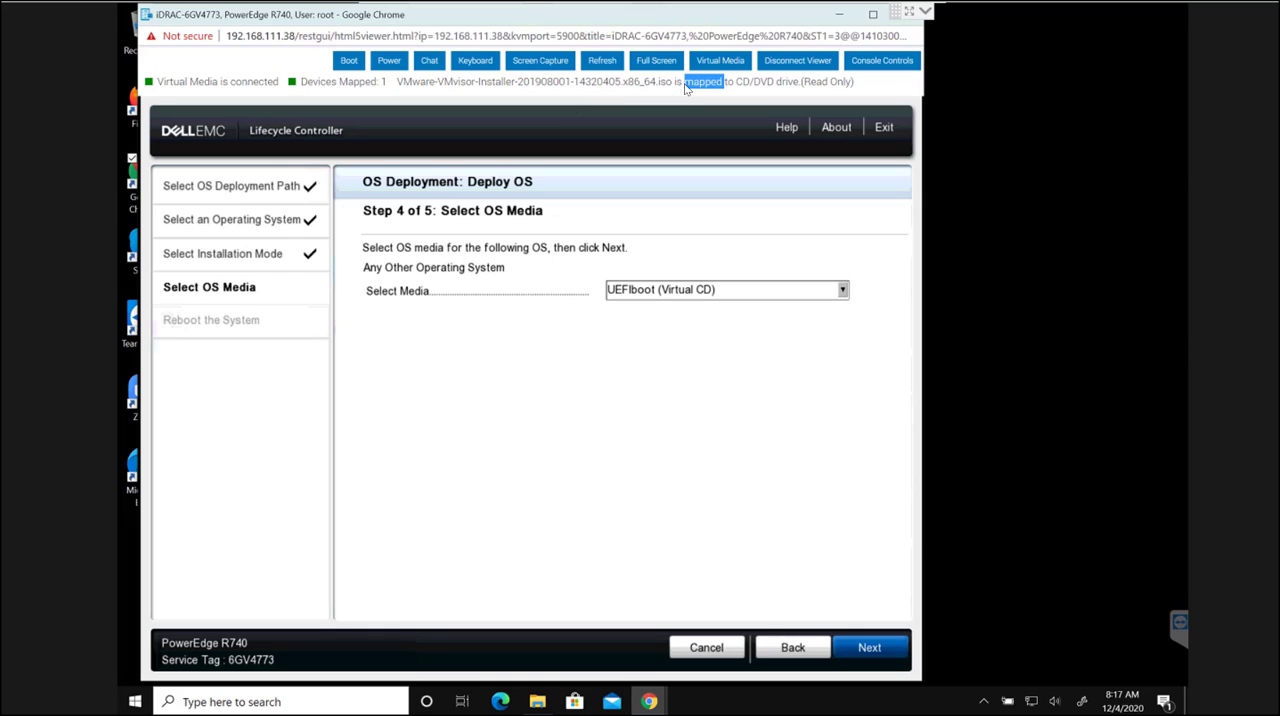
pyautogui.click(868, 647)
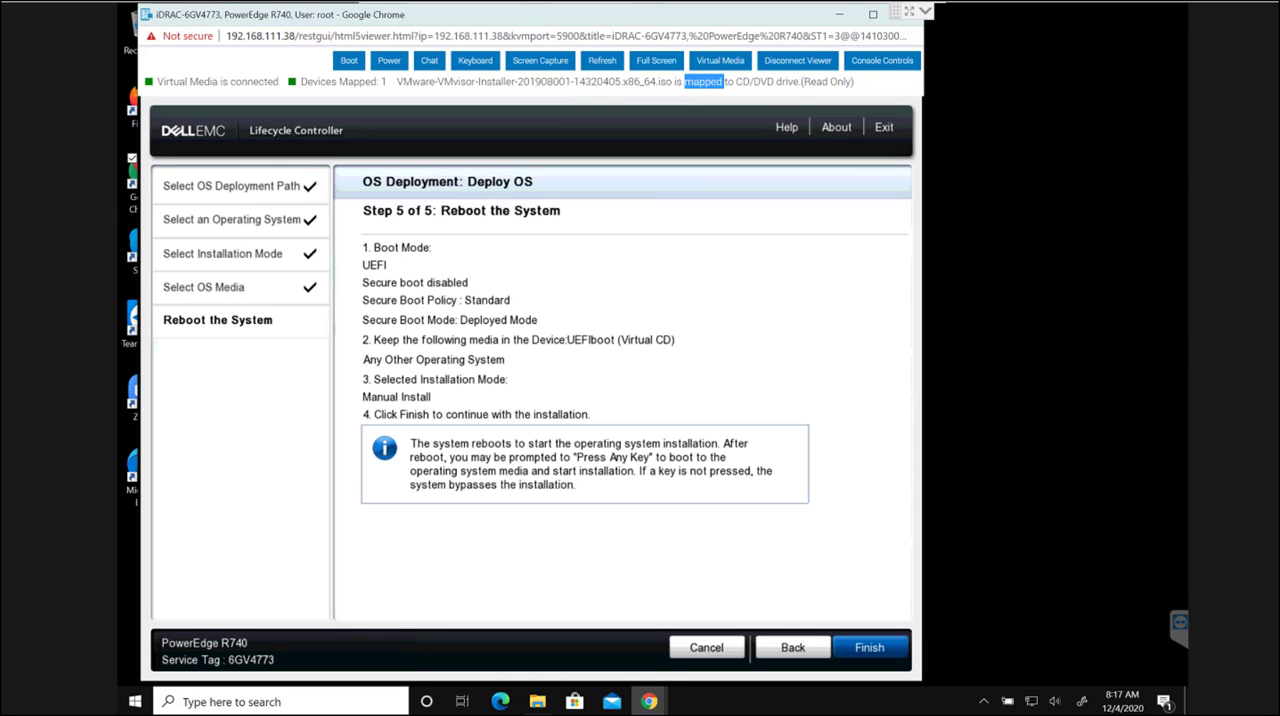
pyautogui.moveTo(771, 583)
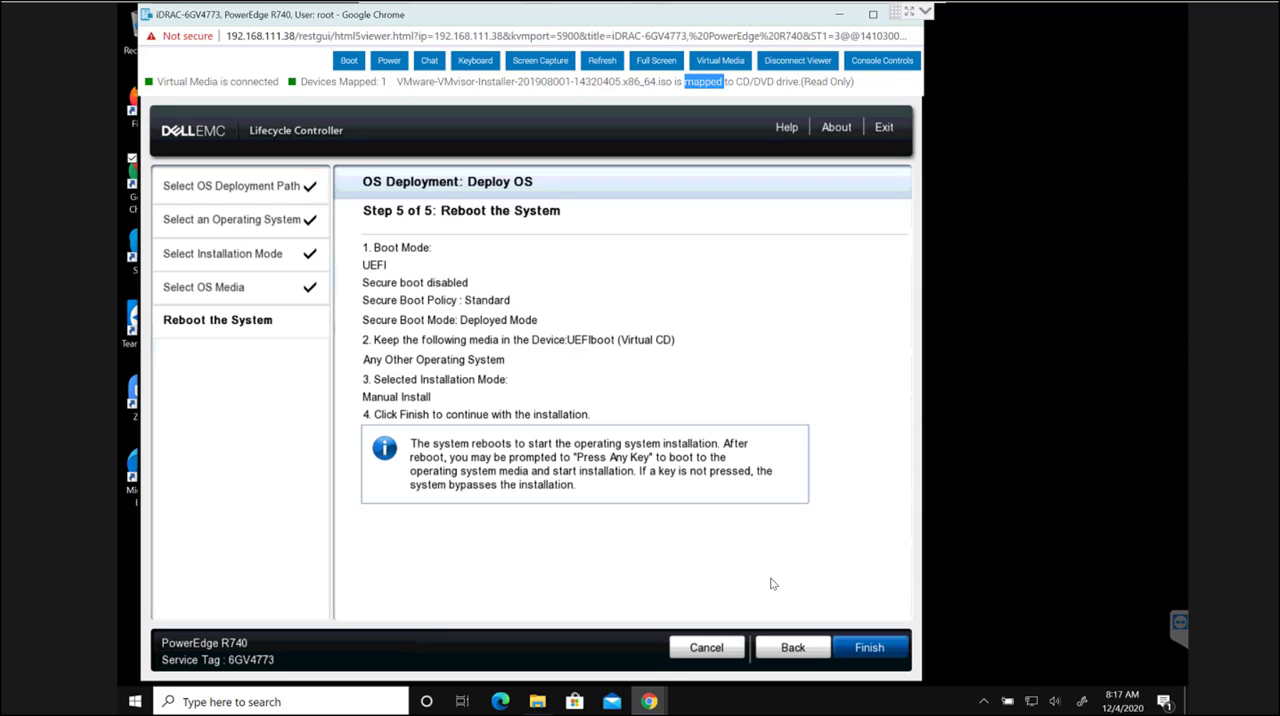
# Step: Finish the Lifecycle Controller deployment so the server reboots into the ESXi 6.5.0 installer
pyautogui.click(868, 647)
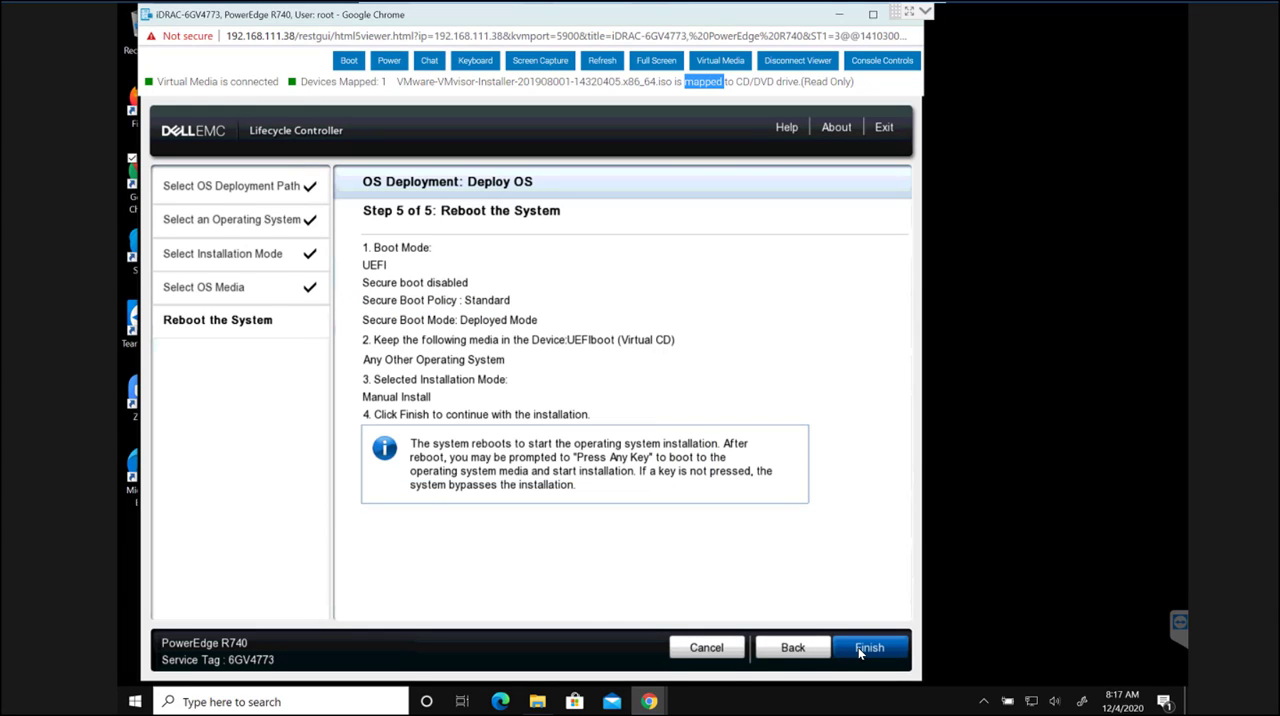
pyautogui.click(868, 647)
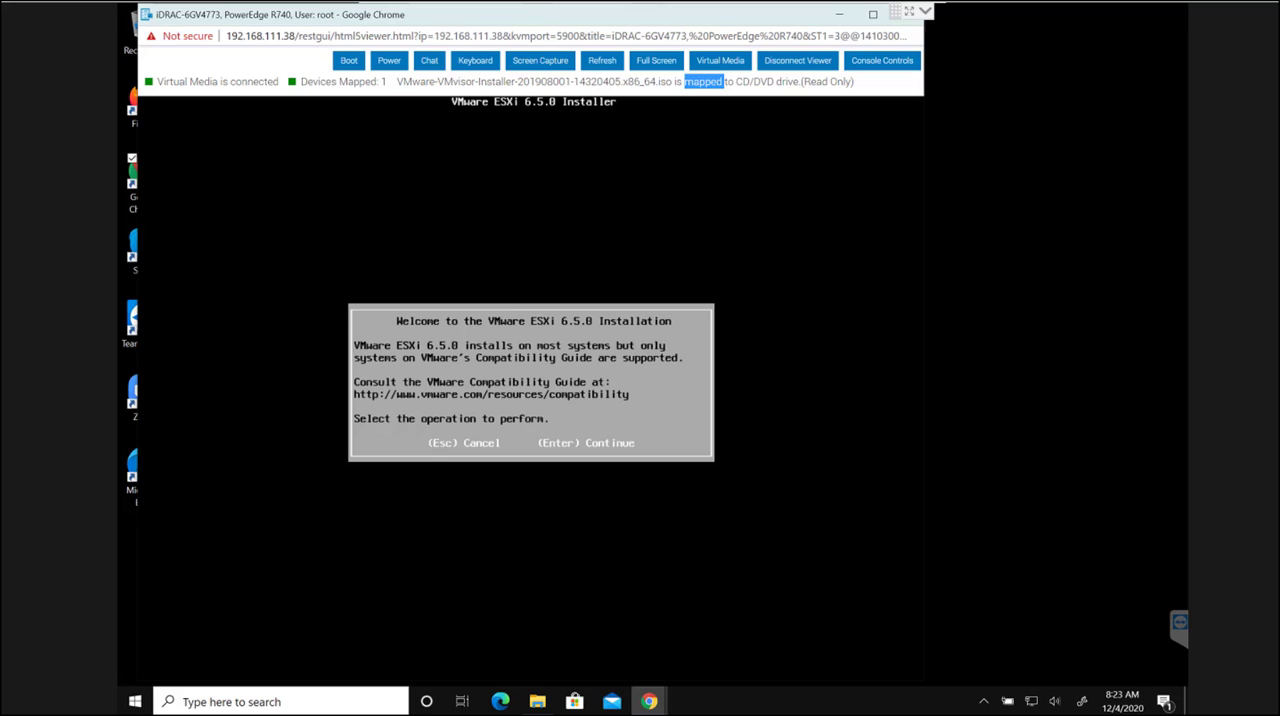
pyautogui.moveTo(513, 373)
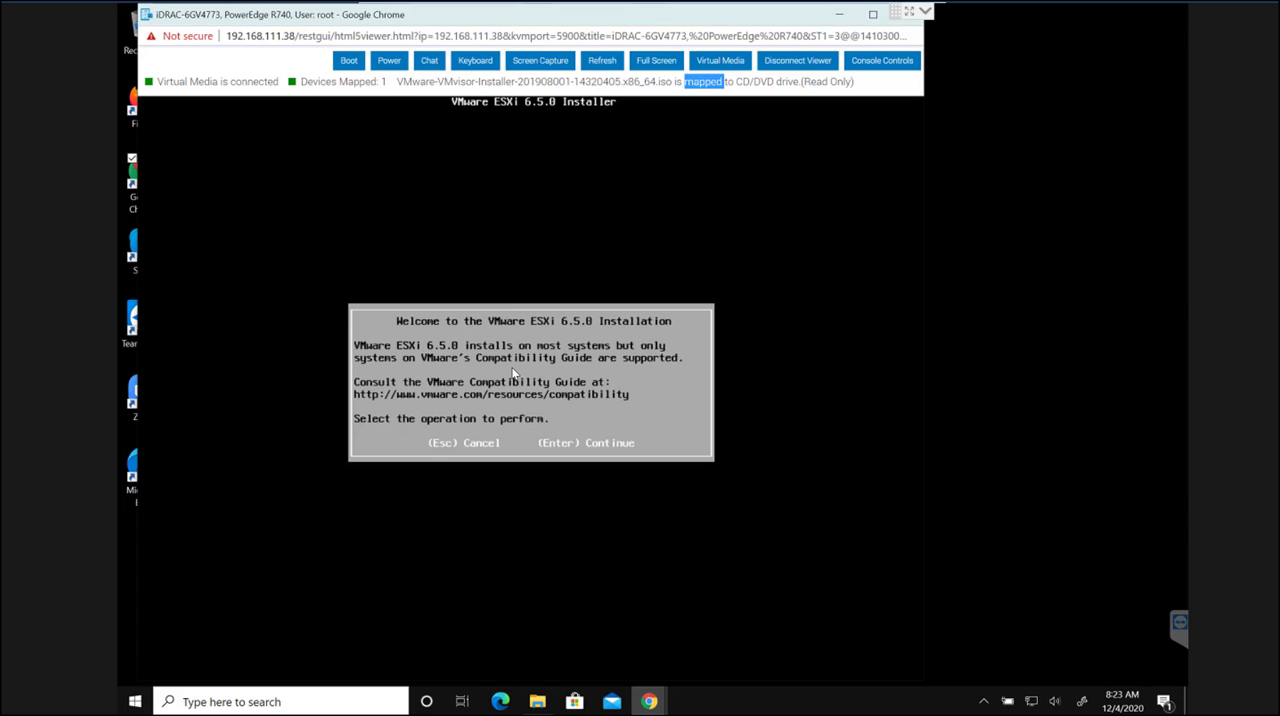
# Step: Continue past the ESXi 6.5 installer welcome screen to the license agreement
pyautogui.press('enter')
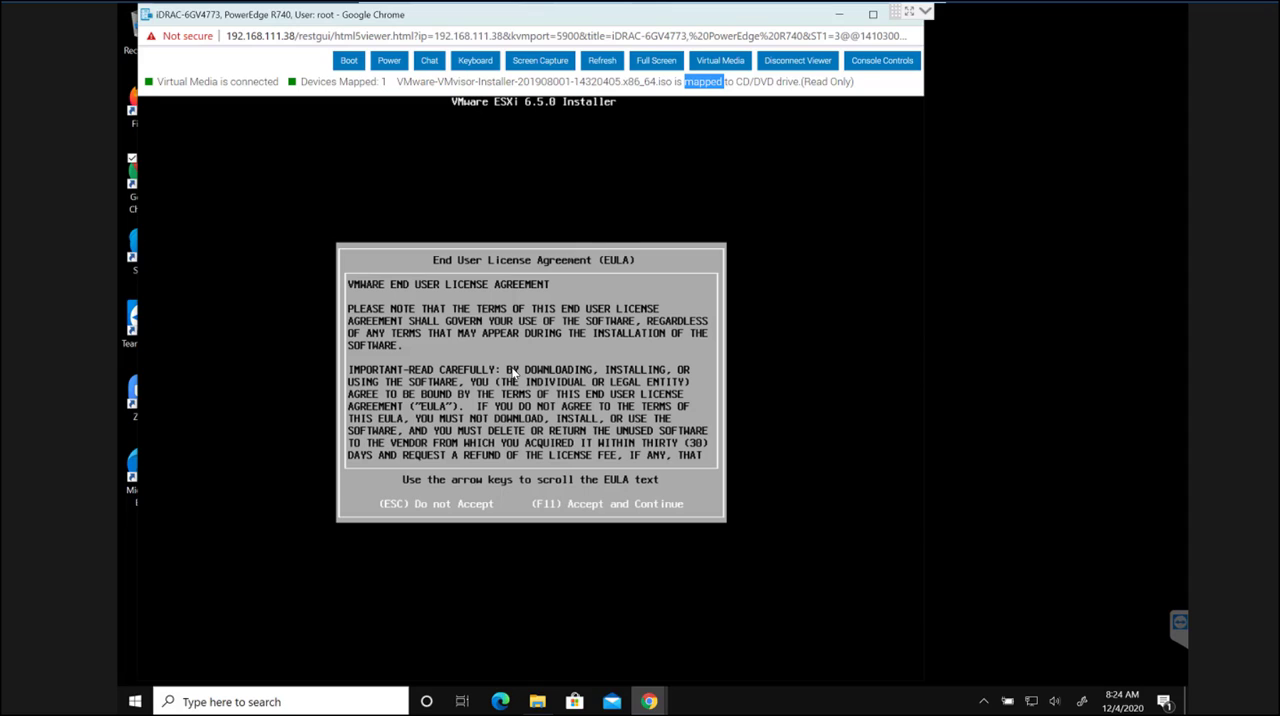
# Step: Accept the ESXi license agreement and choose DELLBOSS VD as the installation disk
pyautogui.press('f11')
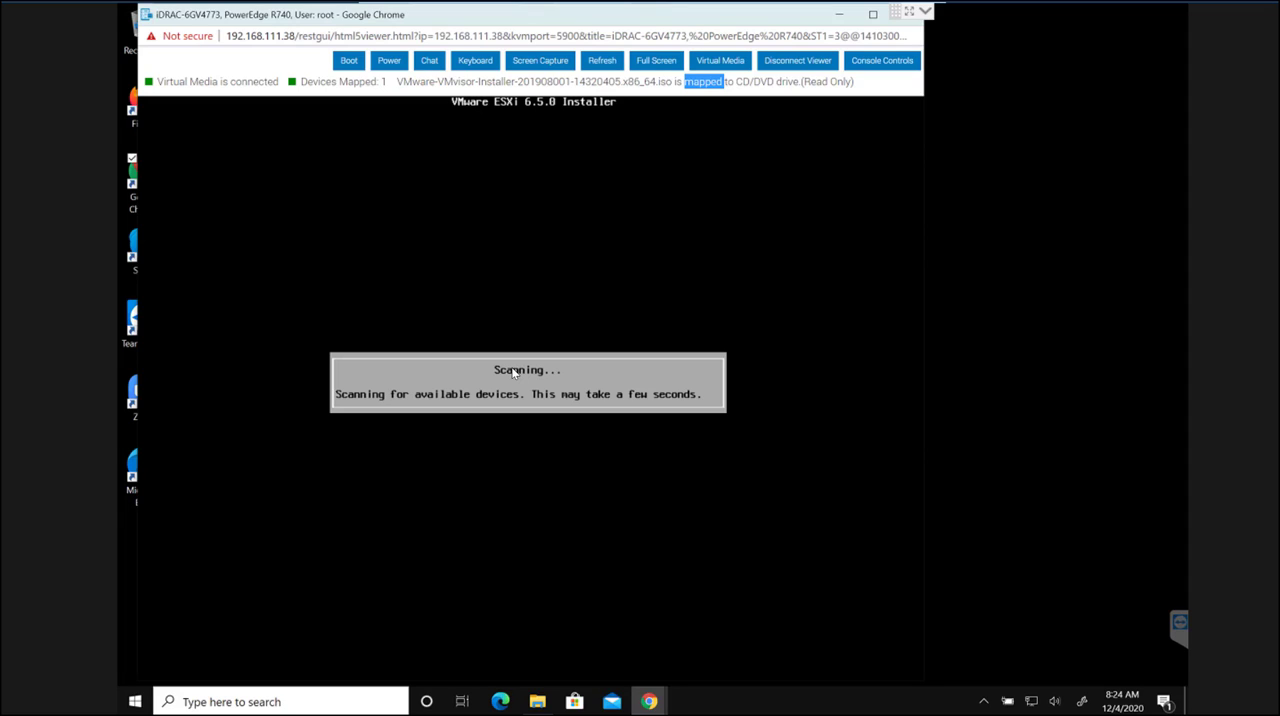
pyautogui.moveTo(678, 408)
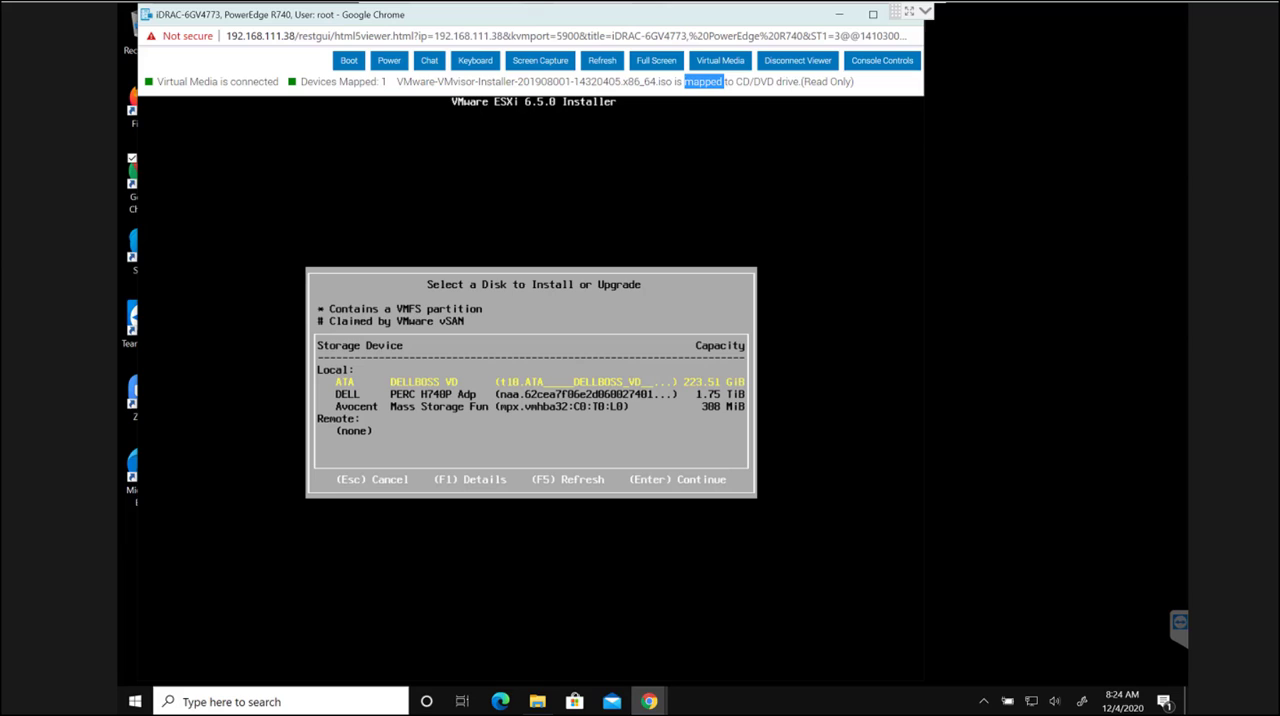
pyautogui.press('enter')
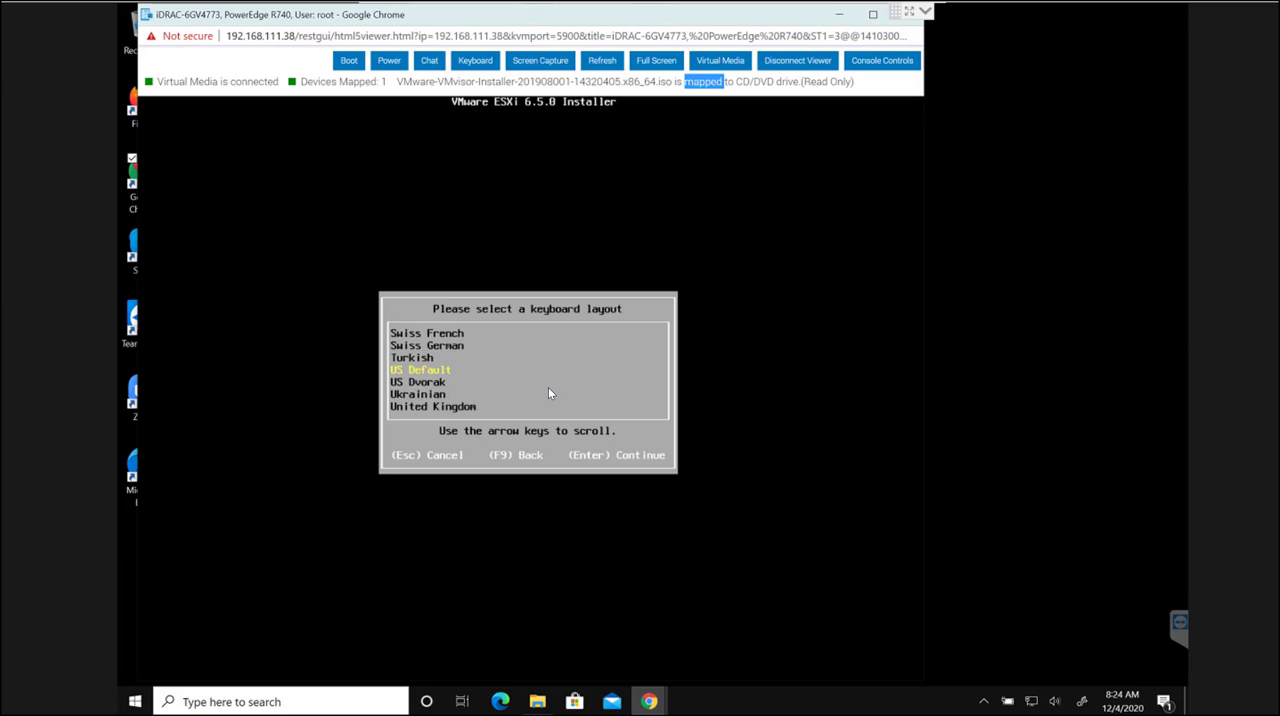
pyautogui.moveTo(548, 387)
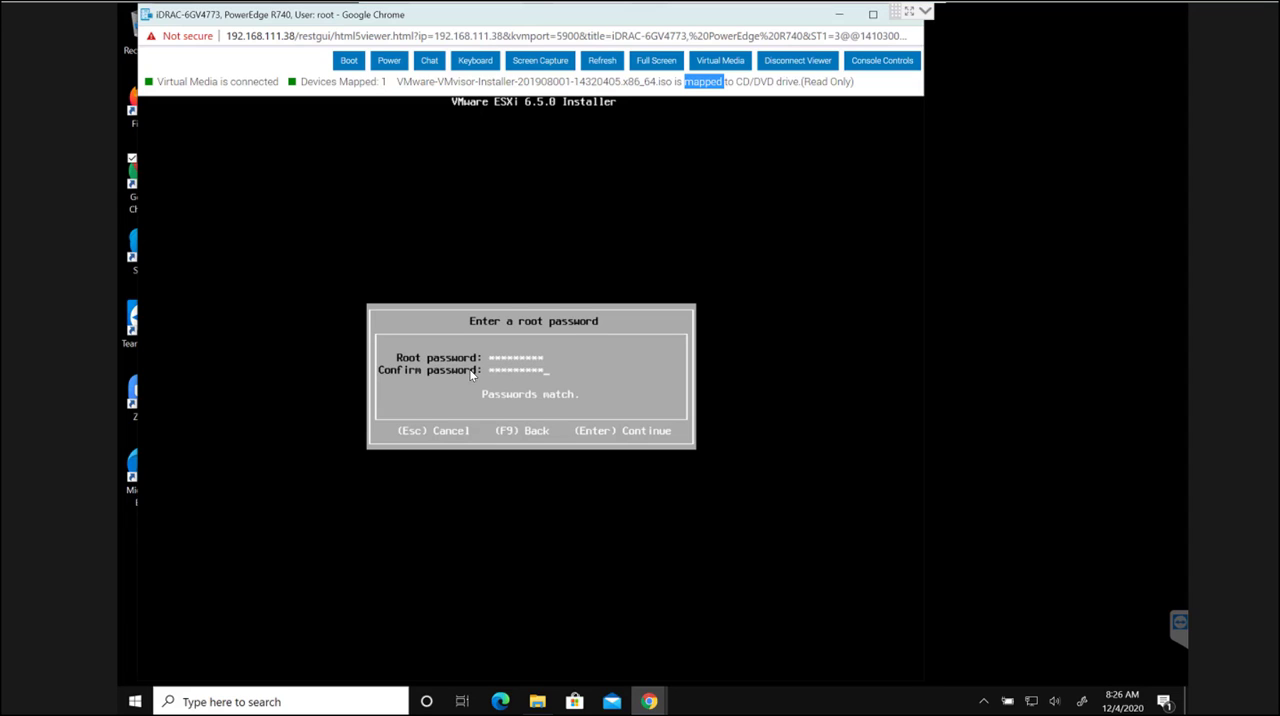
pyautogui.moveTo(463, 371)
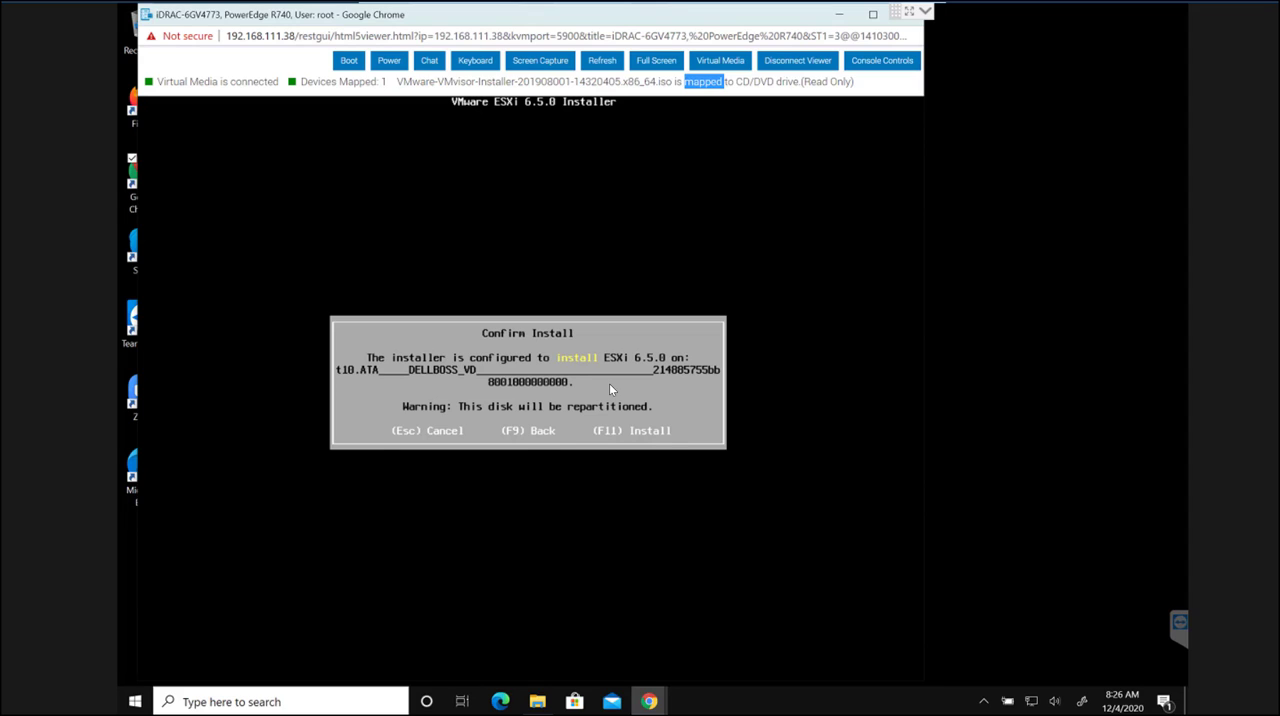
# Step: Confirm the ESXi 6.5.0 install on DELLBOSS VD and let it reach Installation Complete
pyautogui.press('F11')
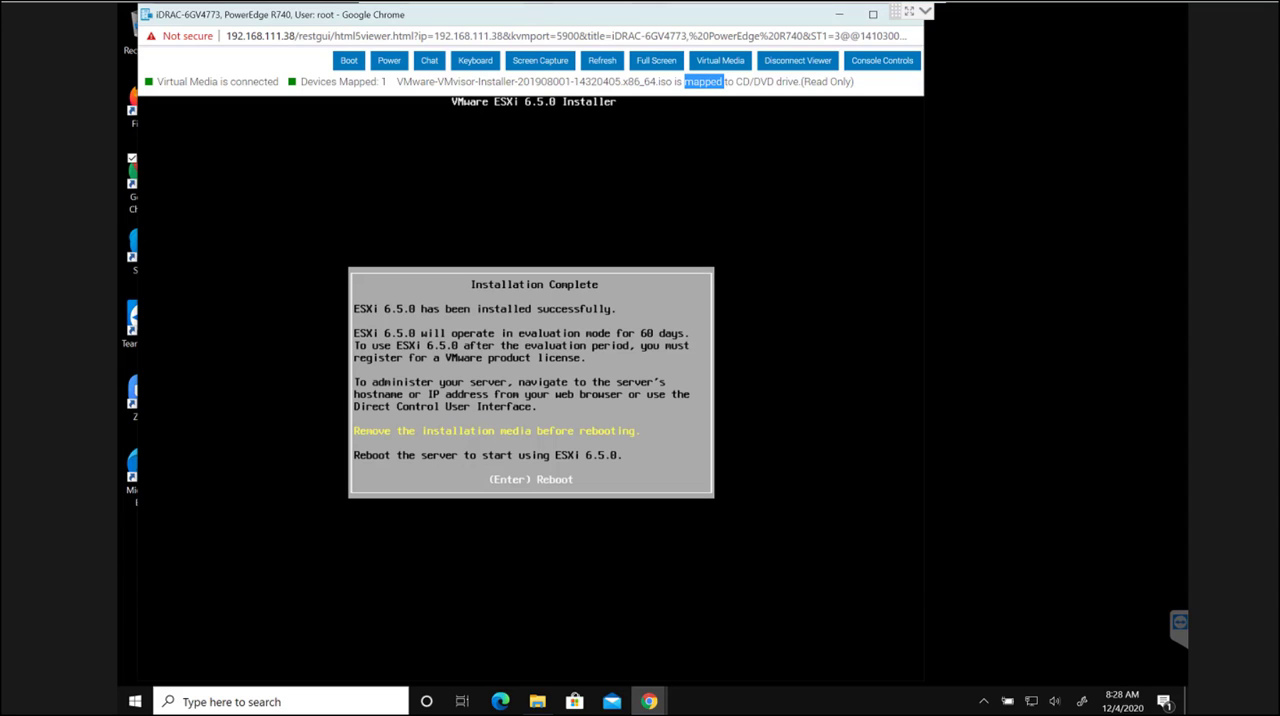
pyautogui.moveTo(456, 376)
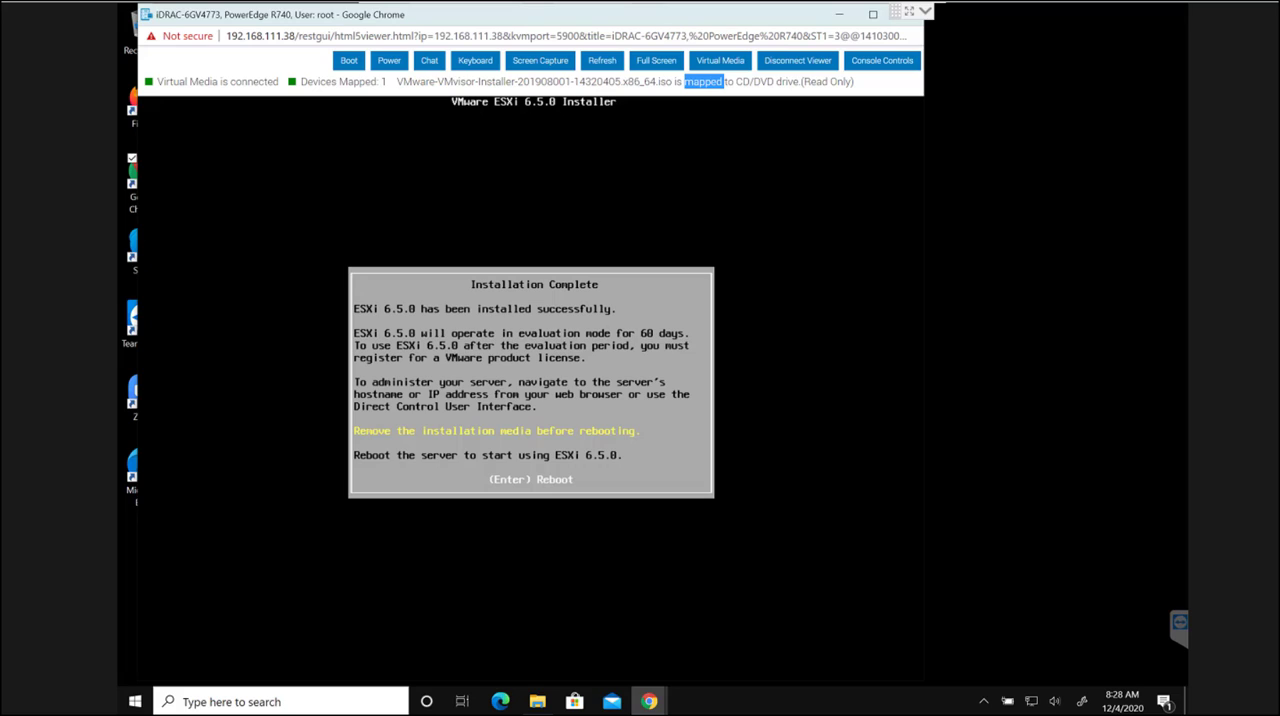
pyautogui.moveTo(1143, 380)
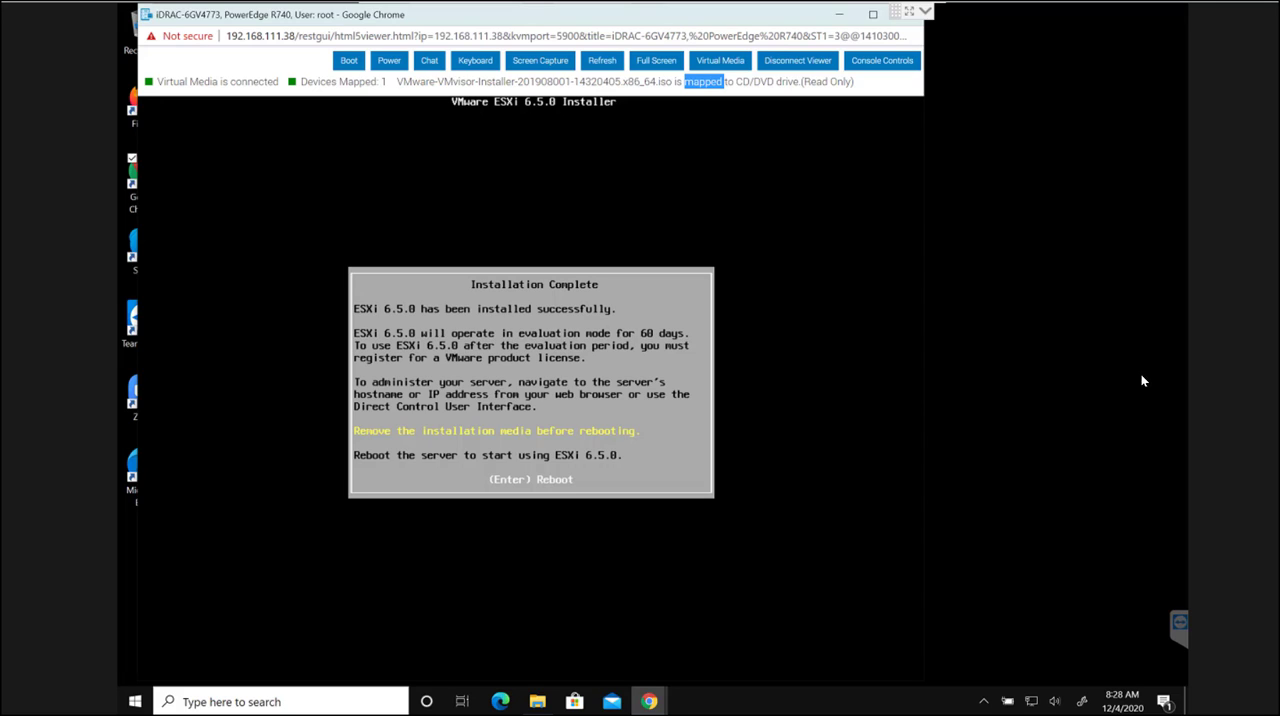
pyautogui.moveTo(948, 476)
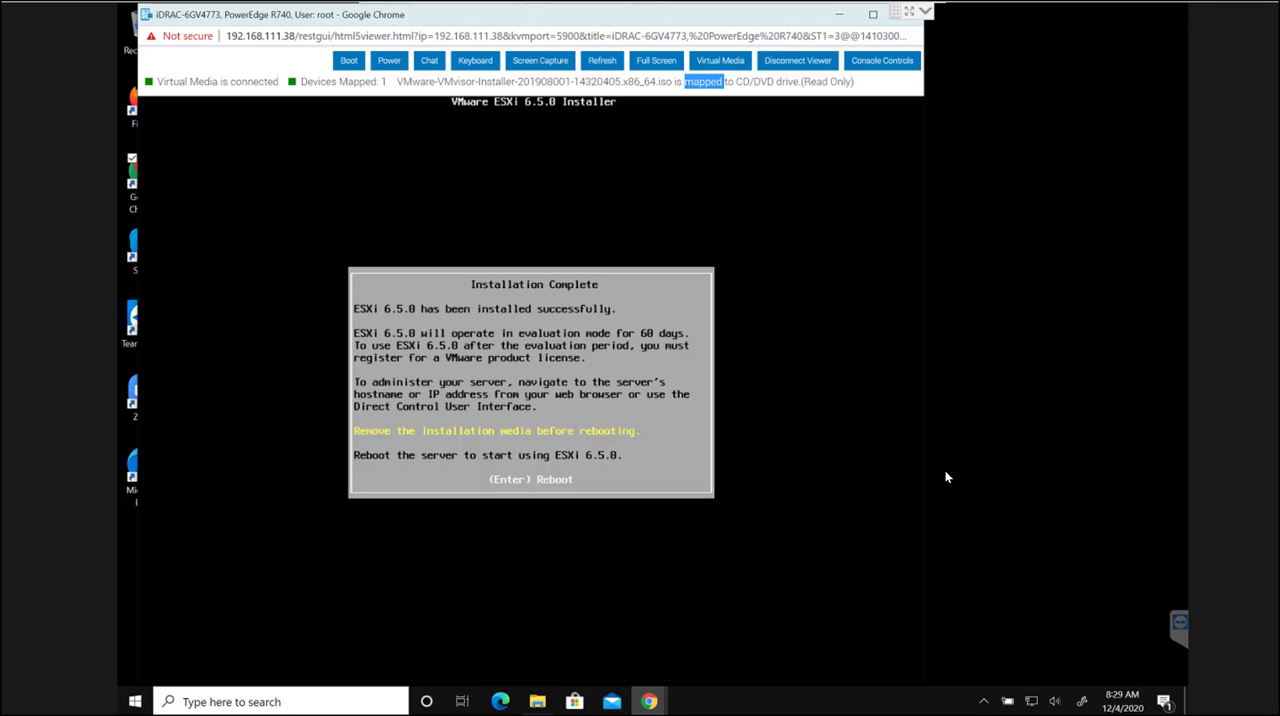
pyautogui.moveTo(843, 358)
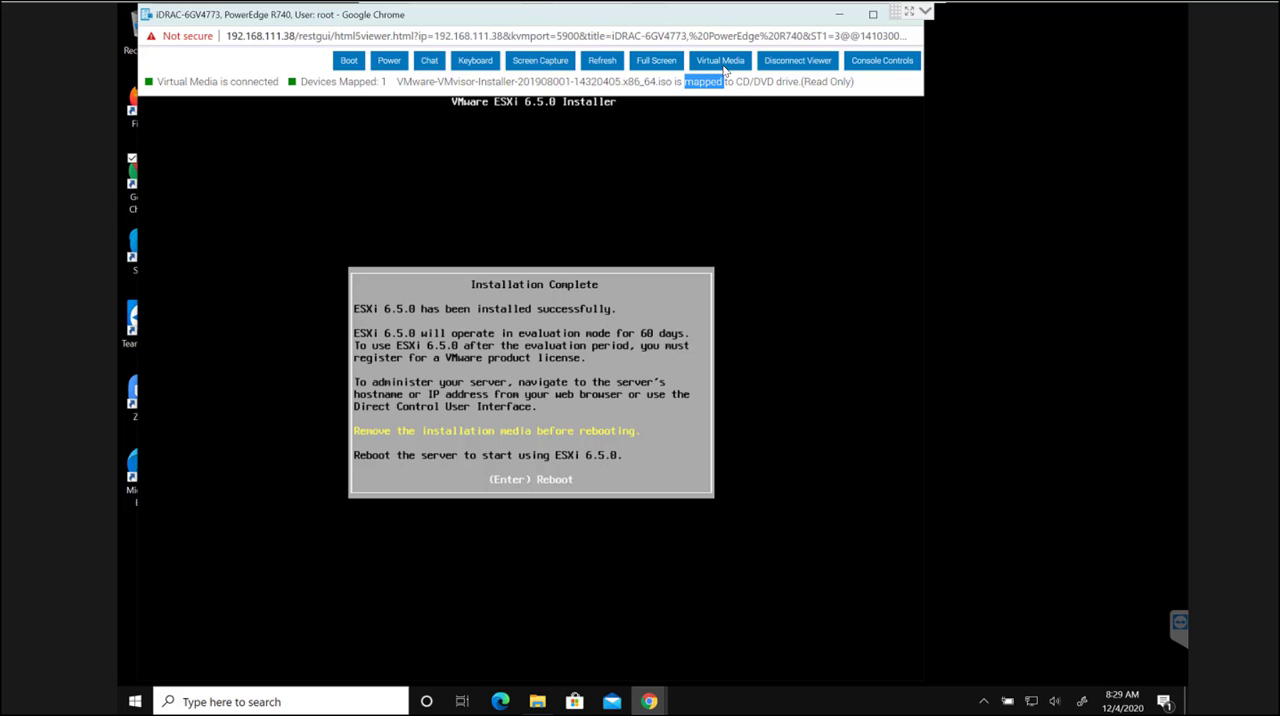
# Step: Disconnect the installer ISO from Virtual Media and reboot into the installed ESXi
pyautogui.click(719, 60)
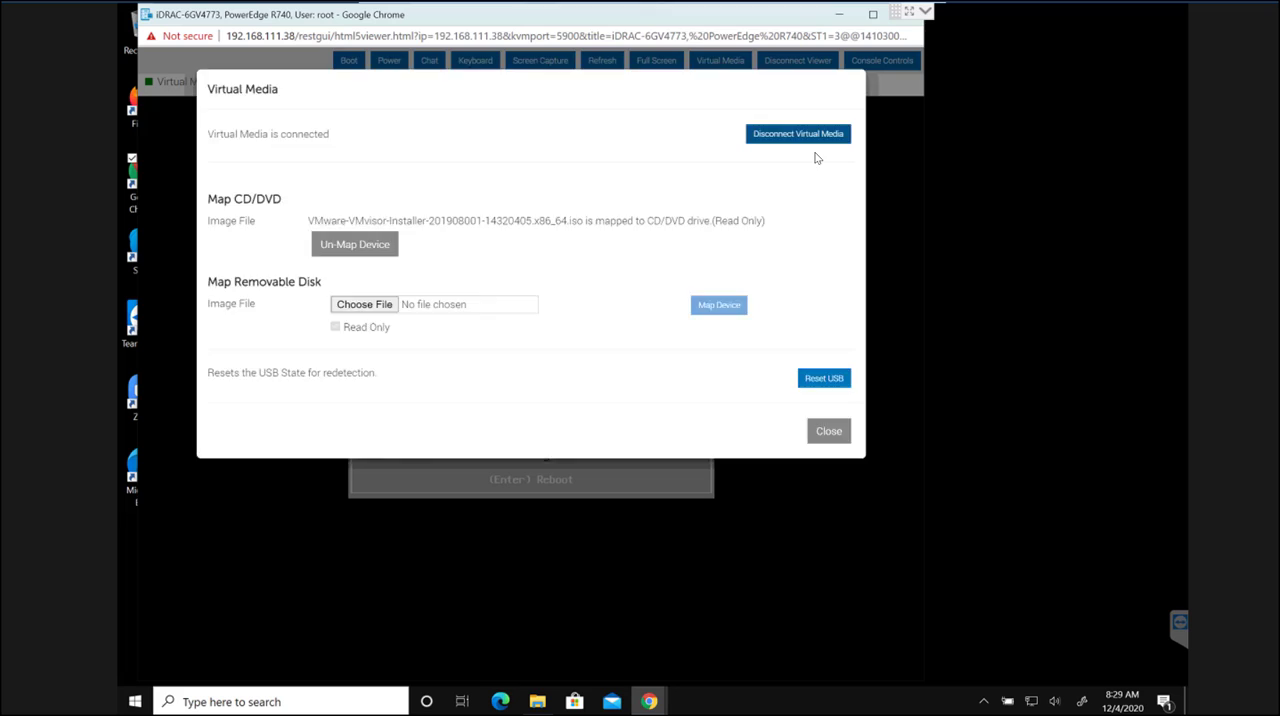
pyautogui.click(797, 133)
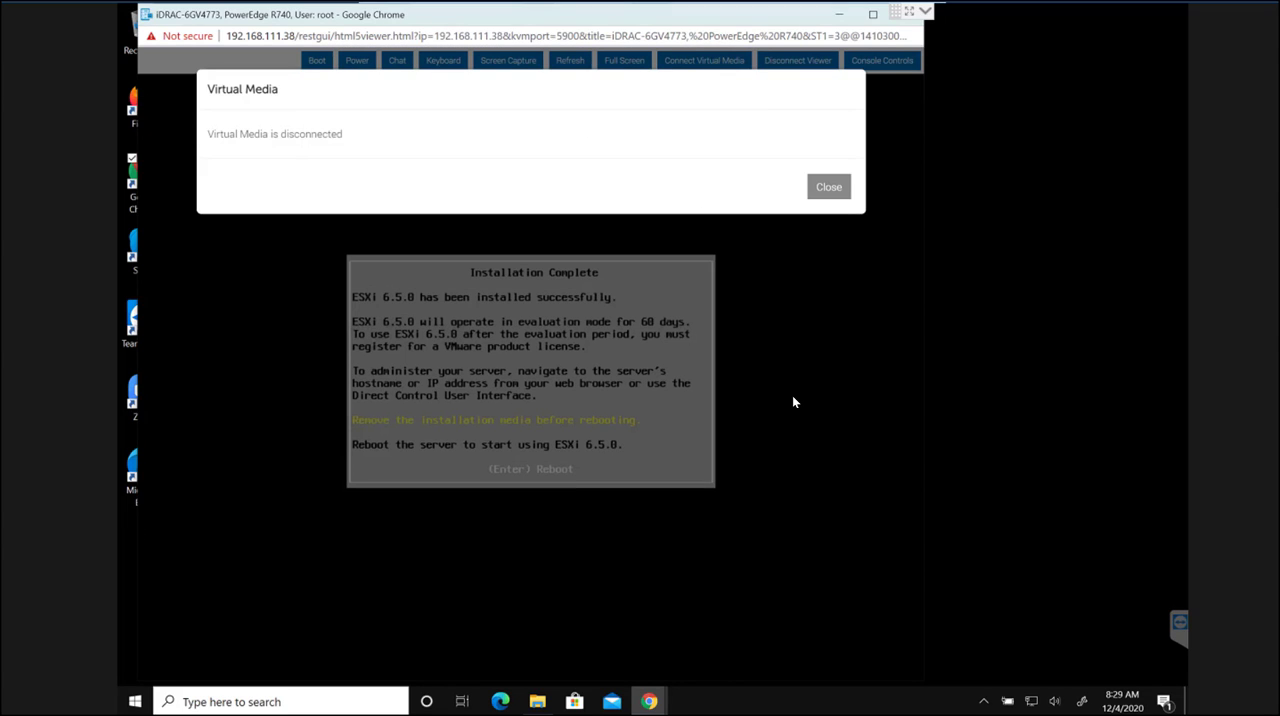
pyautogui.click(827, 186)
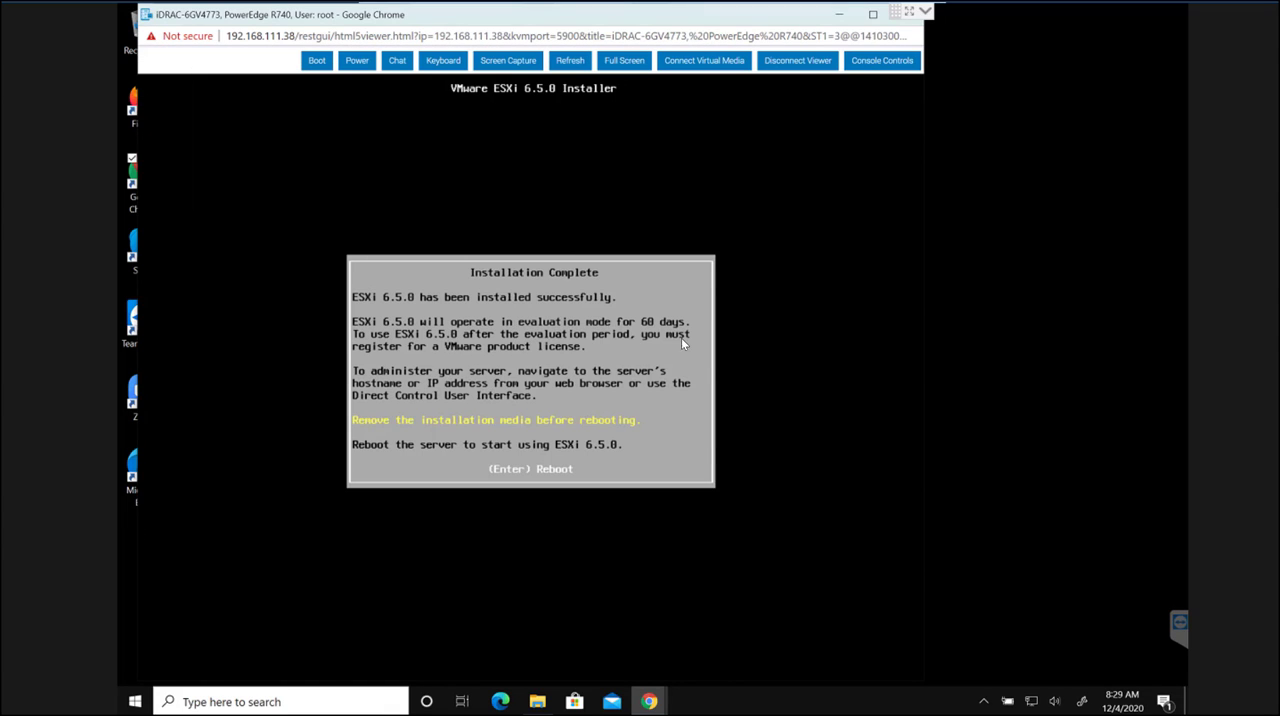
pyautogui.moveTo(603, 375)
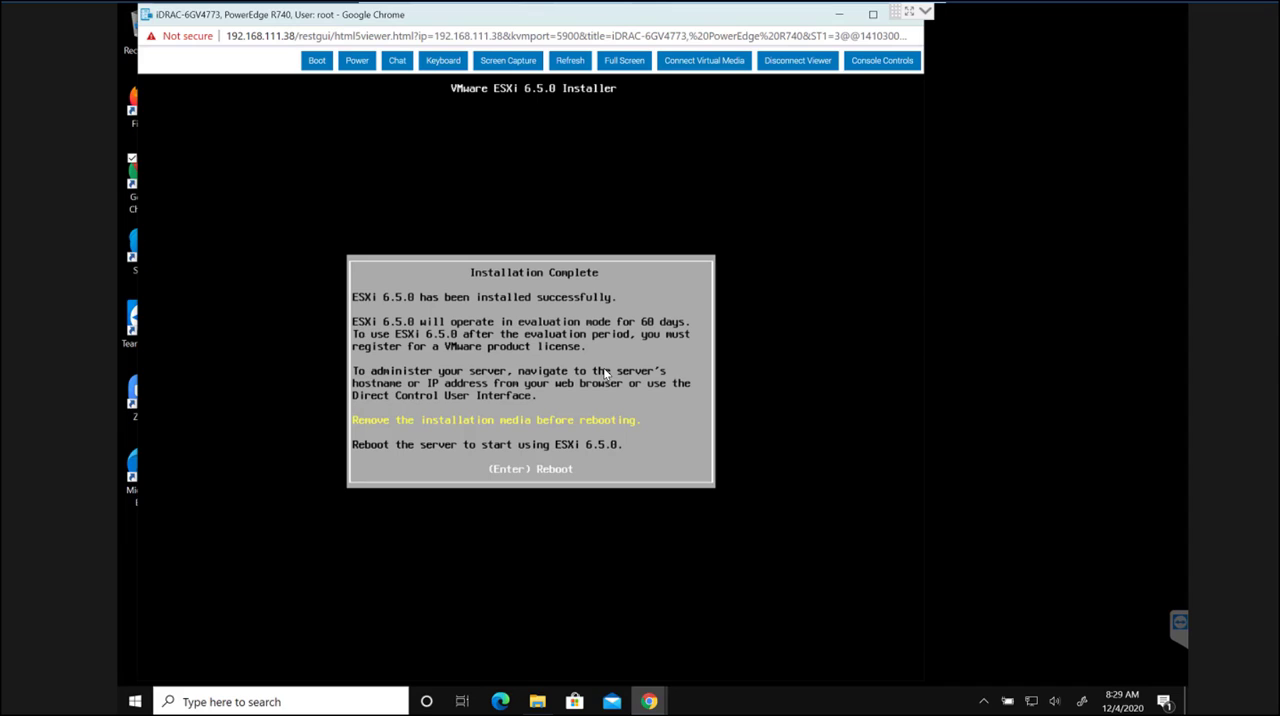
pyautogui.press('Enter')
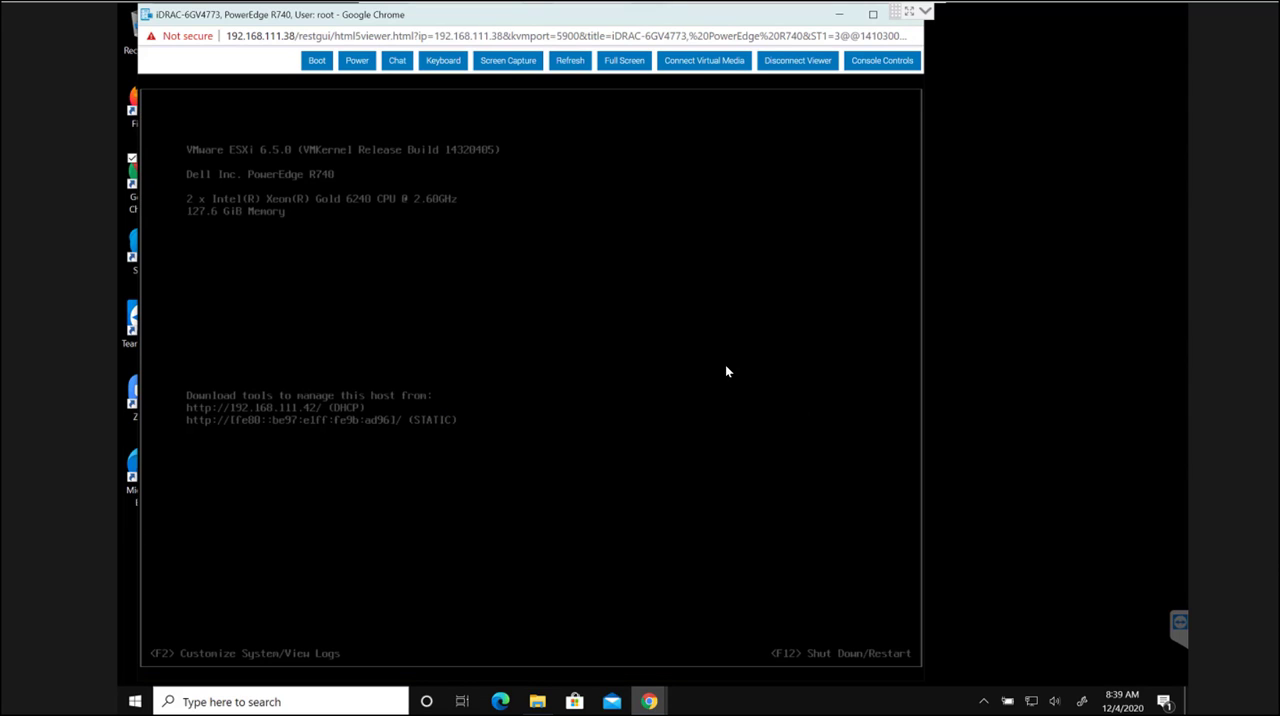
pyautogui.moveTo(619, 325)
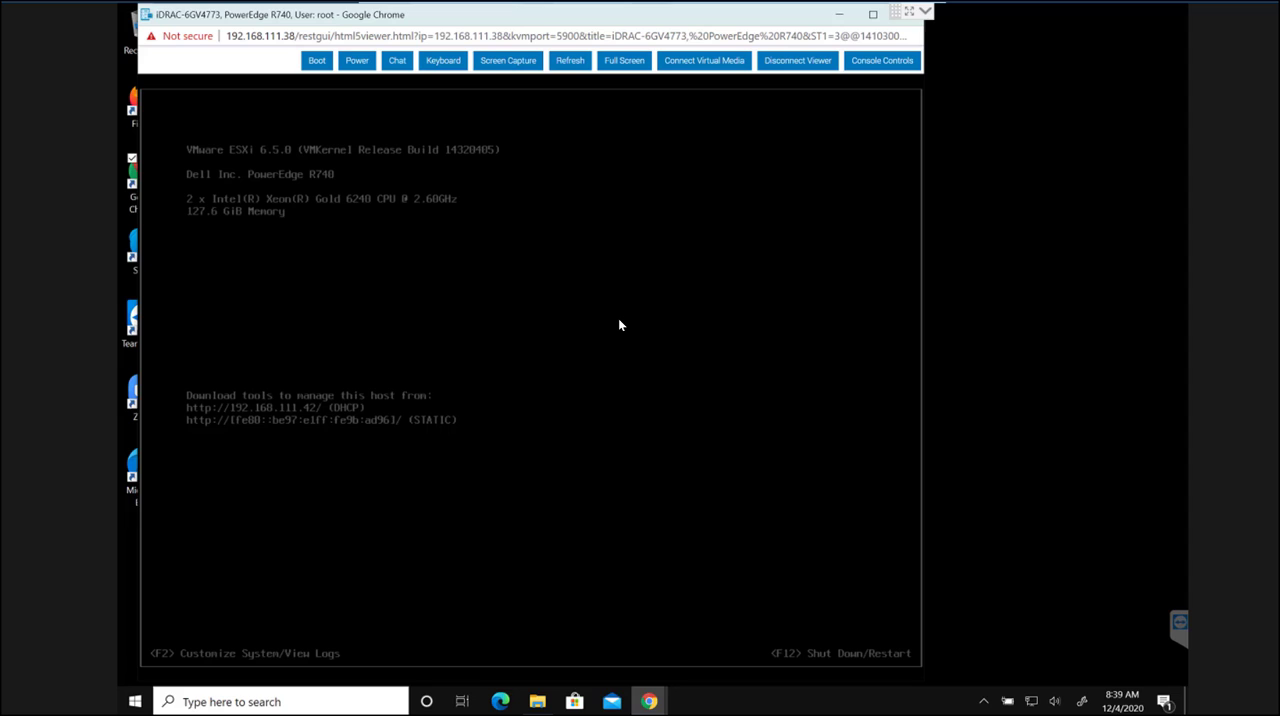
pyautogui.moveTo(616, 320)
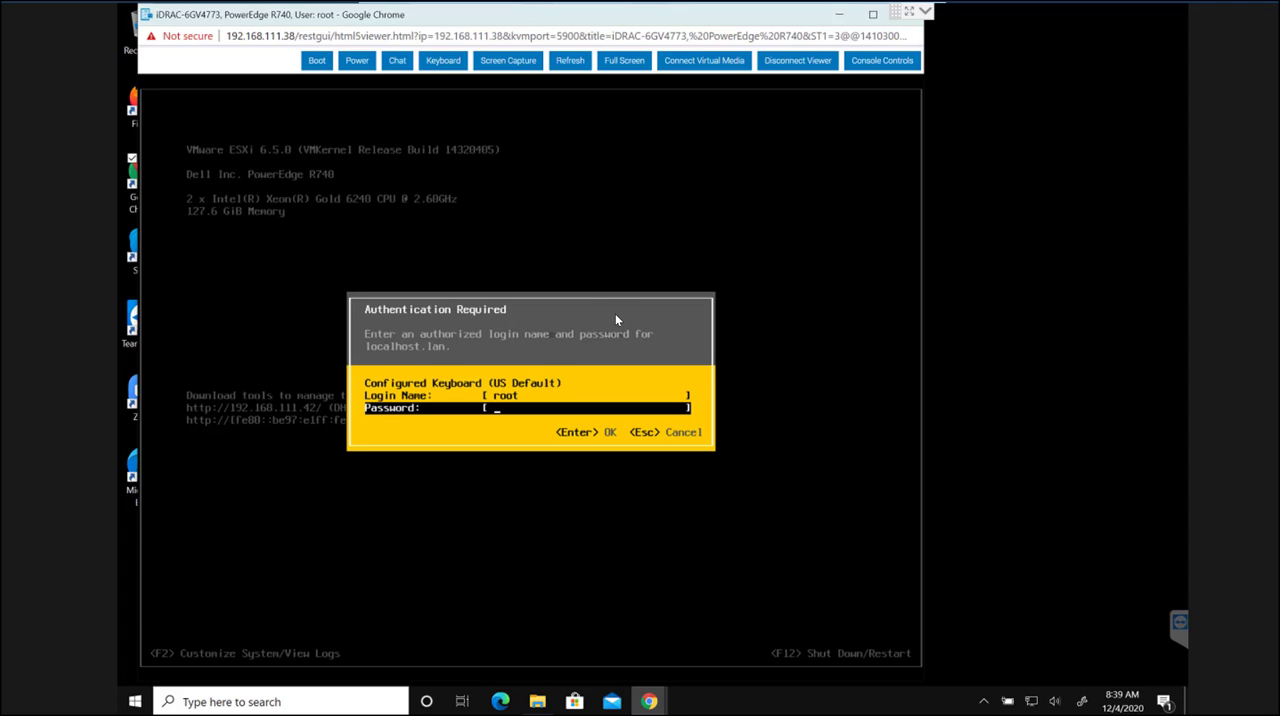
pyautogui.write('*')
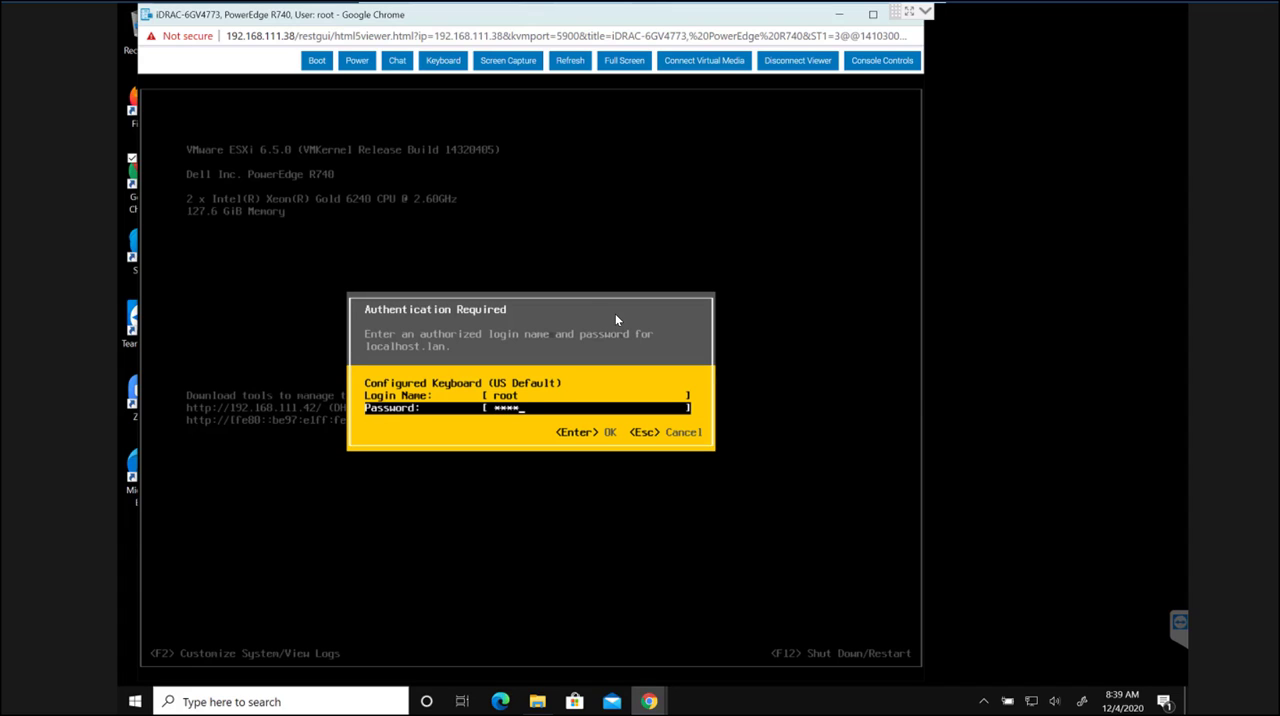
pyautogui.write('***')
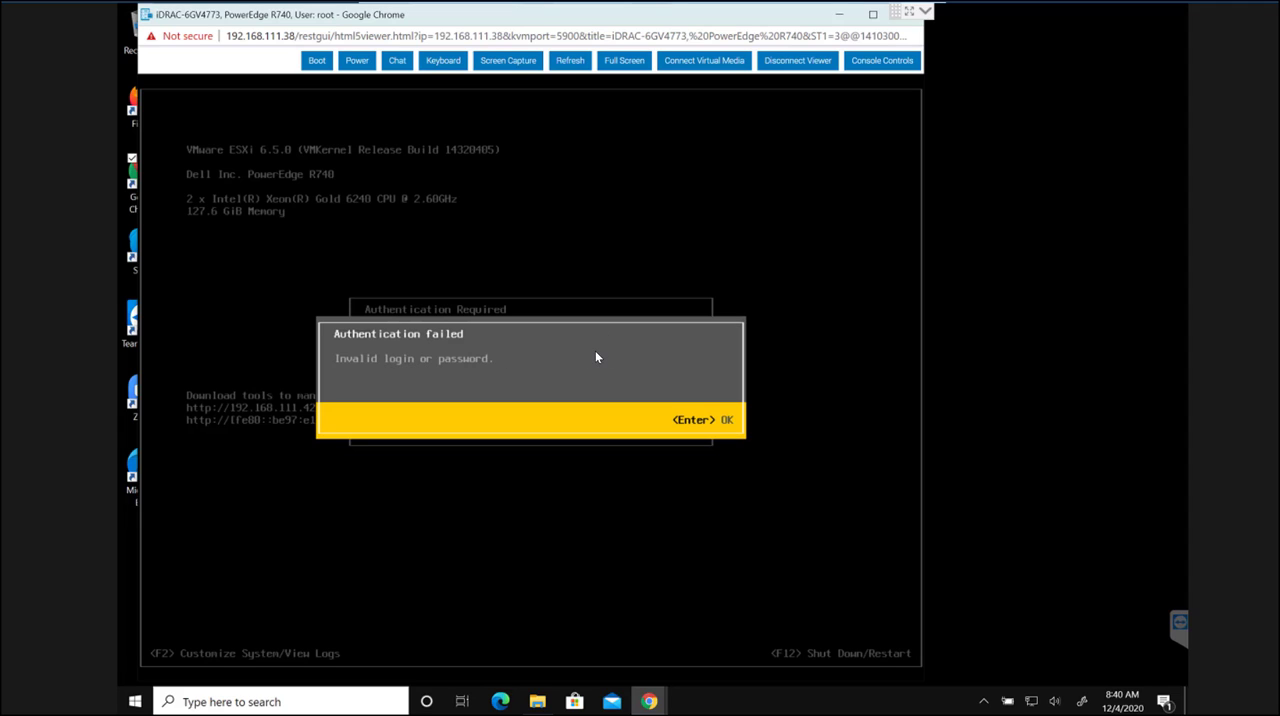
pyautogui.moveTo(698, 427)
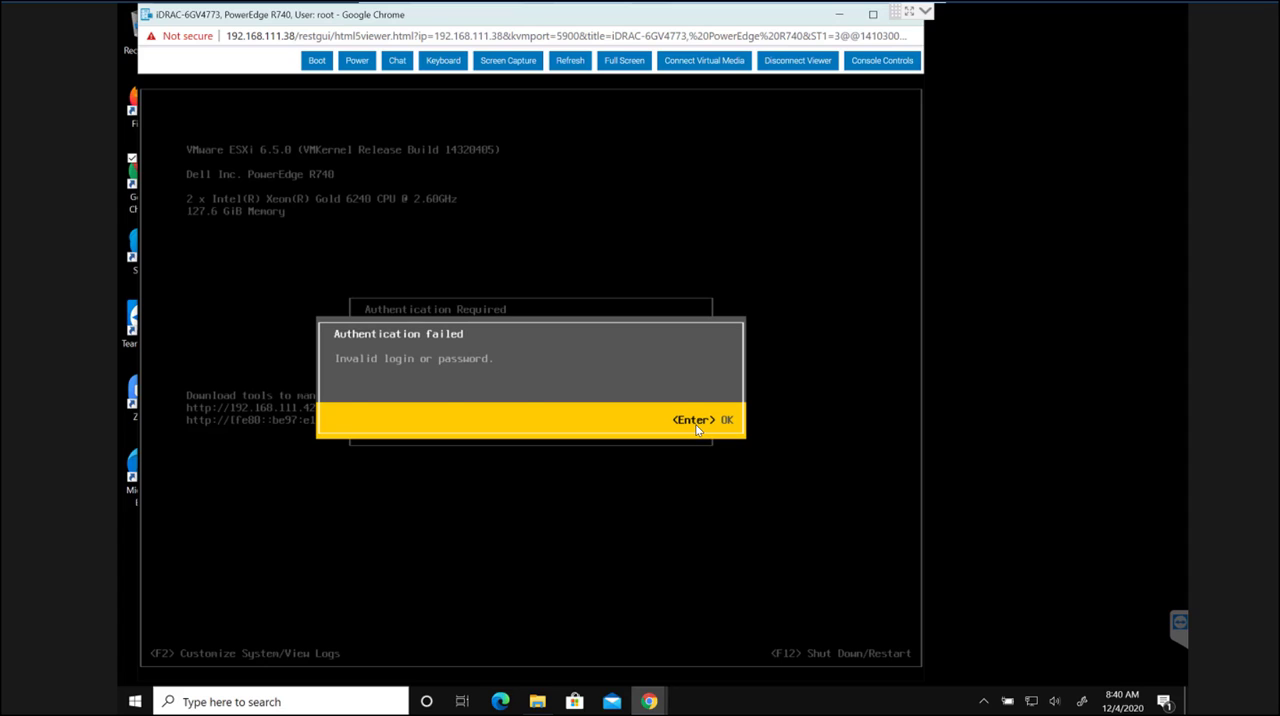
pyautogui.click(693, 419)
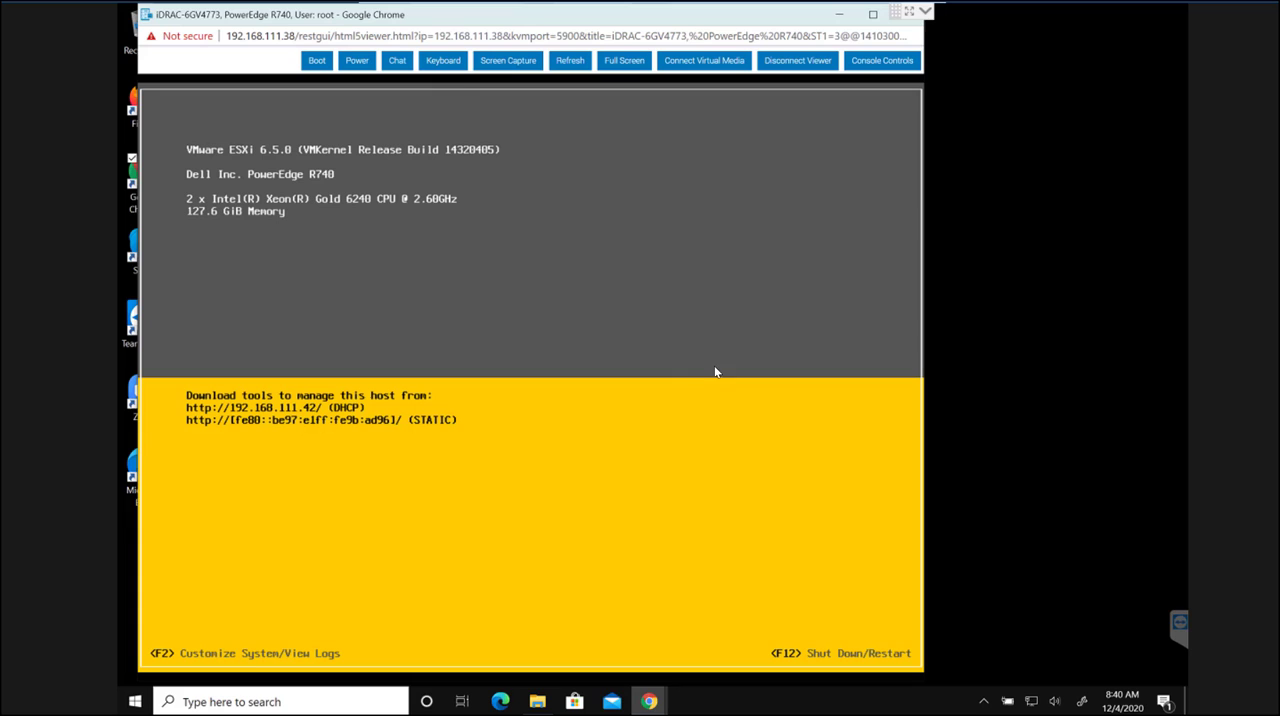
pyautogui.moveTo(668, 375)
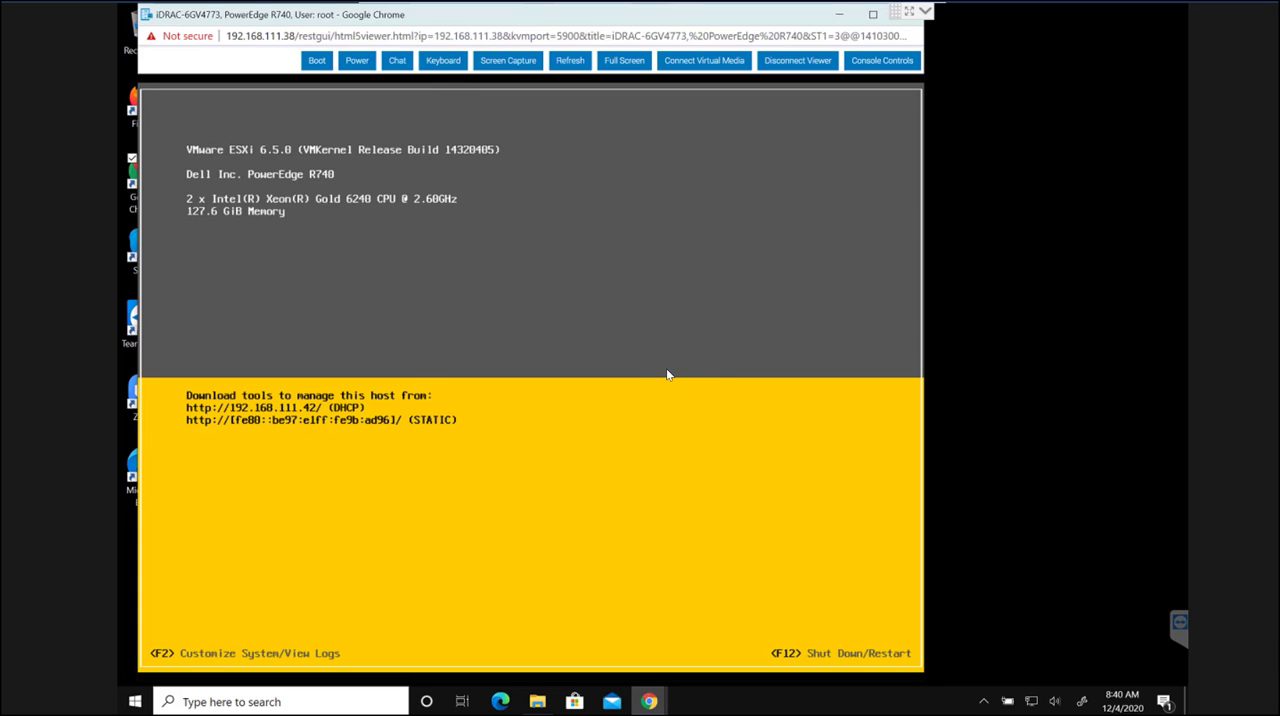
# Step: Log in to the DCUI via F2 and highlight Restart Management Network in System Customization
pyautogui.press('f2')
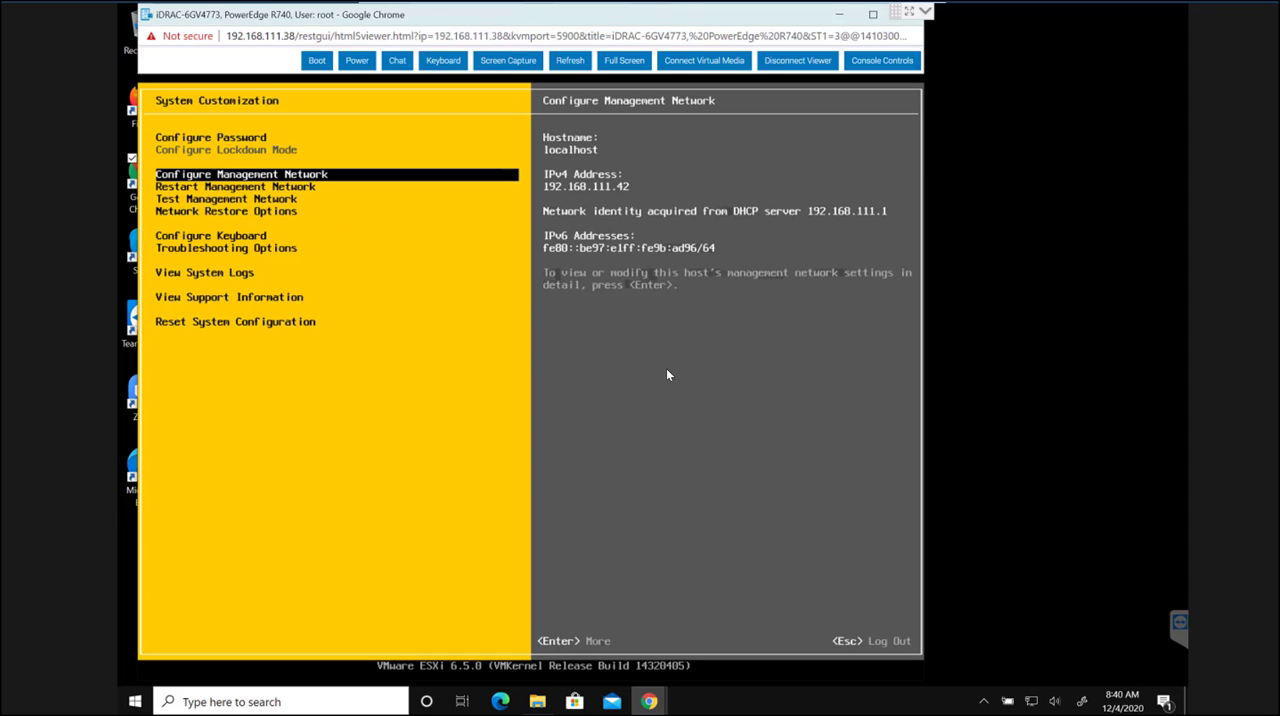
pyautogui.press('Down')
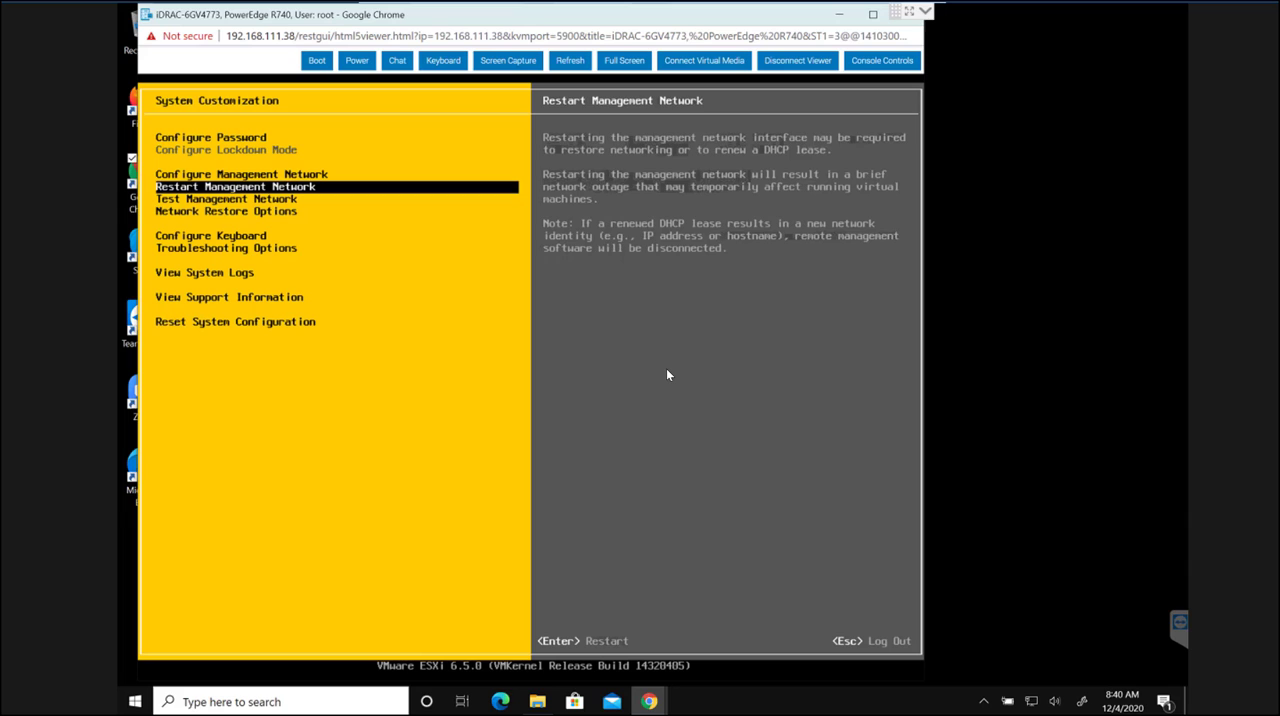